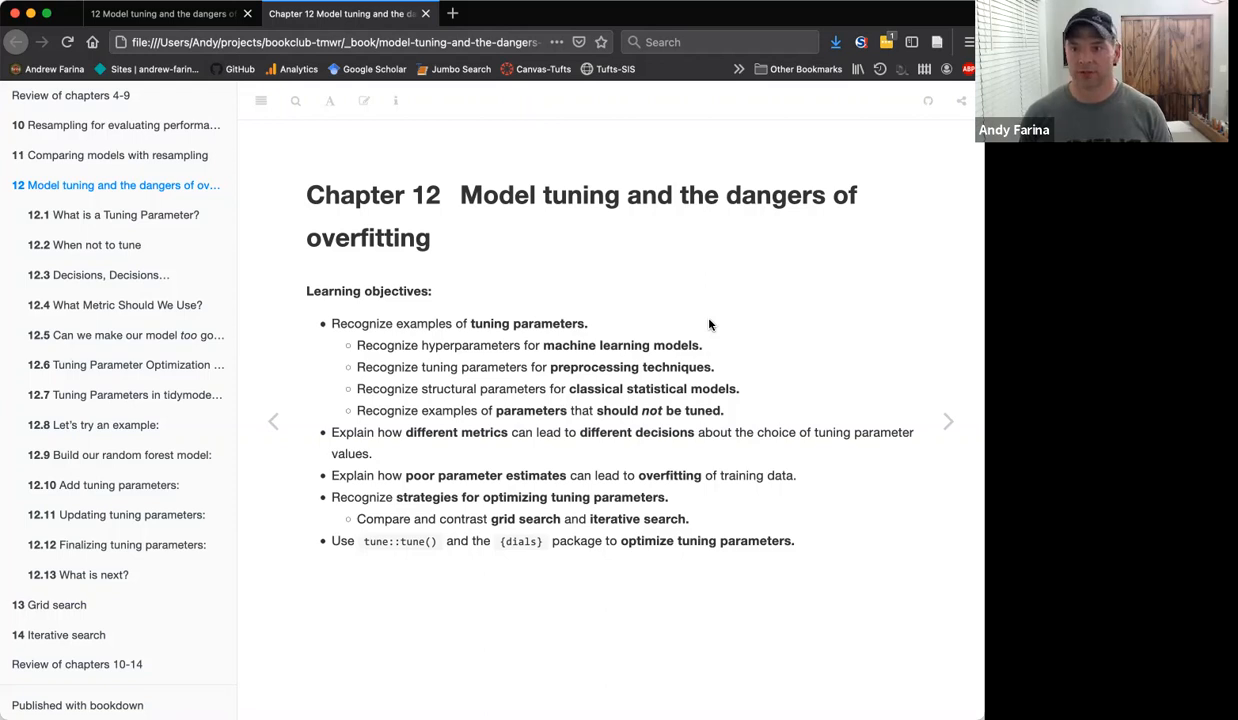
{"action": "mouse_move", "coordinate": [930, 428]}
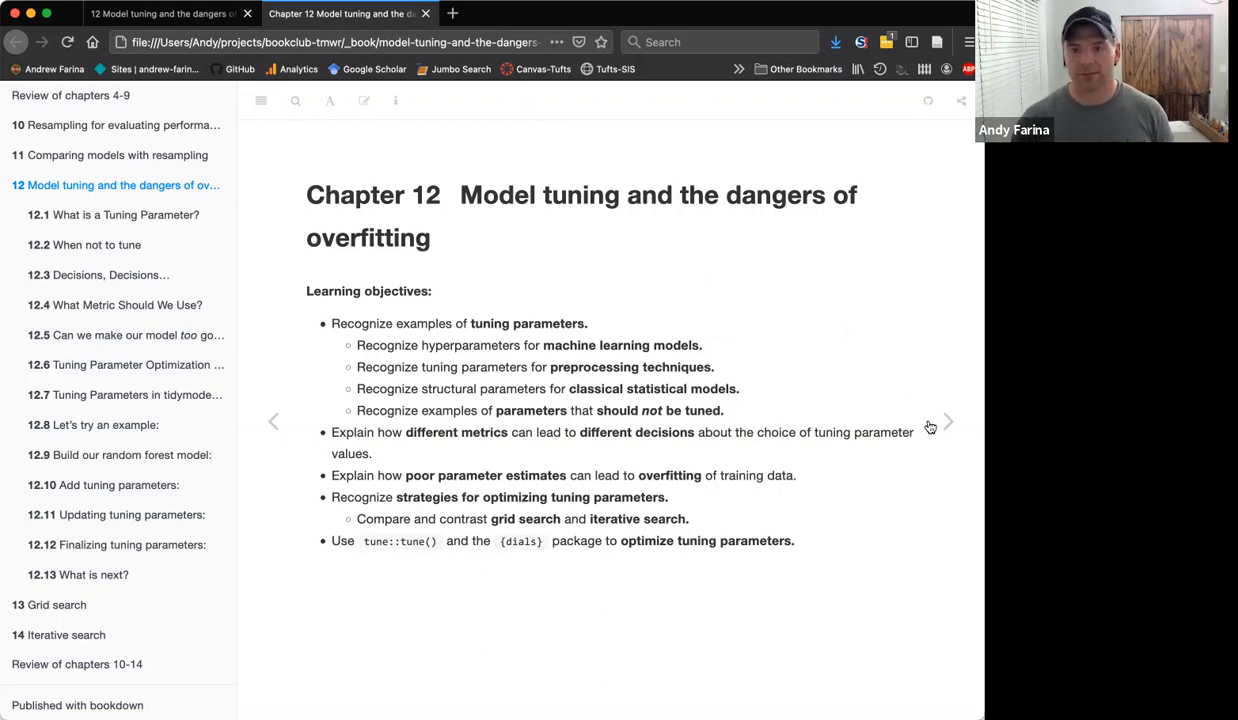
{"action": "mouse_move", "coordinate": [944, 422]}
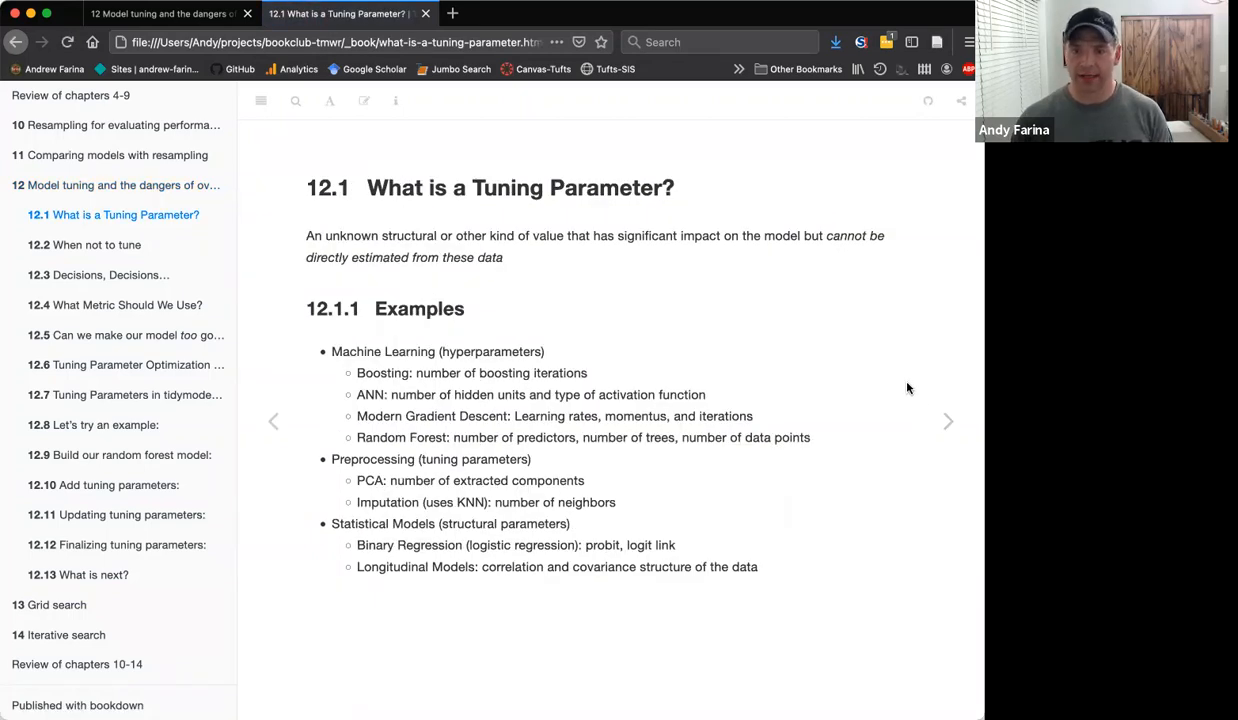
{"action": "mouse_move", "coordinate": [844, 376]}
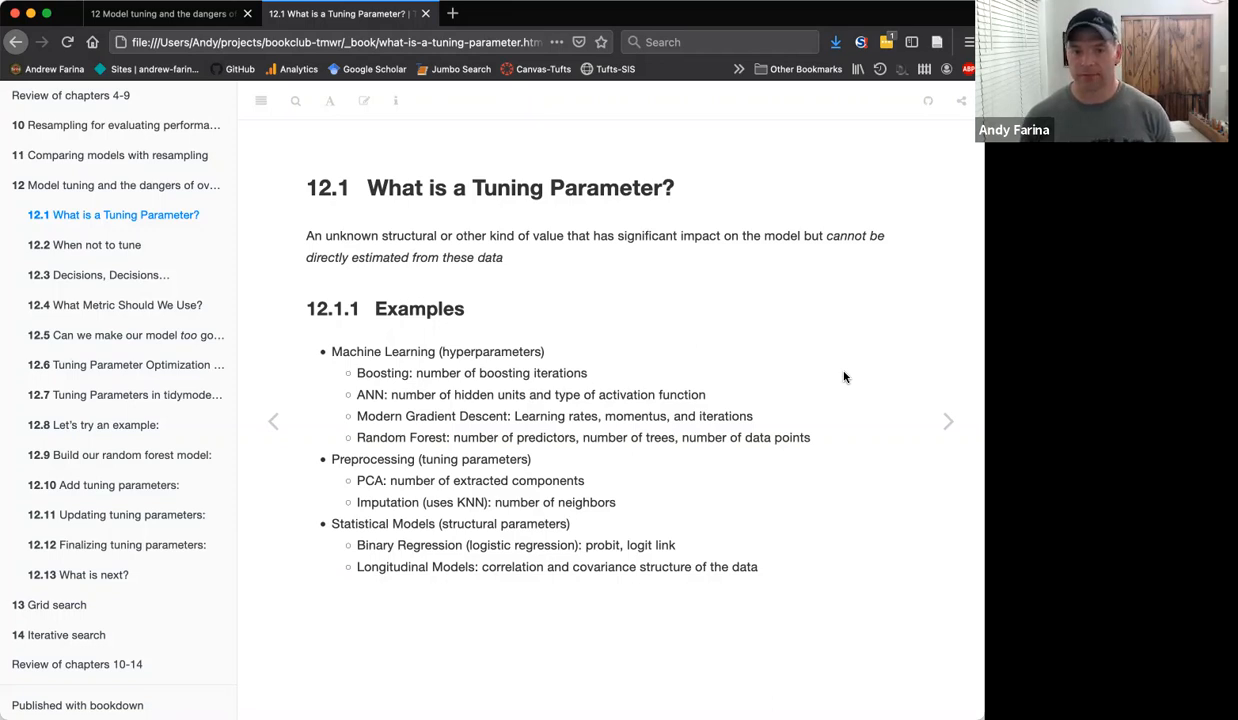
{"action": "mouse_move", "coordinate": [948, 420]}
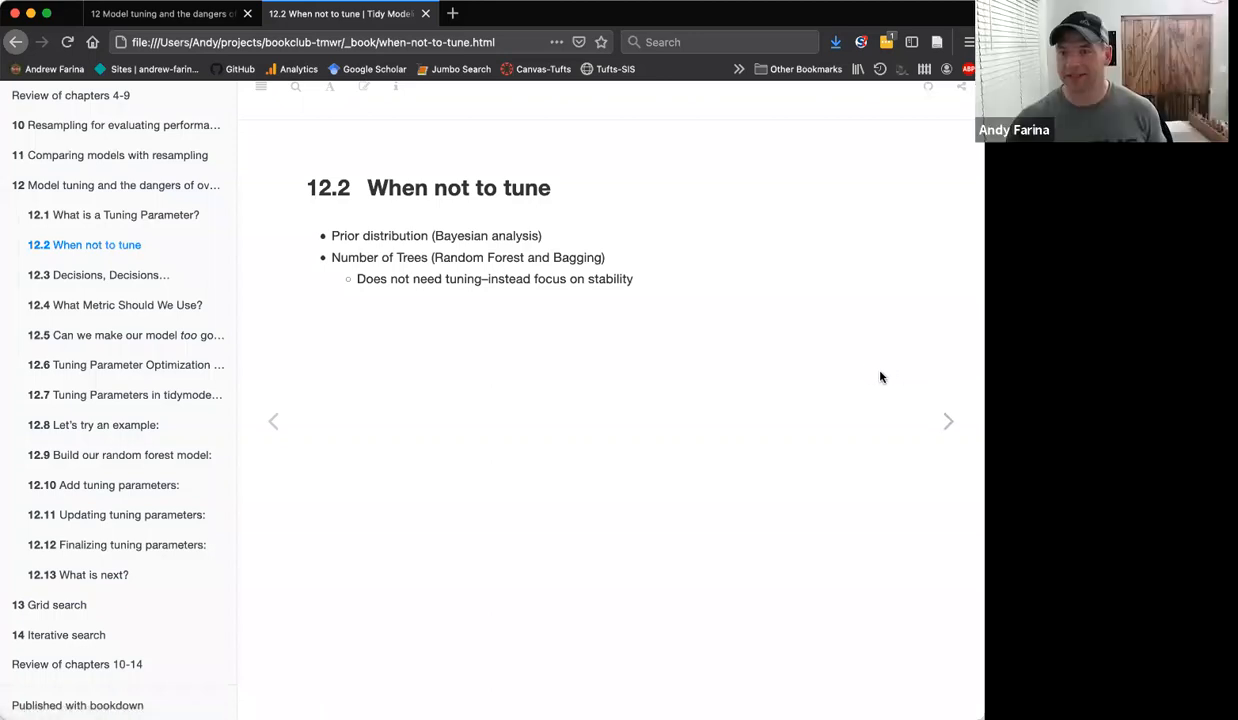
{"action": "mouse_move", "coordinate": [572, 152]}
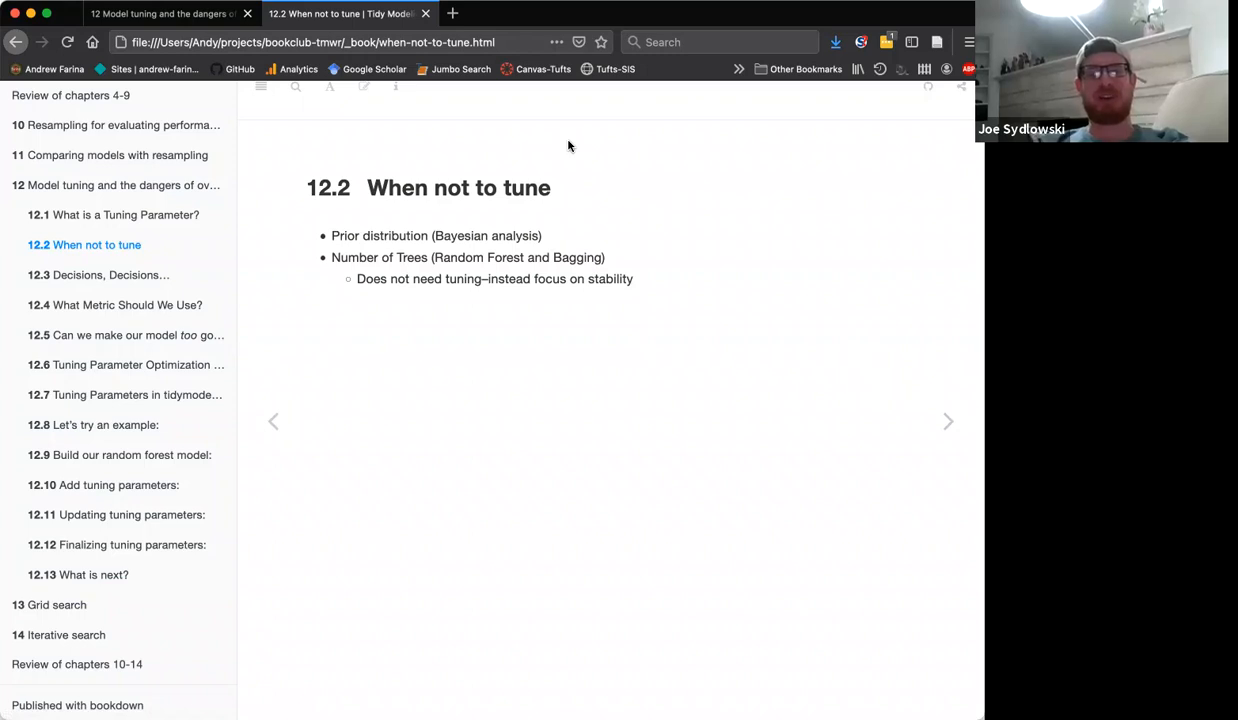
{"action": "mouse_move", "coordinate": [624, 180]}
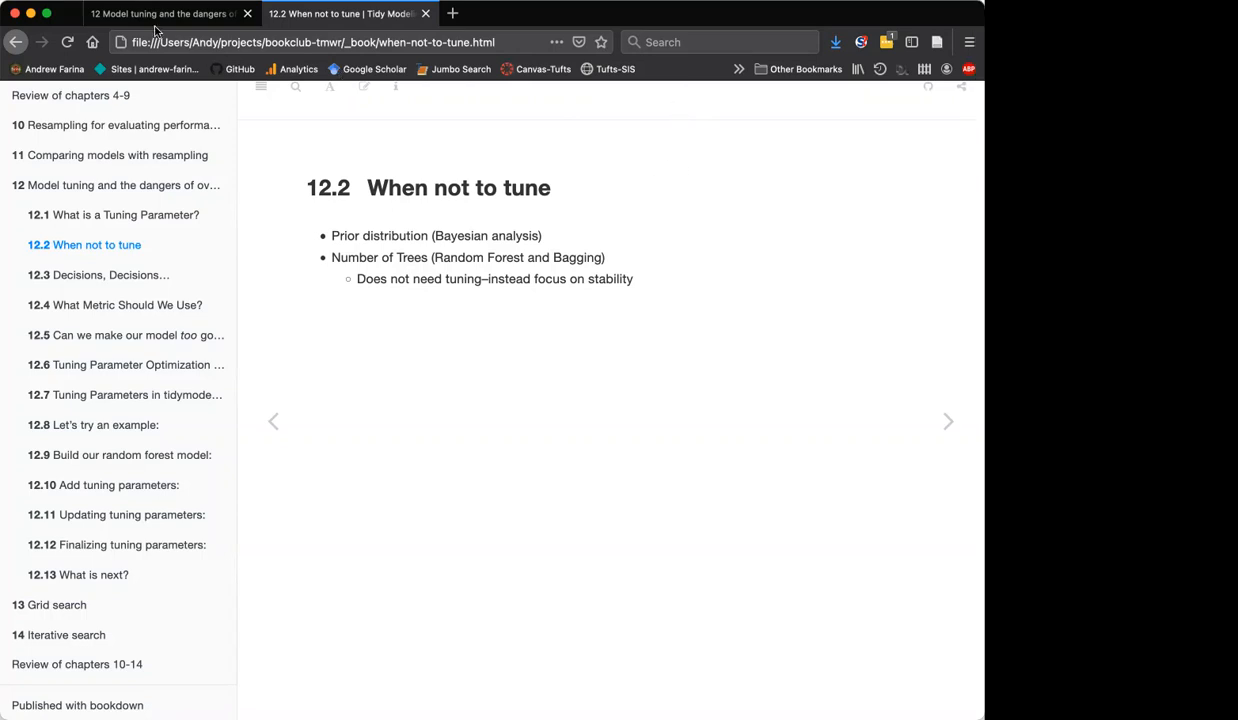
{"action": "mouse_move", "coordinate": [670, 340]}
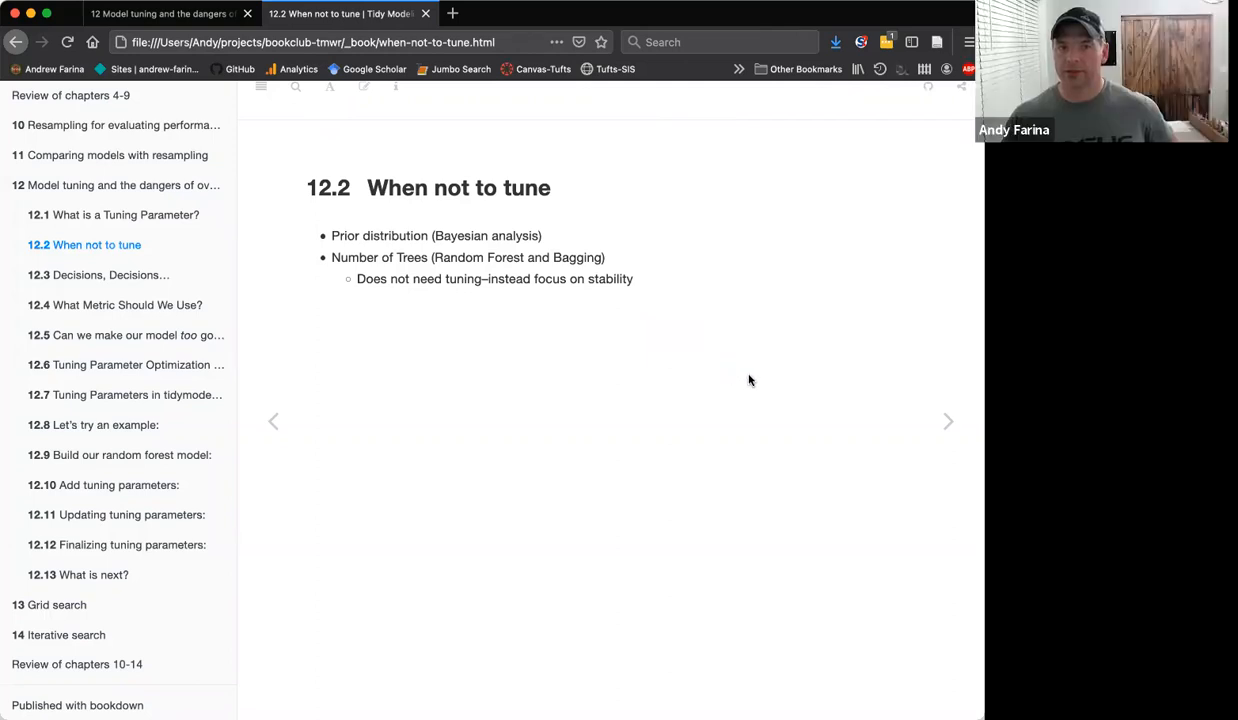
{"action": "mouse_move", "coordinate": [786, 404]}
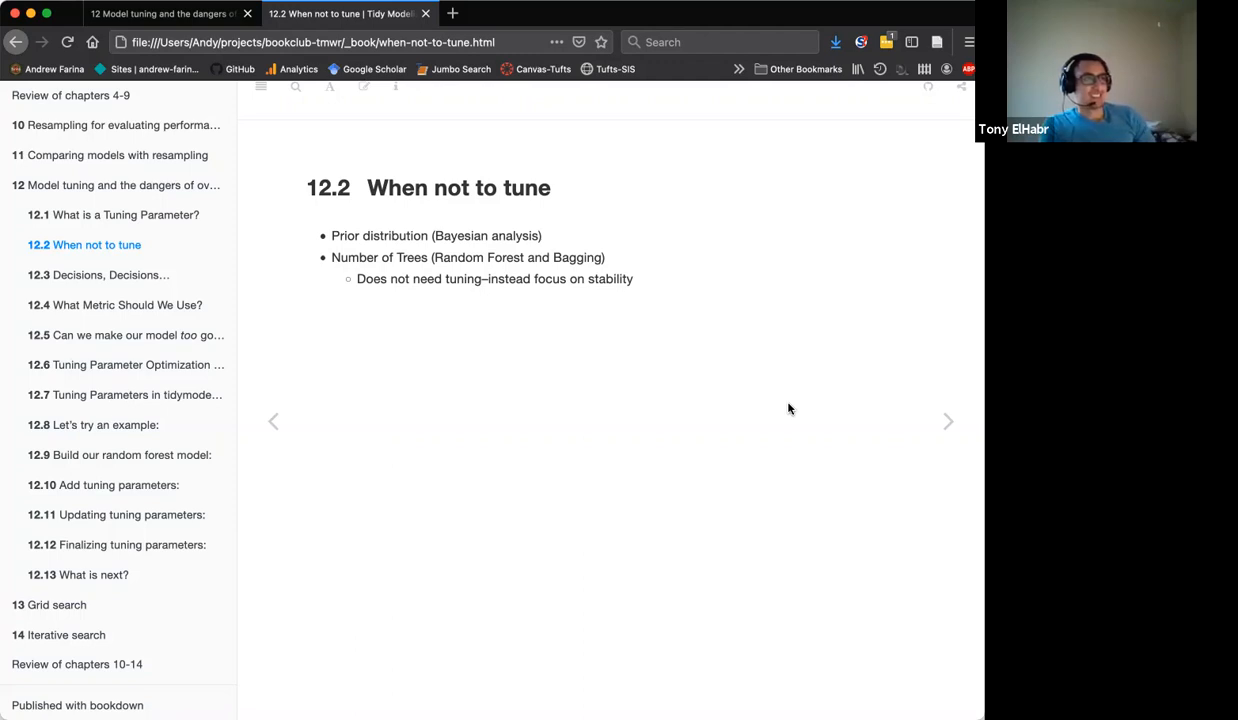
{"action": "mouse_move", "coordinate": [948, 420]}
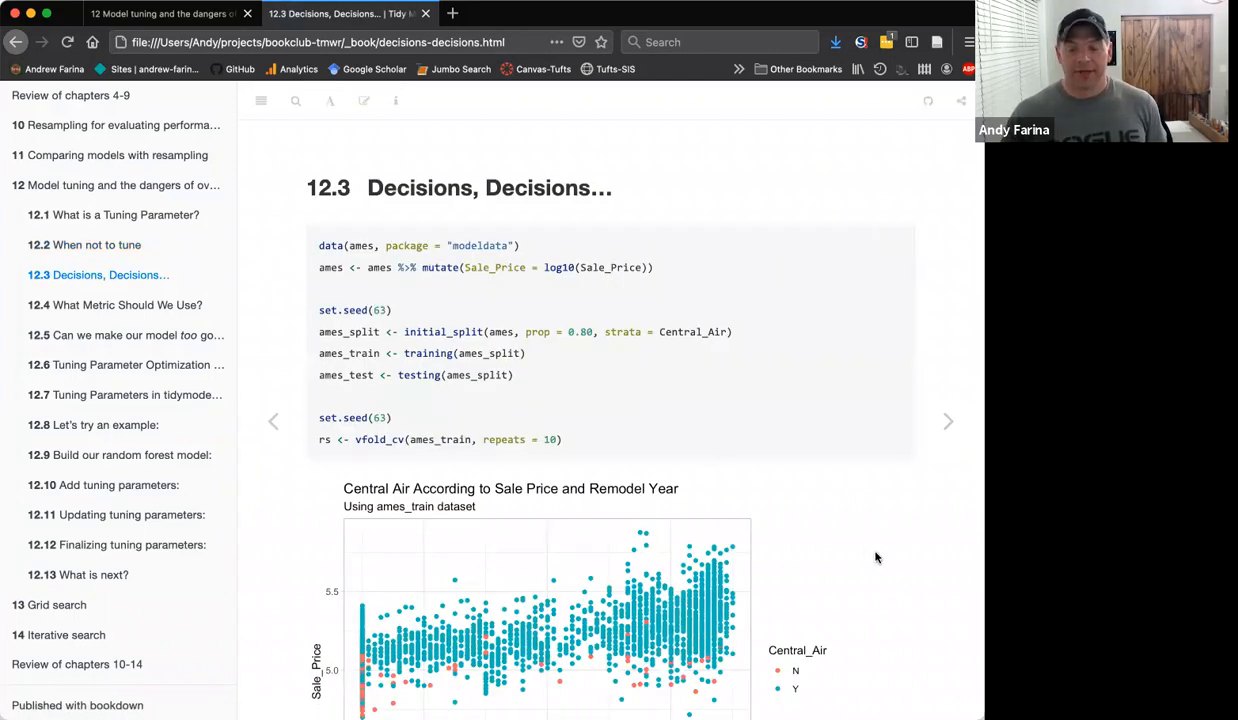
- Scroll past the Central Air scatter plot and advance to section 12.4 What Metric Should We Use?
{"action": "scroll", "scroll_direction": "down", "scroll_amount": 3}
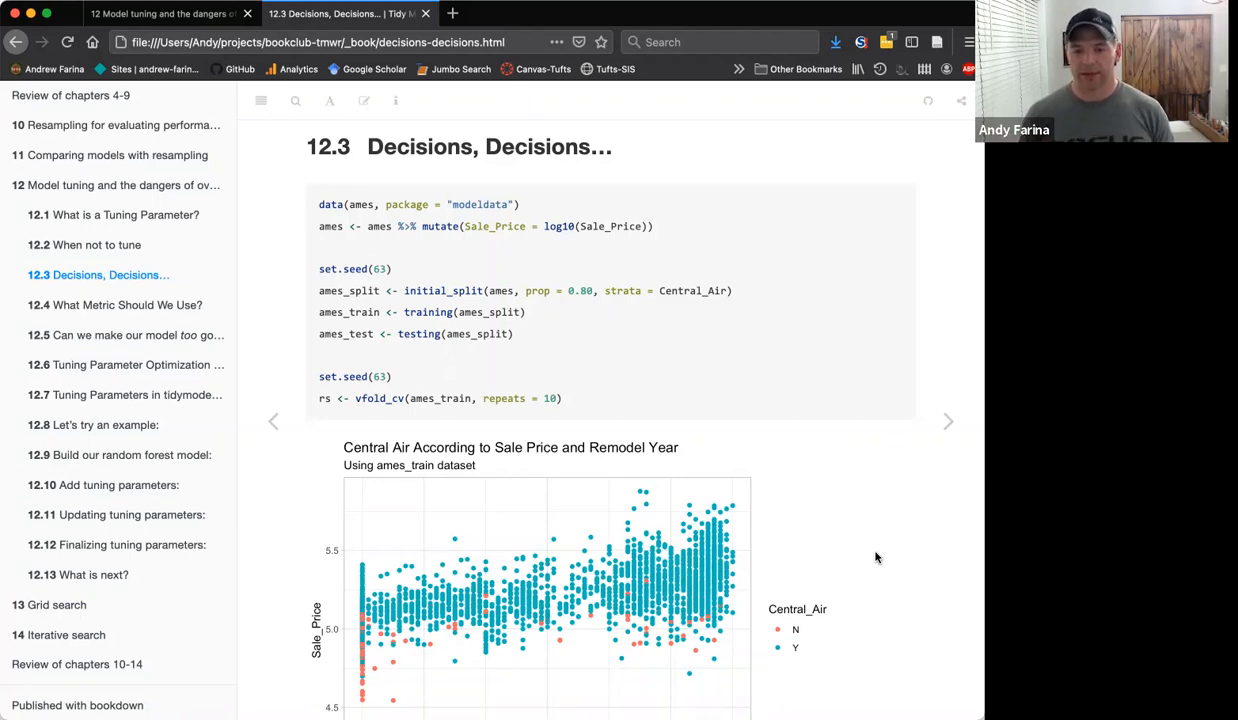
{"action": "mouse_move", "coordinate": [844, 532]}
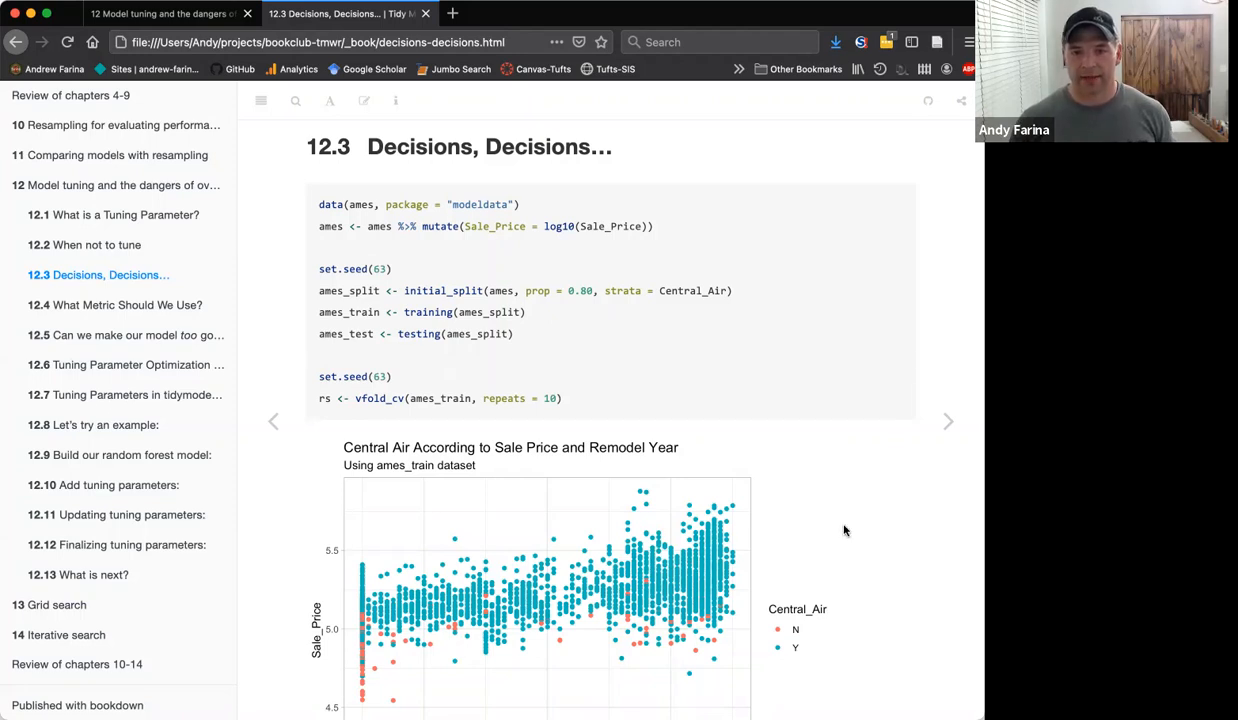
{"action": "scroll", "scroll_direction": "down", "scroll_amount": 3}
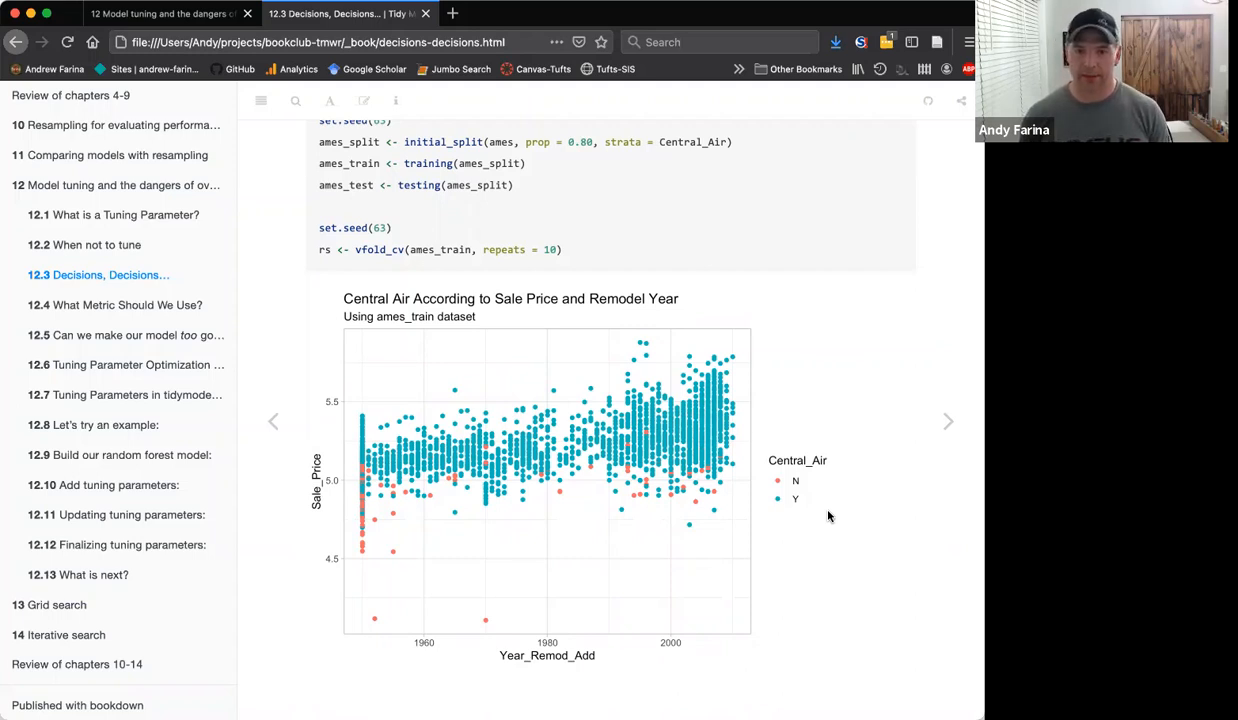
{"action": "mouse_move", "coordinate": [756, 542]}
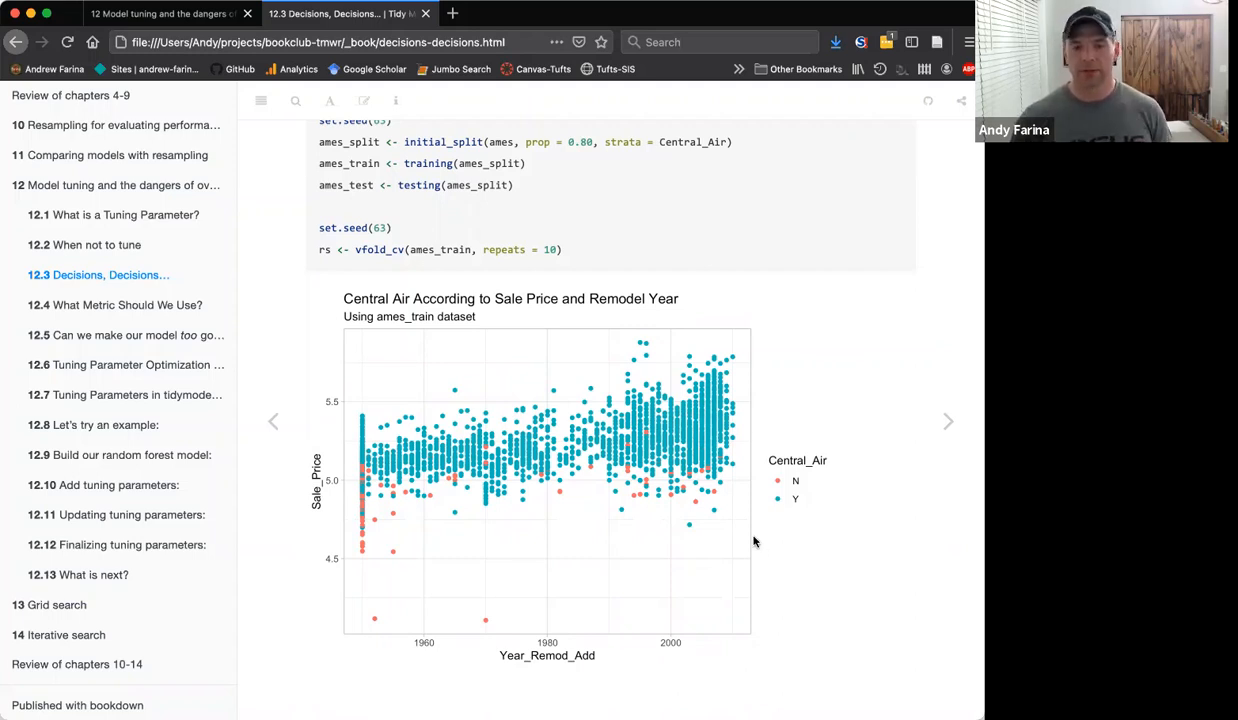
{"action": "mouse_move", "coordinate": [778, 552]}
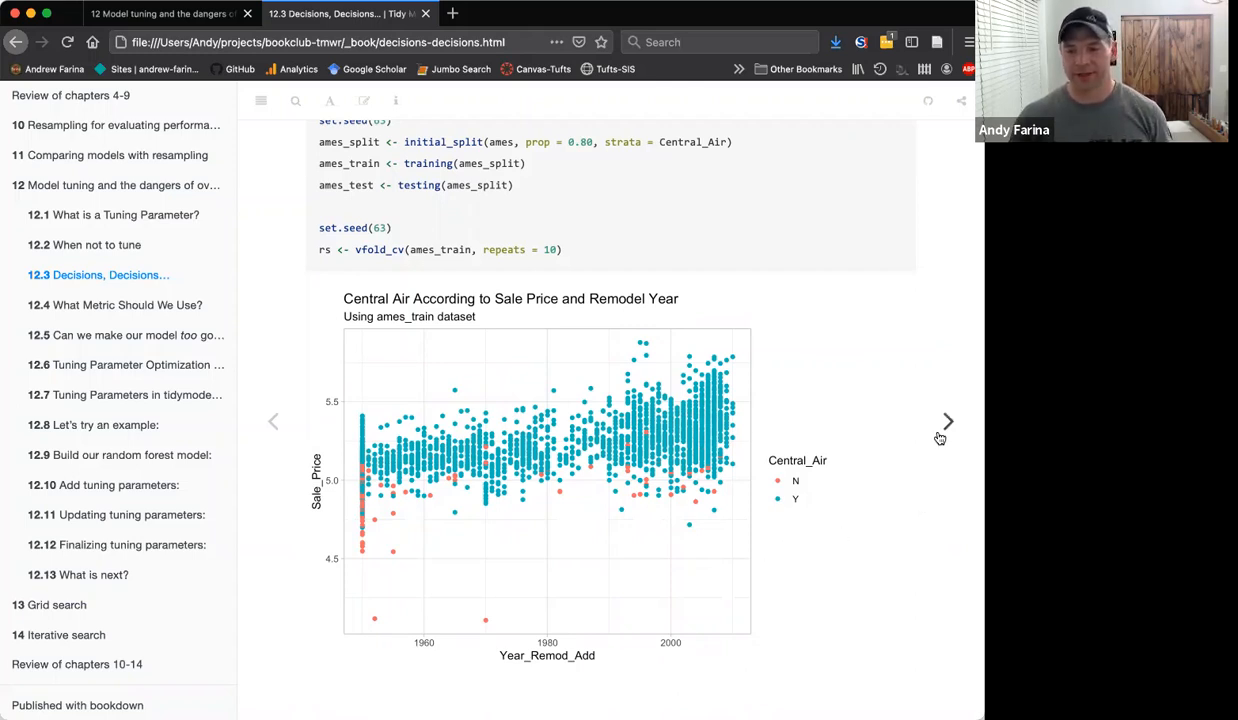
{"action": "left_click", "coordinate": [948, 420]}
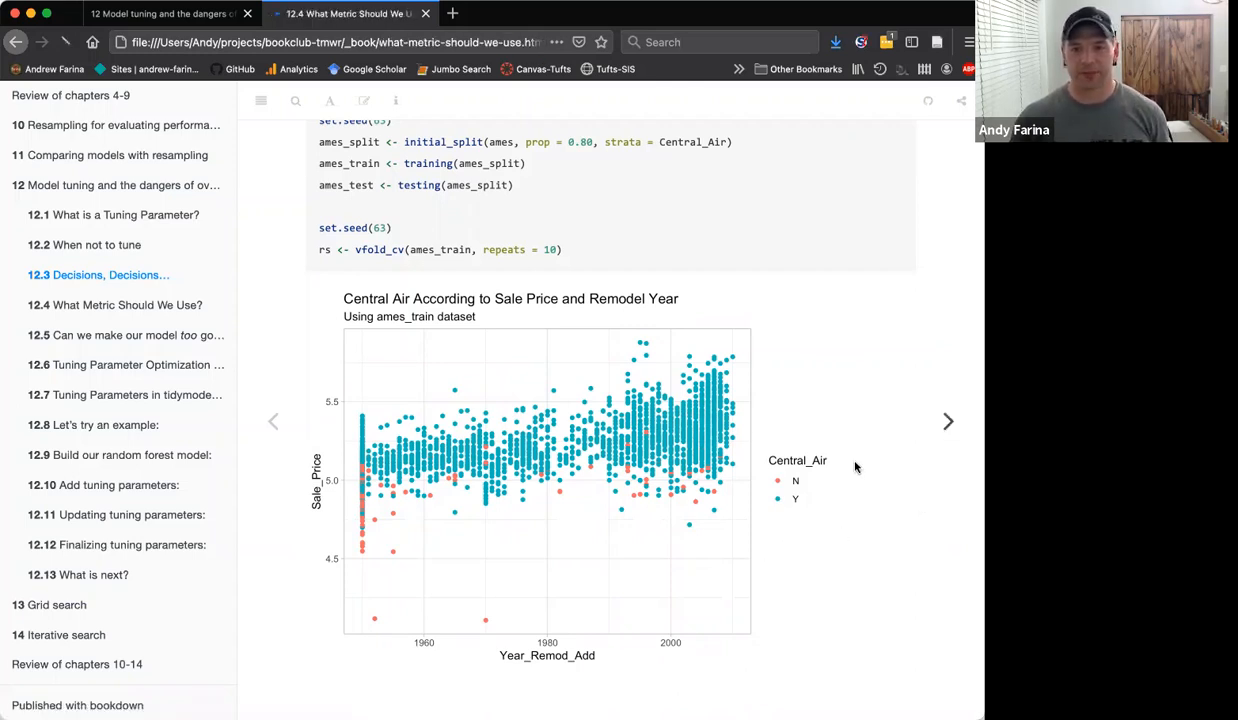
{"action": "left_click", "coordinate": [948, 420]}
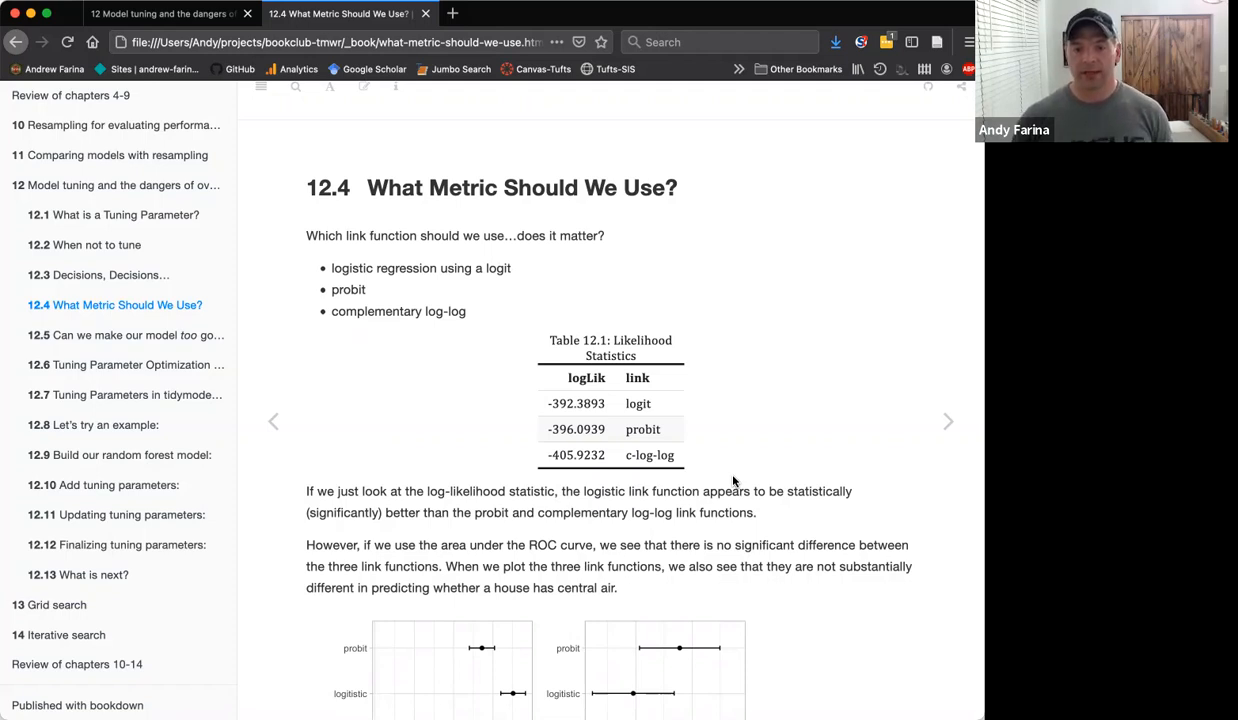
{"action": "scroll", "scroll_direction": "down", "scroll_amount": 3}
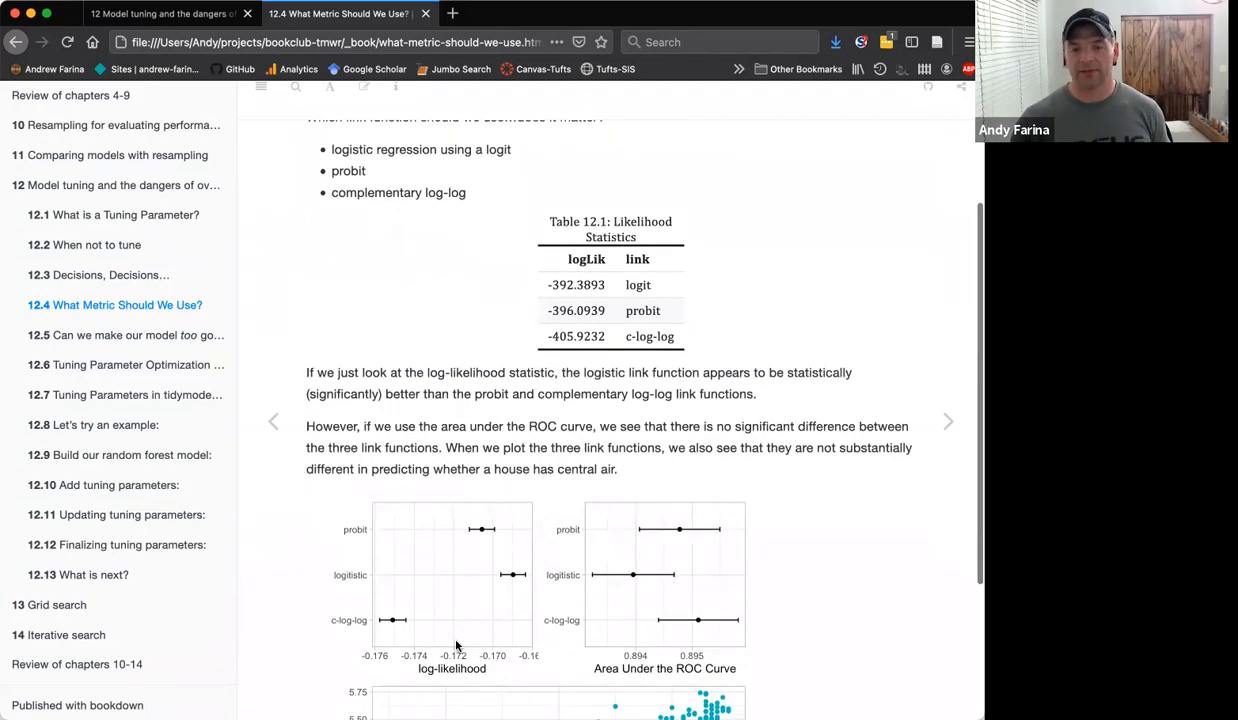
{"action": "mouse_move", "coordinate": [456, 620]}
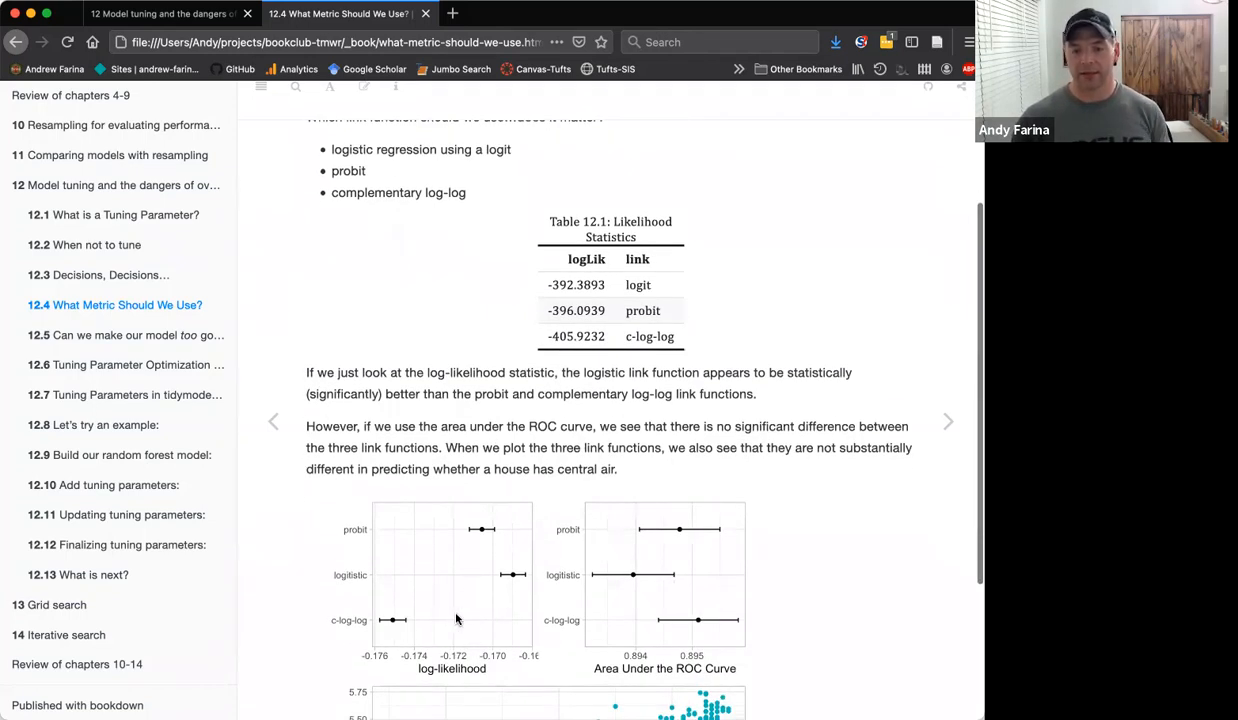
{"action": "mouse_move", "coordinate": [490, 568]}
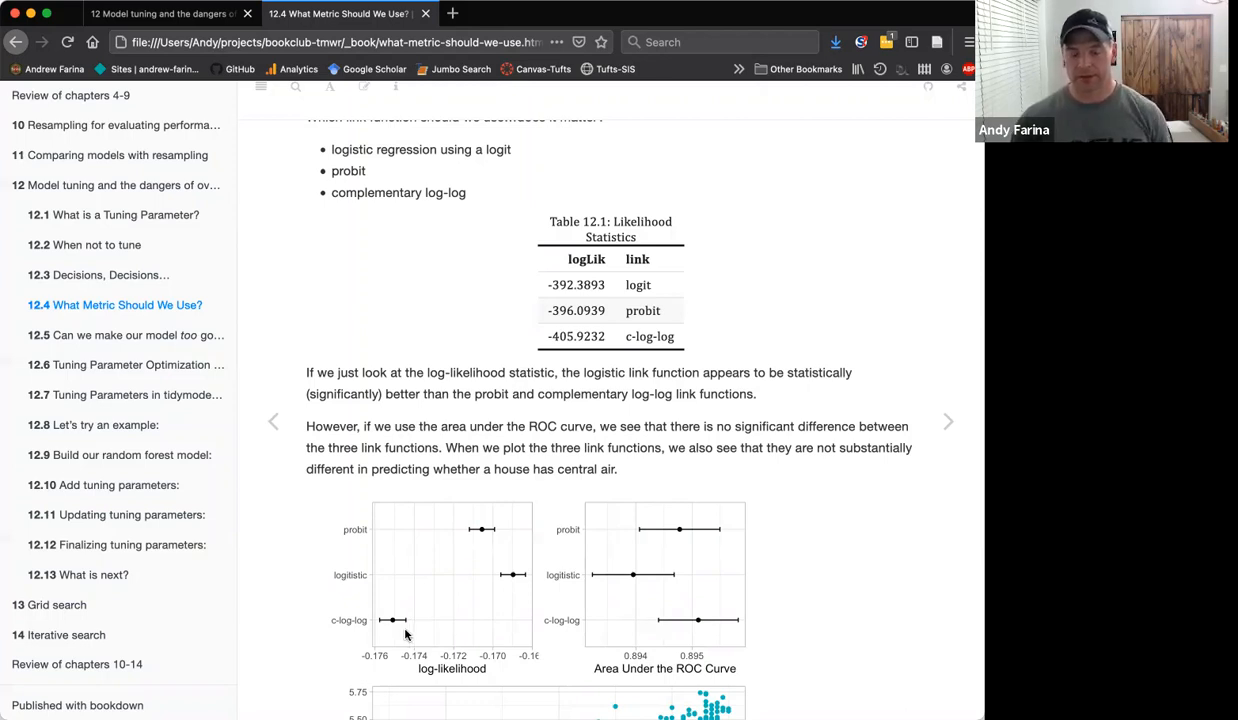
{"action": "mouse_move", "coordinate": [418, 624]}
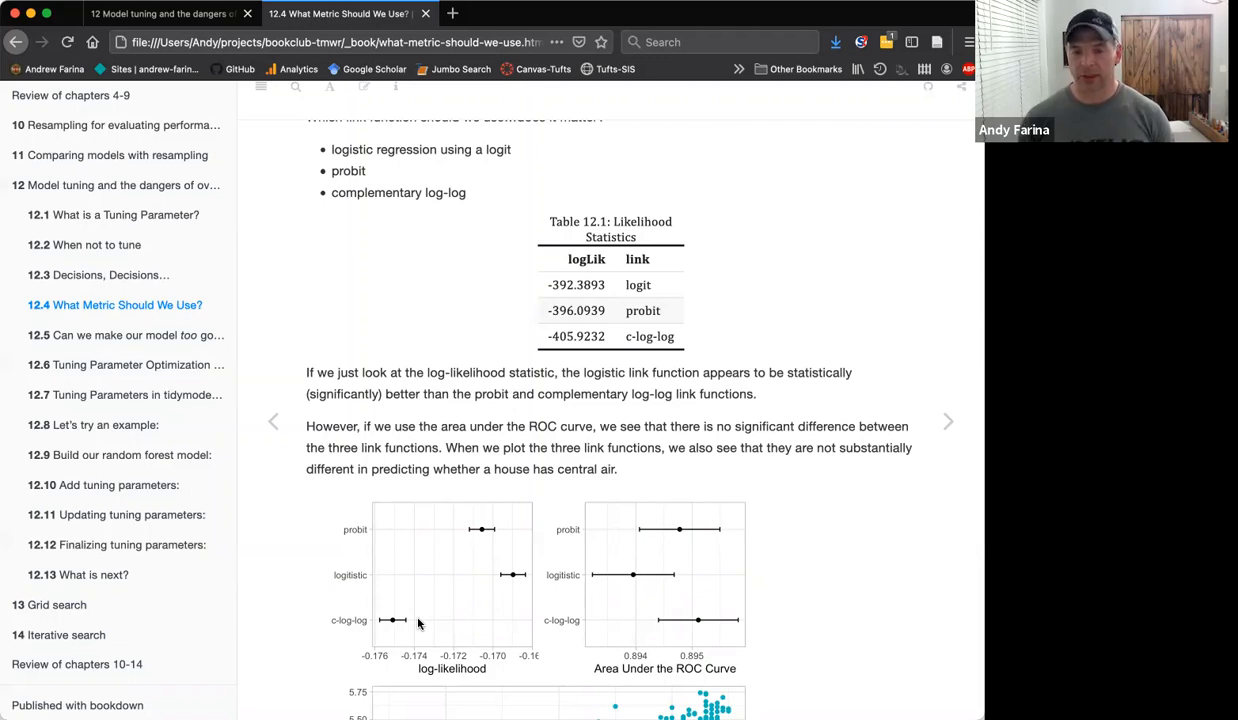
- Scroll through the rest of 12.4 and advance to section 12.5 Can we make our model too good?
{"action": "scroll", "scroll_direction": "down", "scroll_amount": 3}
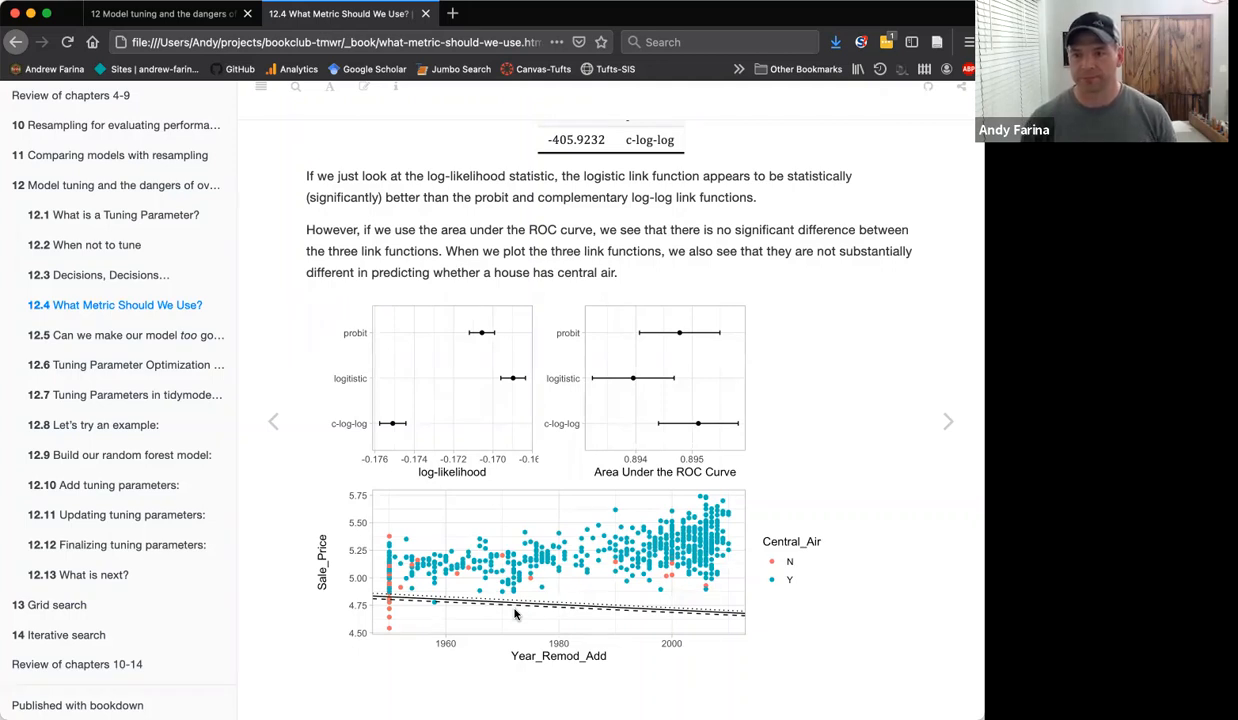
{"action": "mouse_move", "coordinate": [860, 524]}
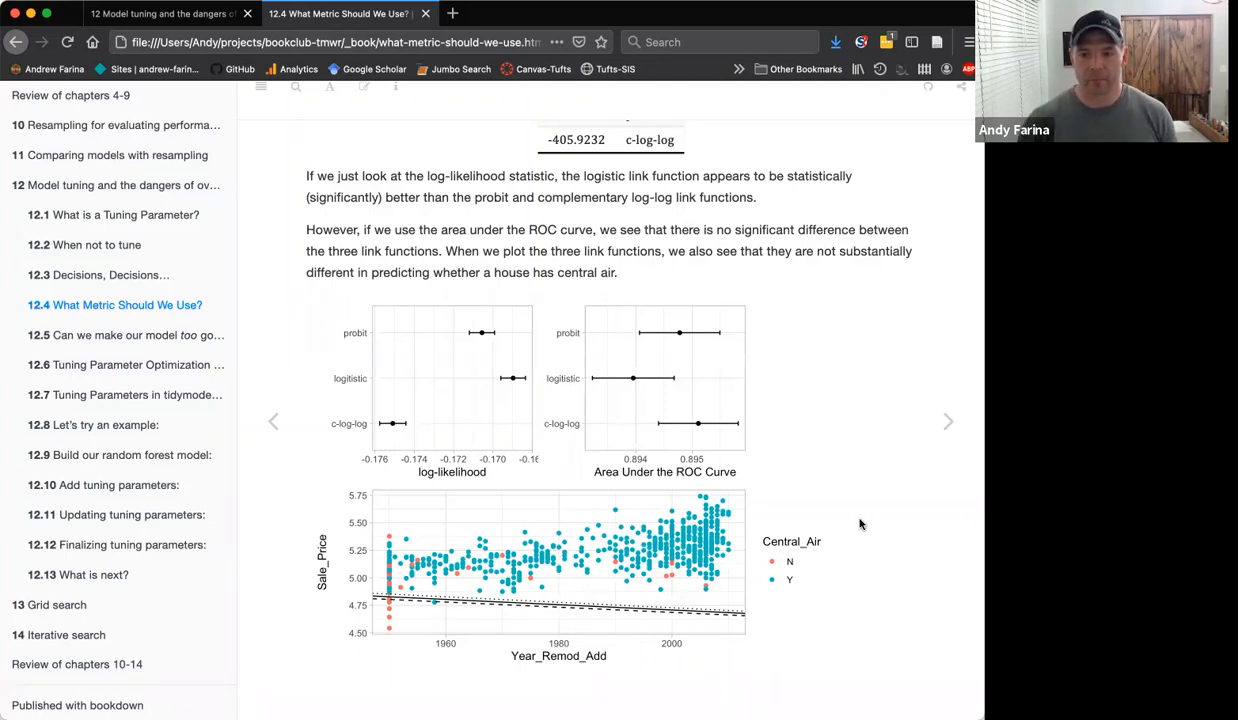
{"action": "mouse_move", "coordinate": [858, 532]}
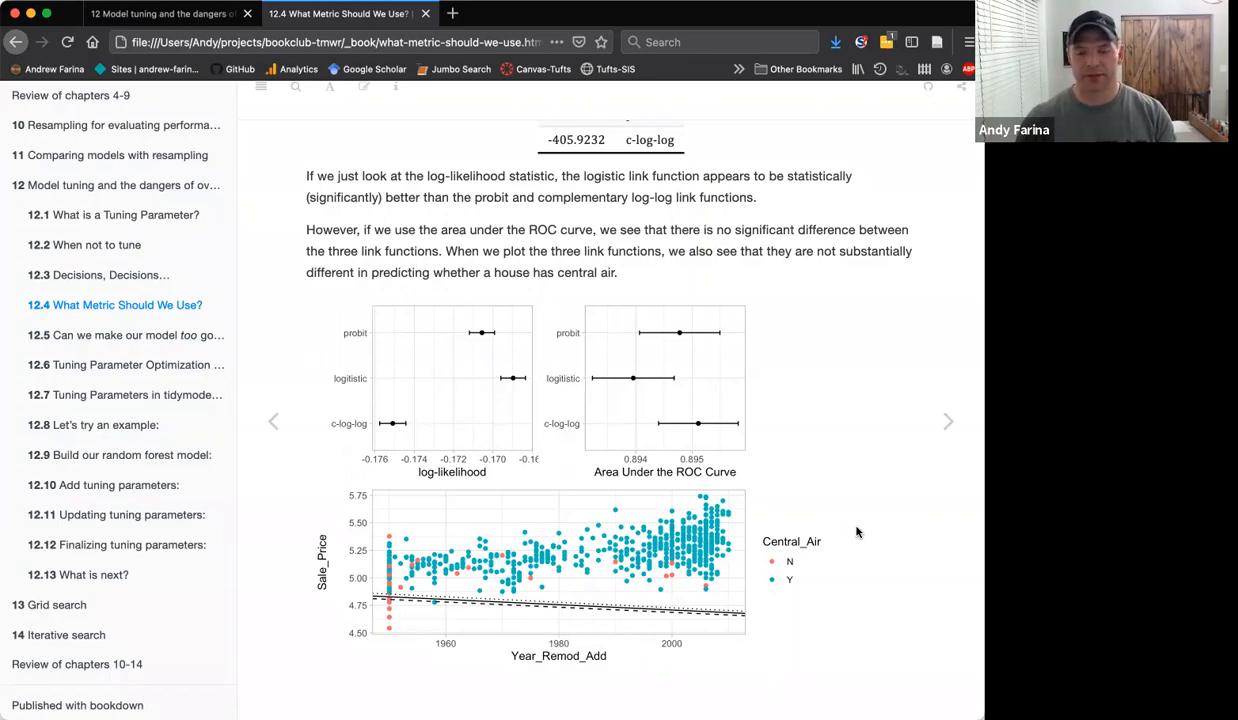
{"action": "mouse_move", "coordinate": [392, 640]}
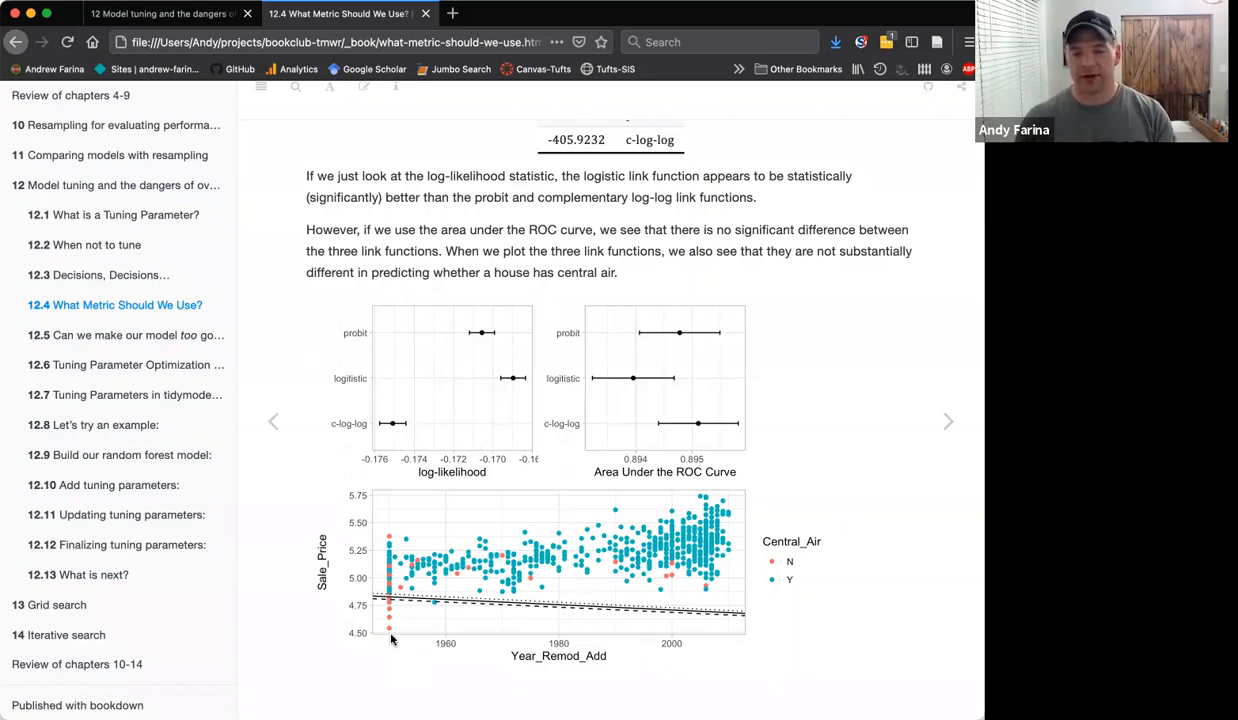
{"action": "mouse_move", "coordinate": [396, 558]}
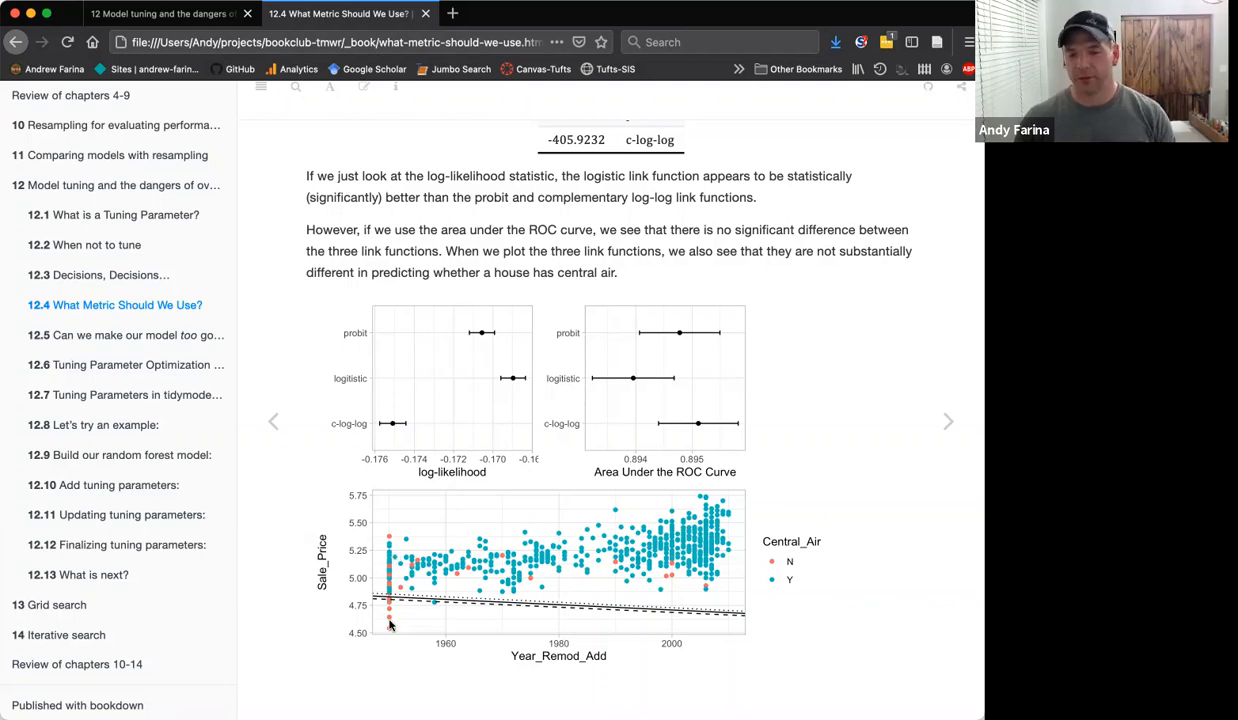
{"action": "mouse_move", "coordinate": [504, 588]}
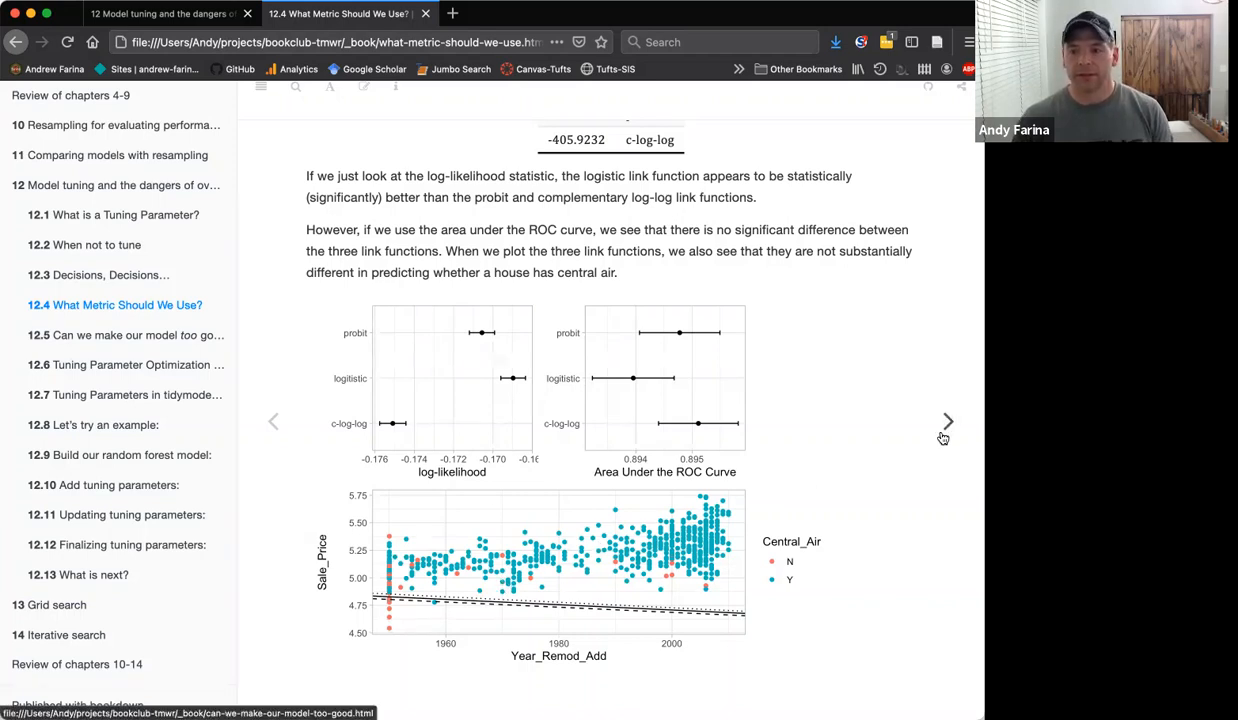
{"action": "left_click", "coordinate": [948, 420]}
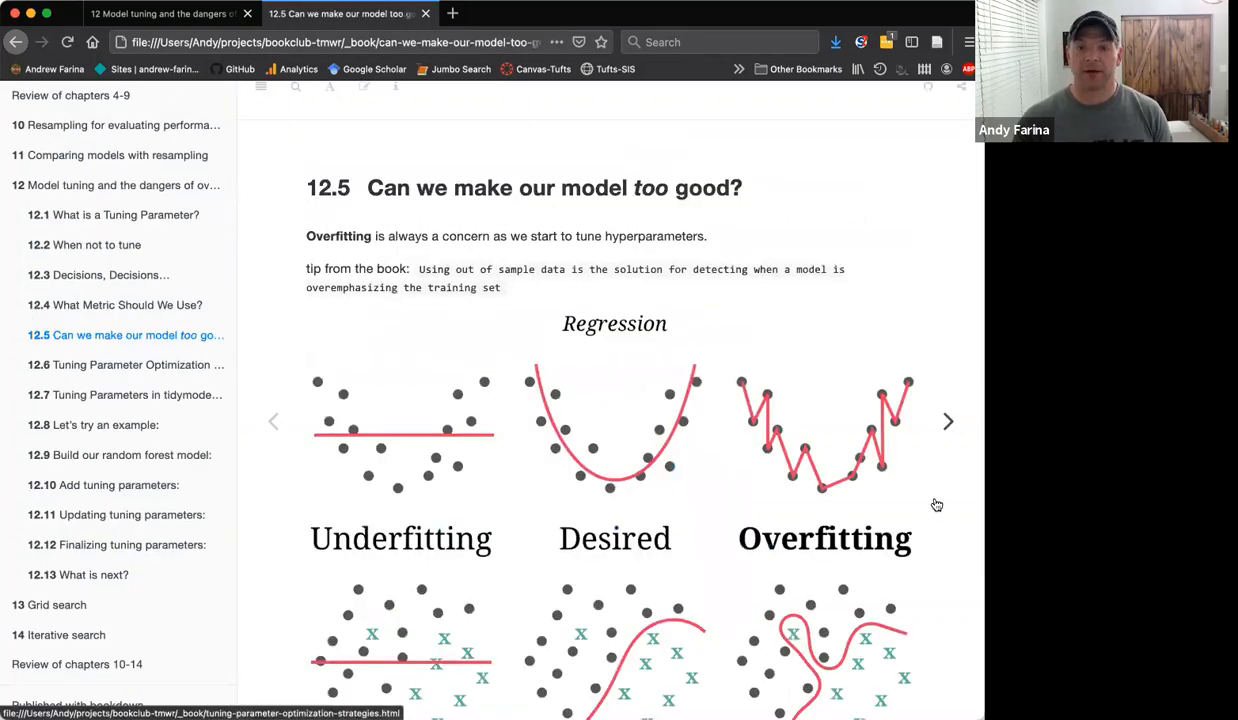
- Scroll through the overfitting illustrations and move to section 12.6 Tuning Parameter Optimization Strategies
{"action": "scroll", "scroll_direction": "down", "scroll_amount": 3}
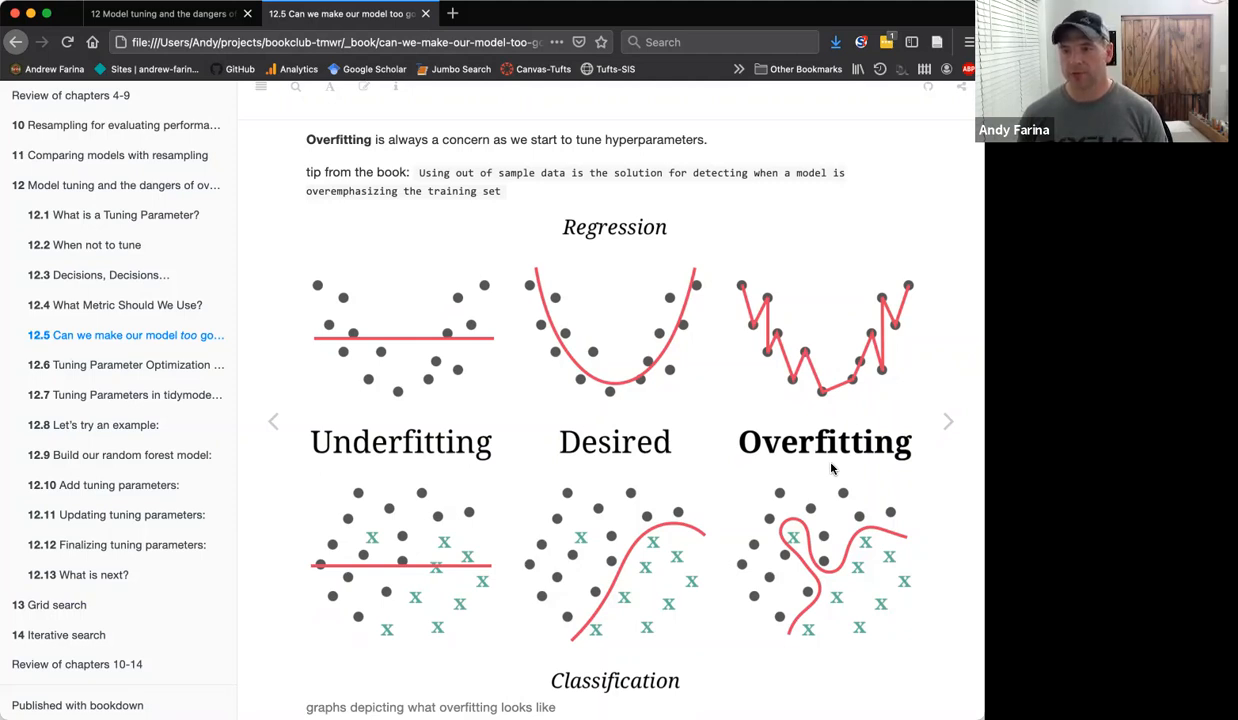
{"action": "mouse_move", "coordinate": [876, 460]}
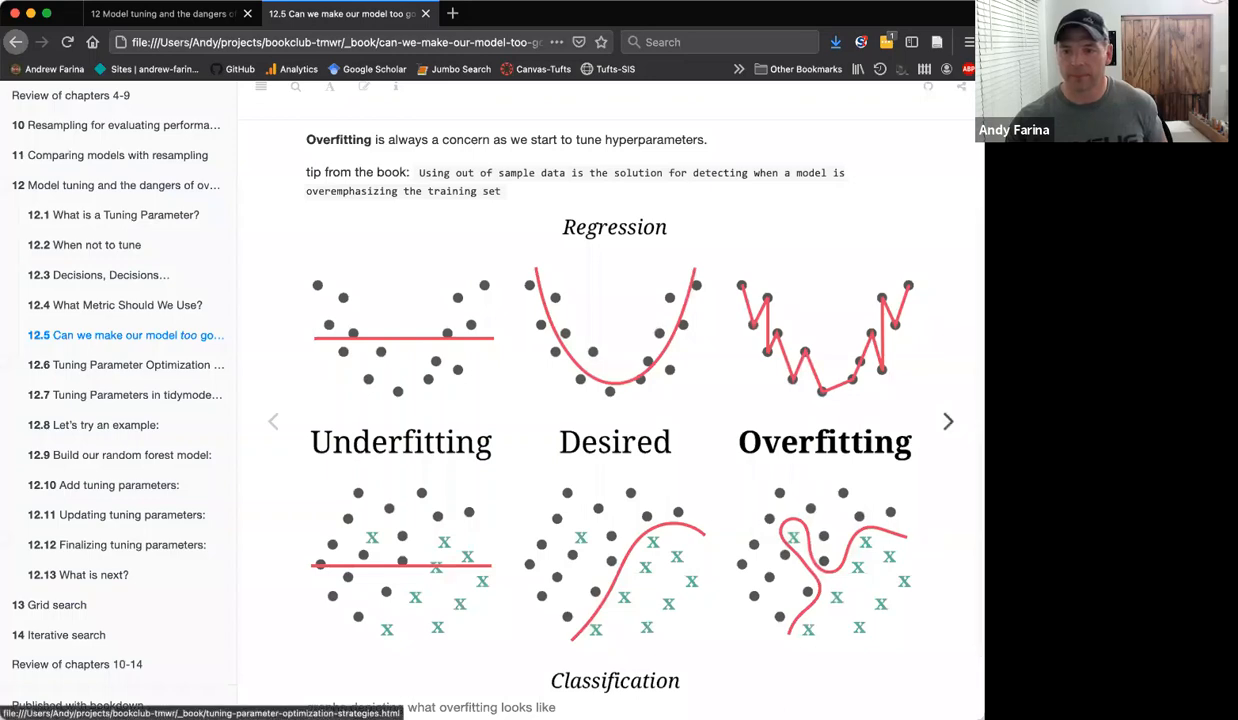
{"action": "left_click", "coordinate": [124, 364]}
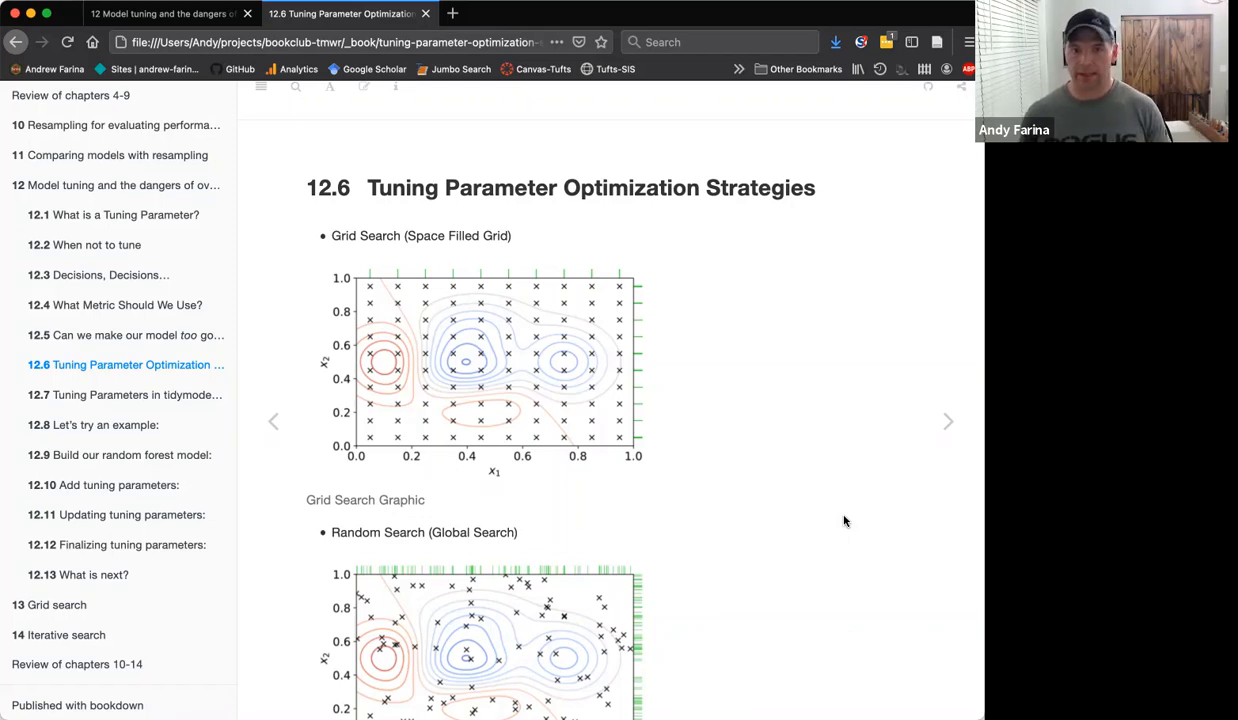
- Scroll through section 12.6 to review the Grid, Random and Iterative Search graphics
{"action": "scroll", "scroll_direction": "down", "scroll_amount": 3}
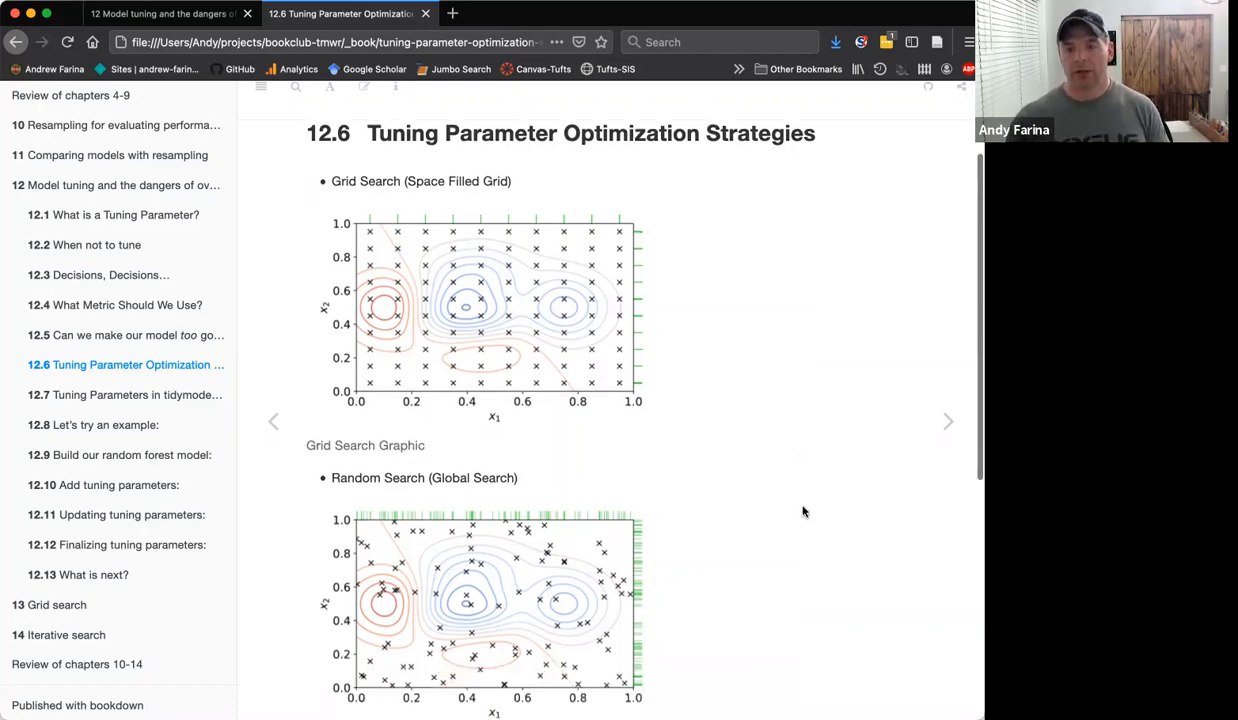
{"action": "scroll", "scroll_direction": "down", "scroll_amount": 3}
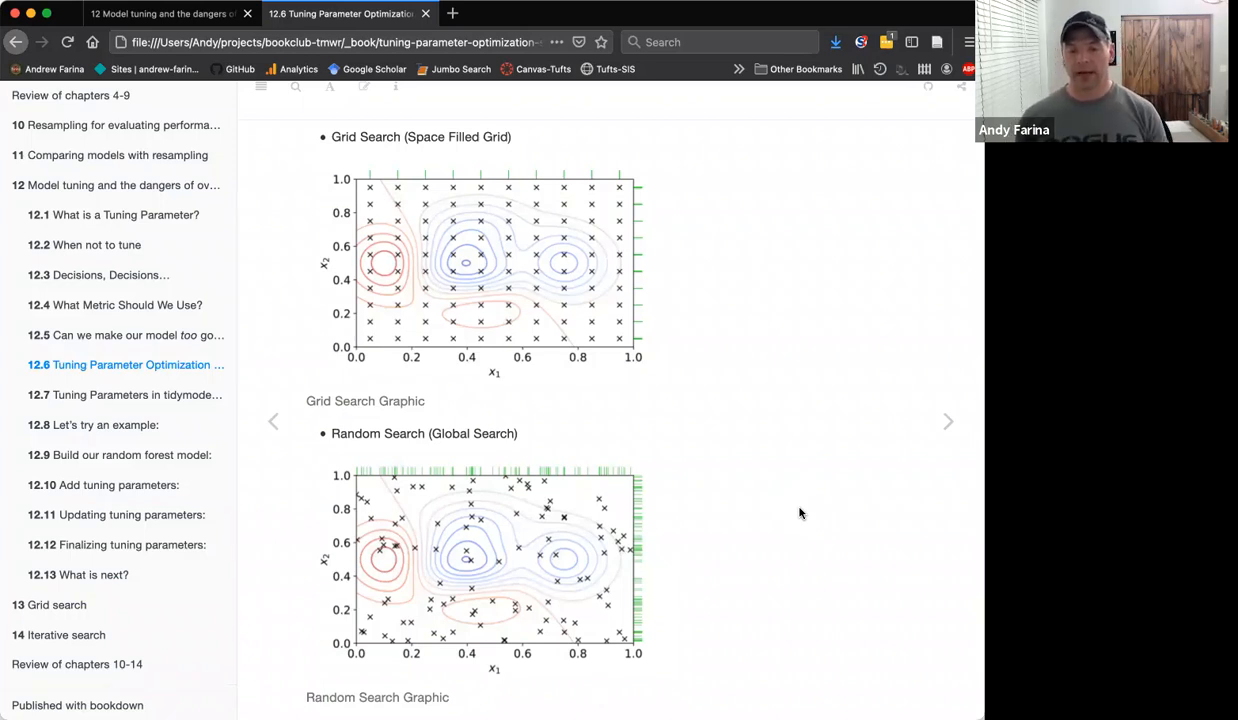
{"action": "mouse_move", "coordinate": [518, 198]}
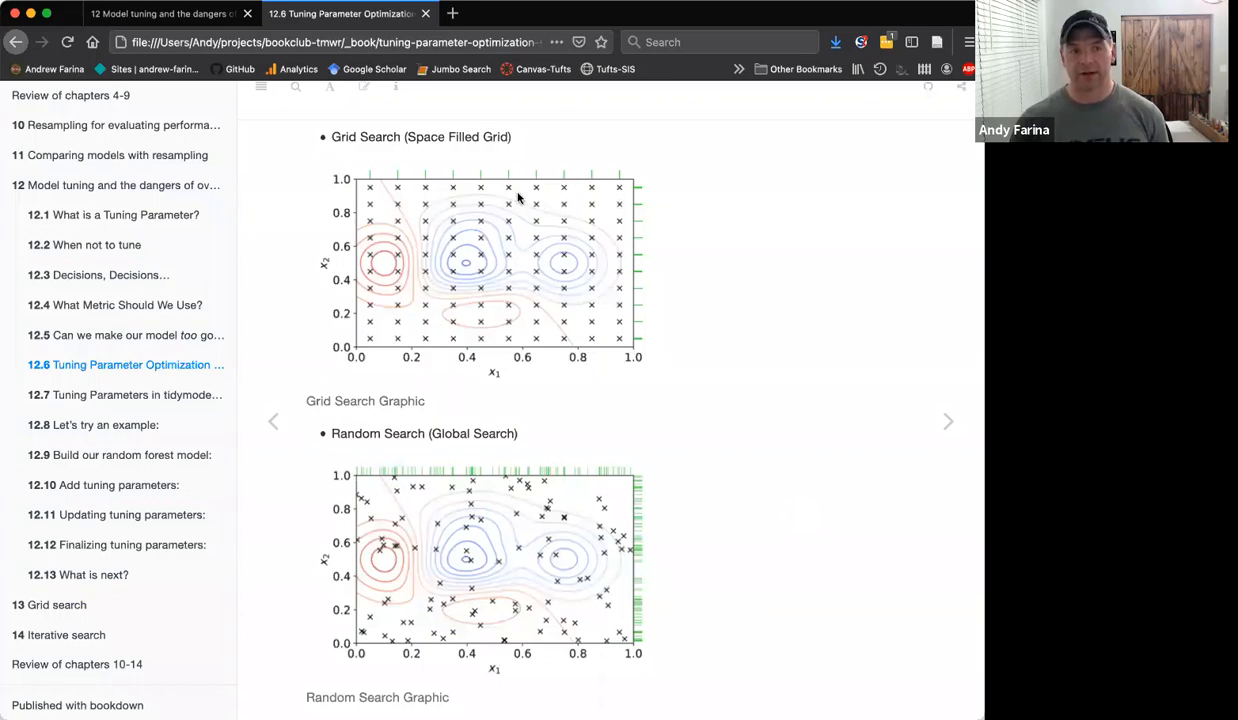
{"action": "mouse_move", "coordinate": [656, 540]}
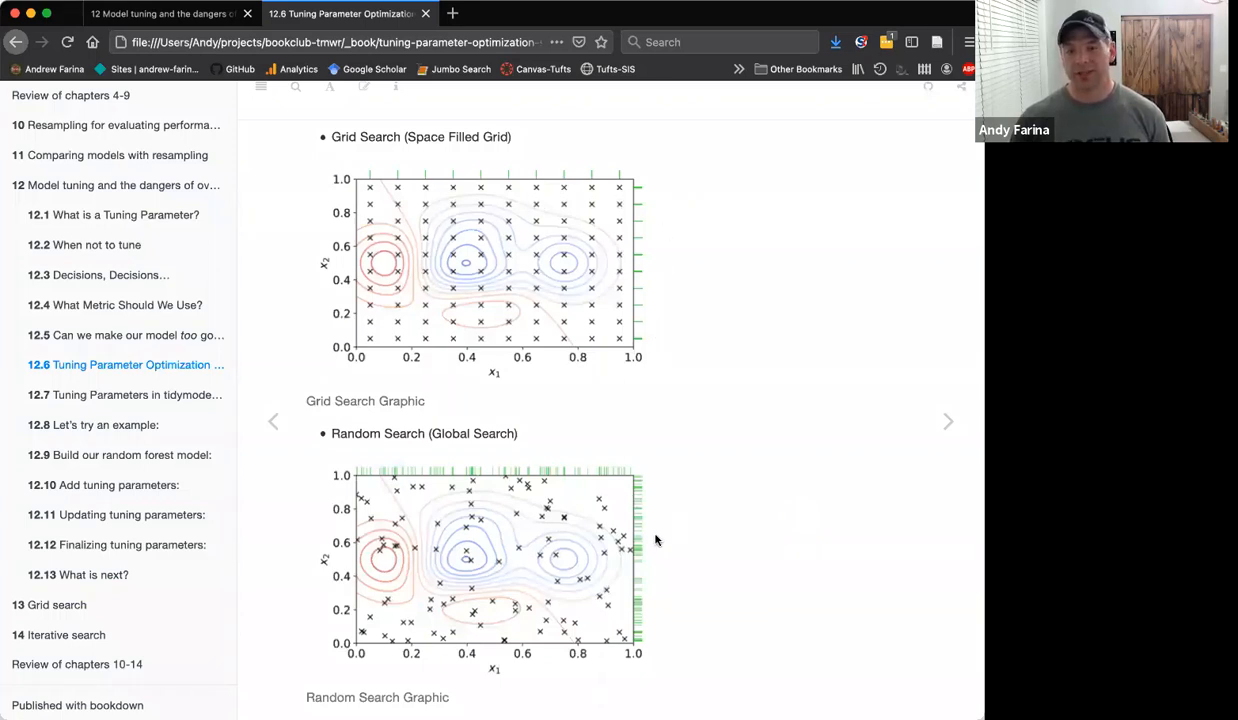
{"action": "mouse_move", "coordinate": [640, 532]}
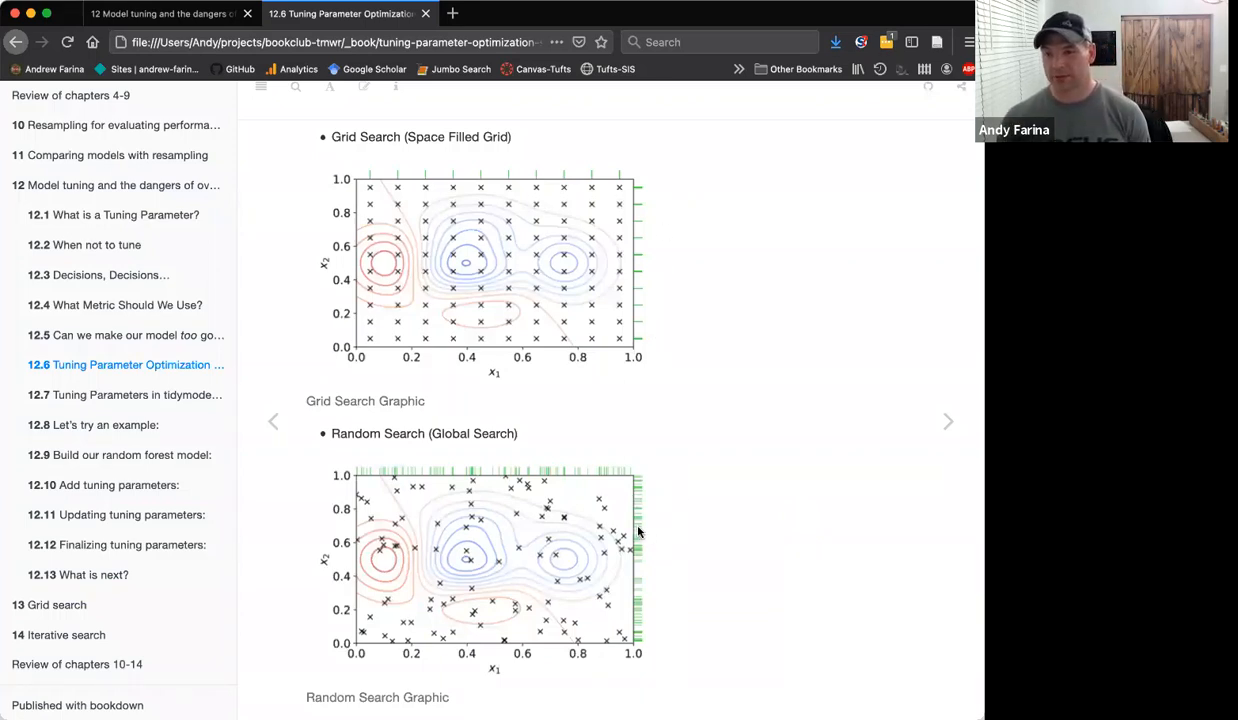
{"action": "mouse_move", "coordinate": [668, 592]}
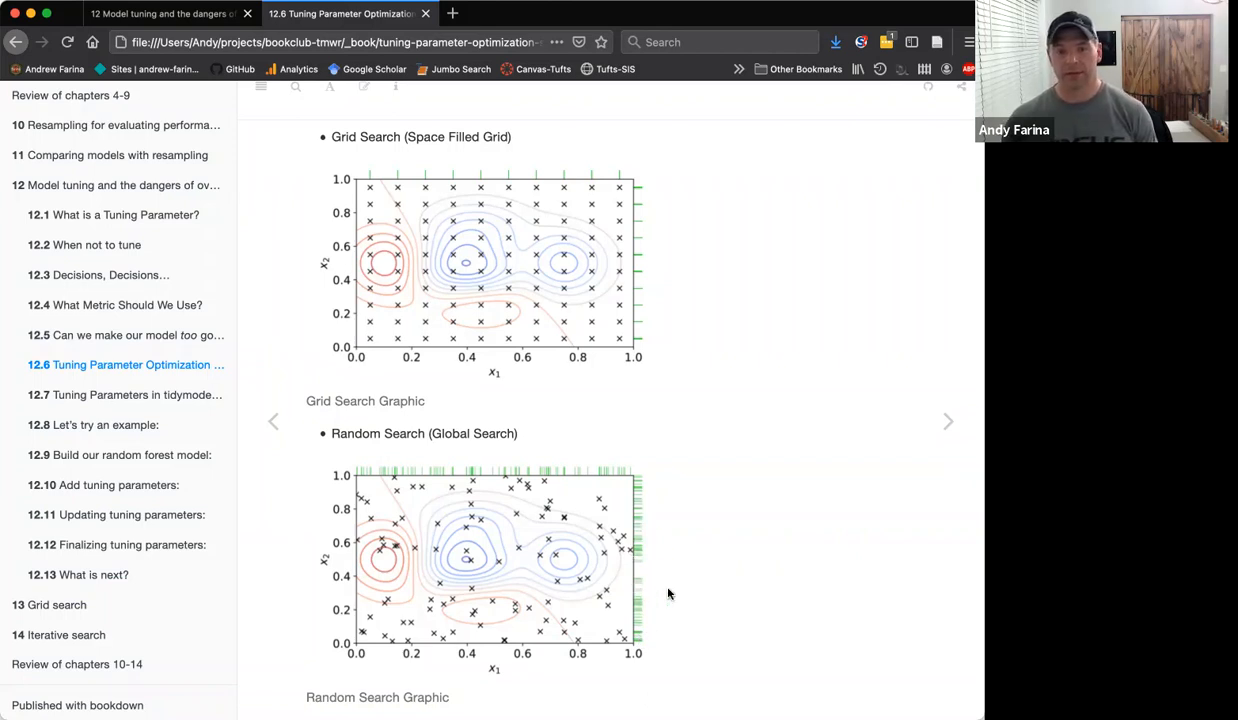
{"action": "mouse_move", "coordinate": [656, 572]}
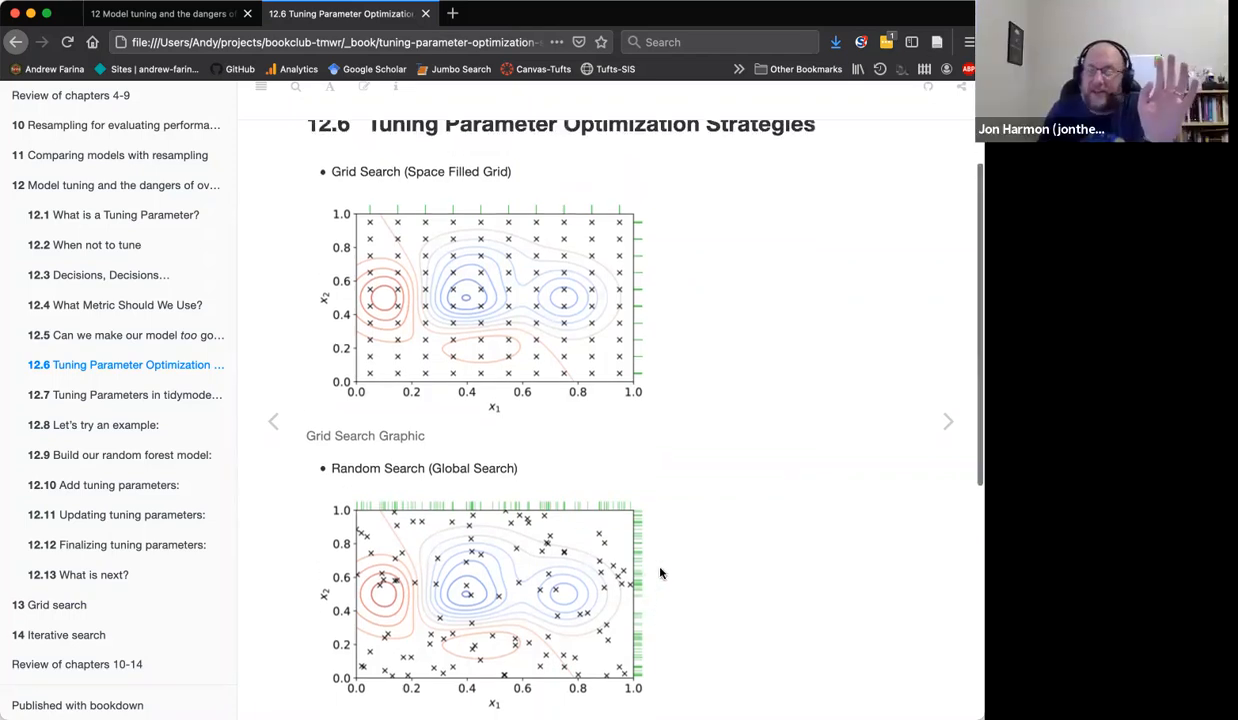
{"action": "scroll", "scroll_direction": "down", "scroll_amount": 3}
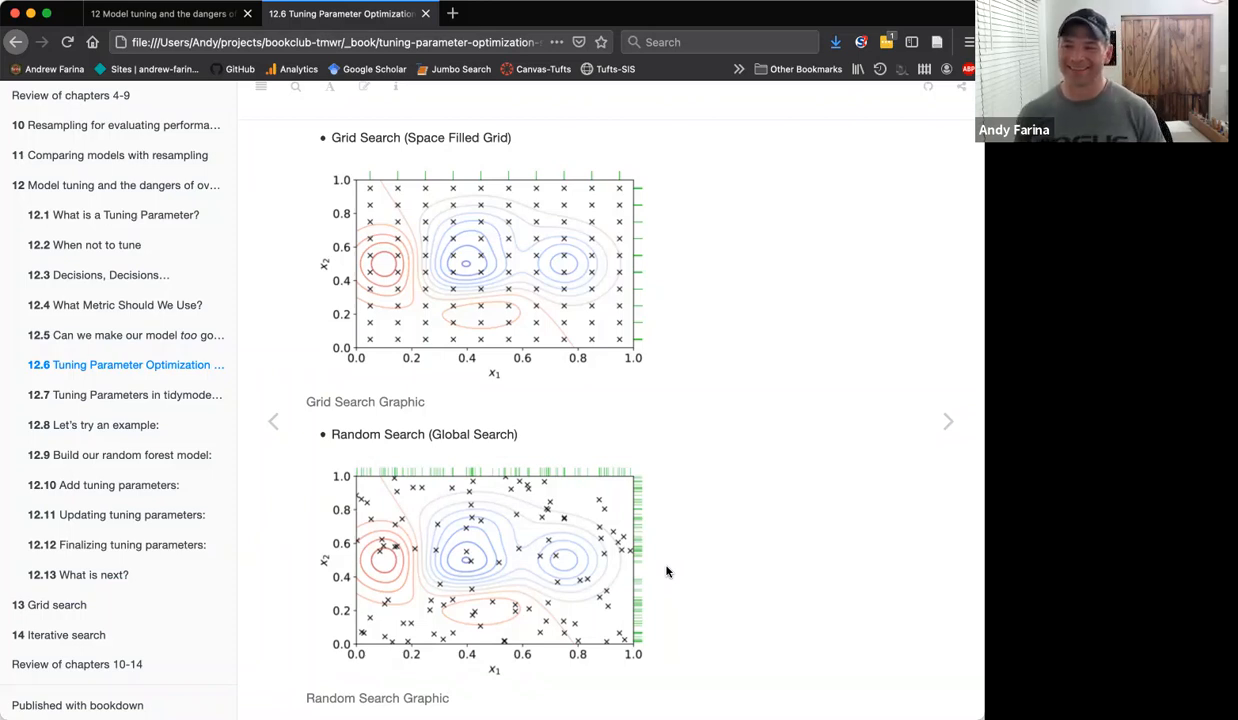
{"action": "mouse_move", "coordinate": [726, 572]}
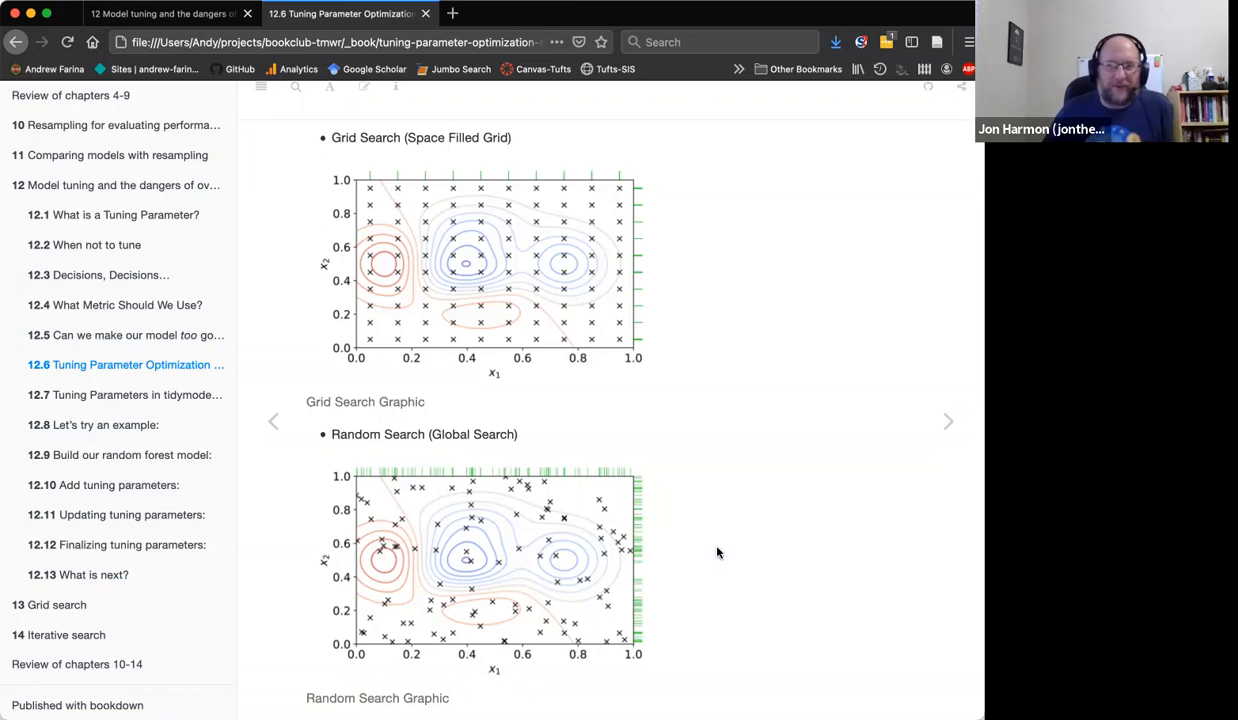
{"action": "mouse_move", "coordinate": [720, 552]}
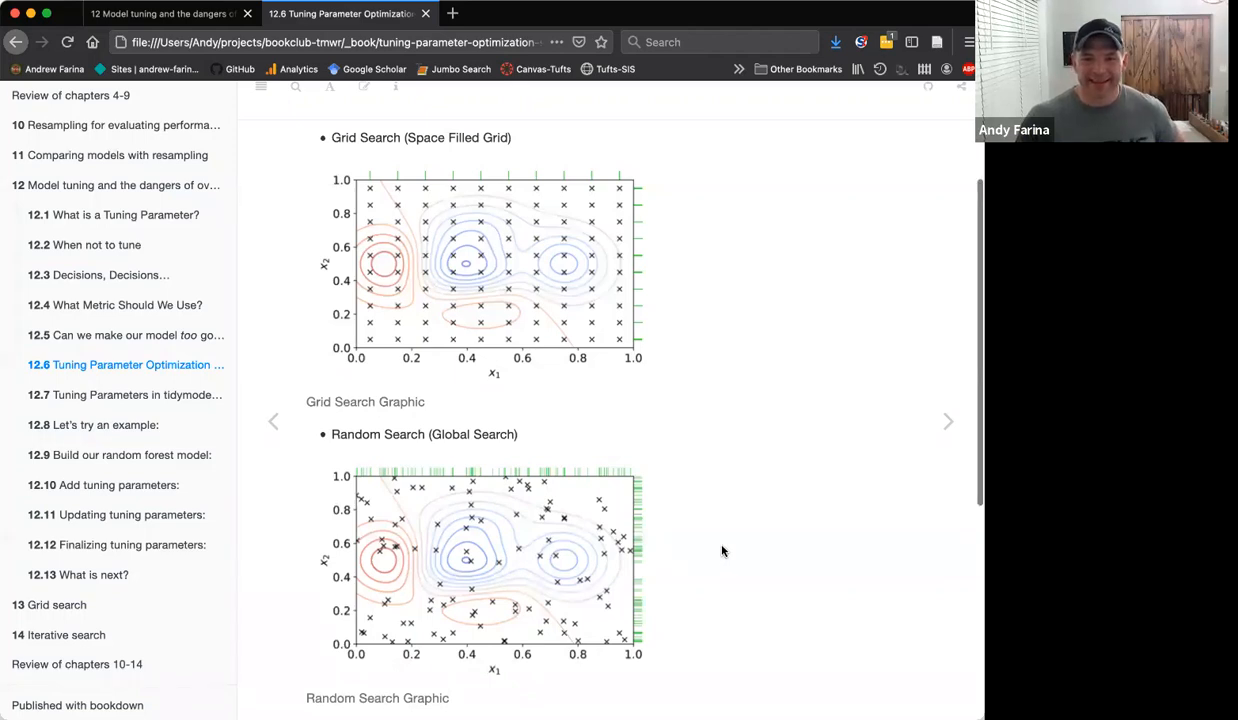
{"action": "scroll", "scroll_direction": "down", "scroll_amount": 3}
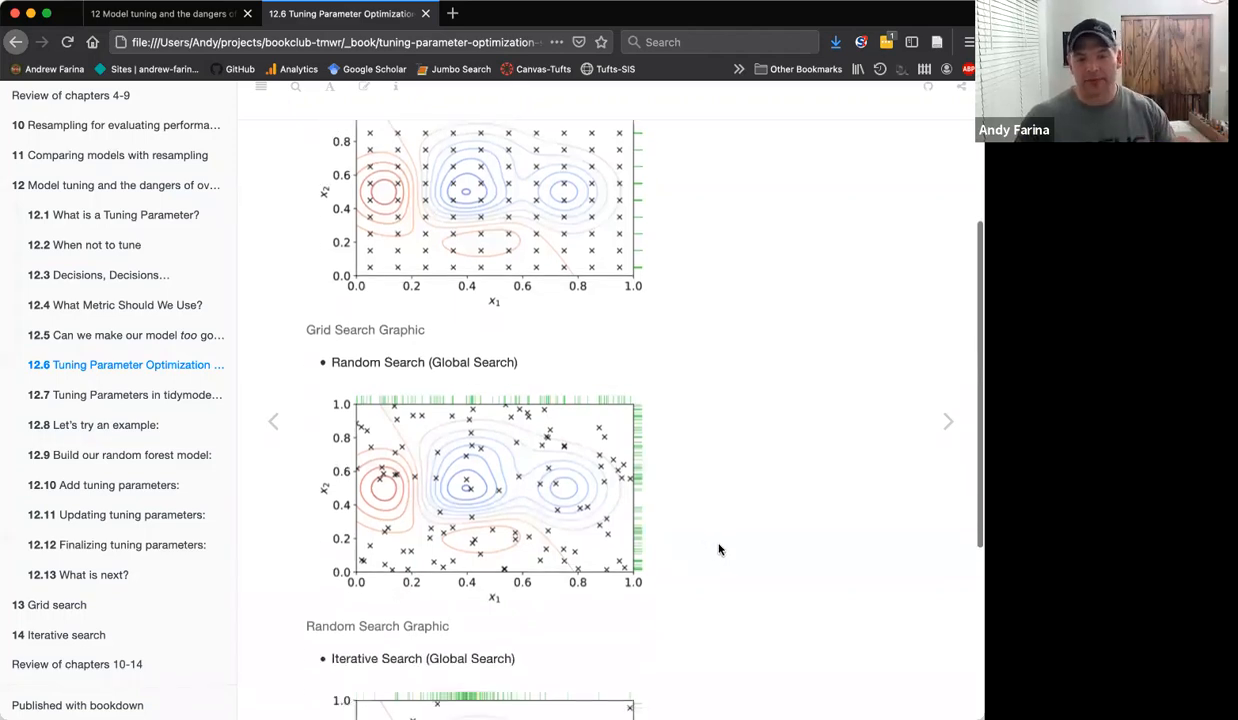
{"action": "scroll", "scroll_direction": "down", "scroll_amount": 3}
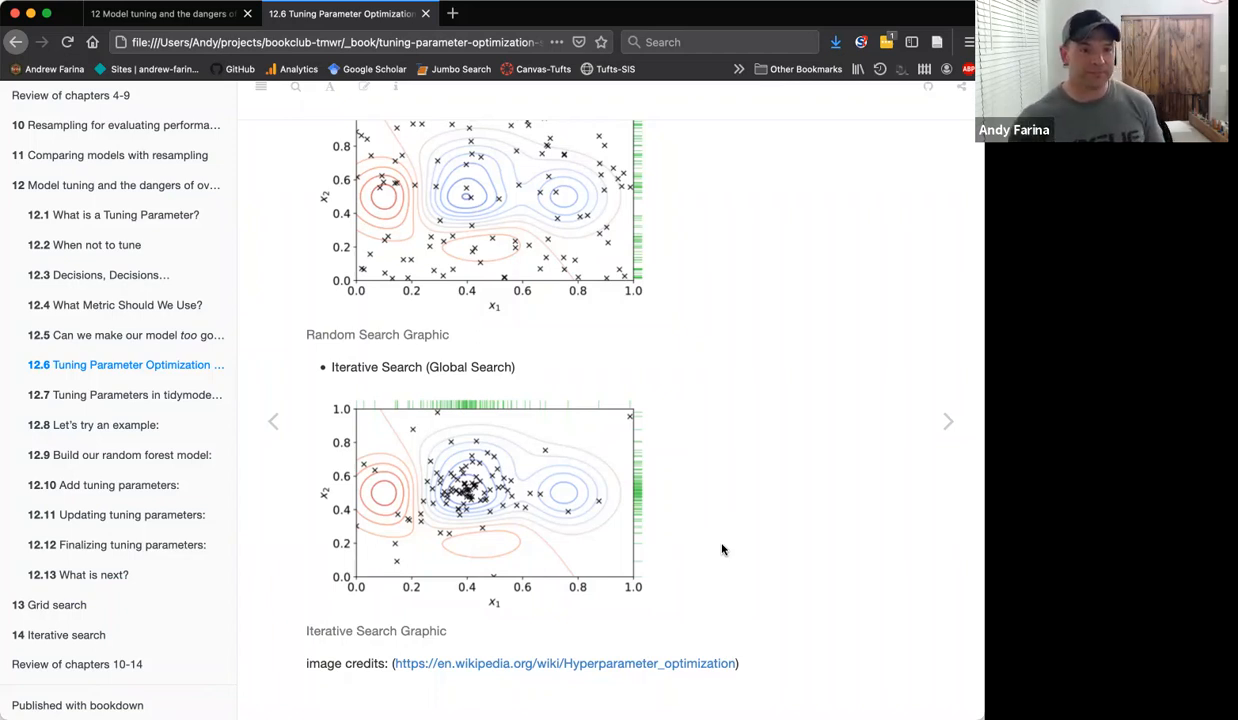
{"action": "mouse_move", "coordinate": [794, 422]}
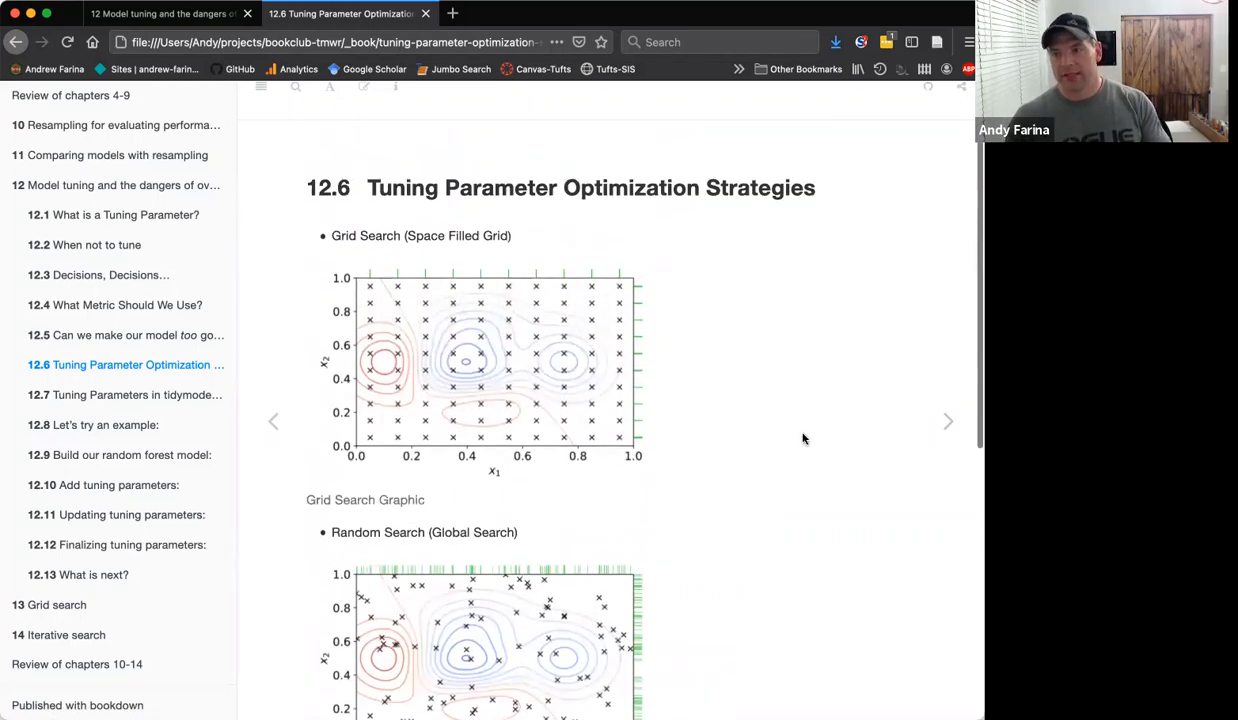
{"action": "mouse_move", "coordinate": [818, 436]}
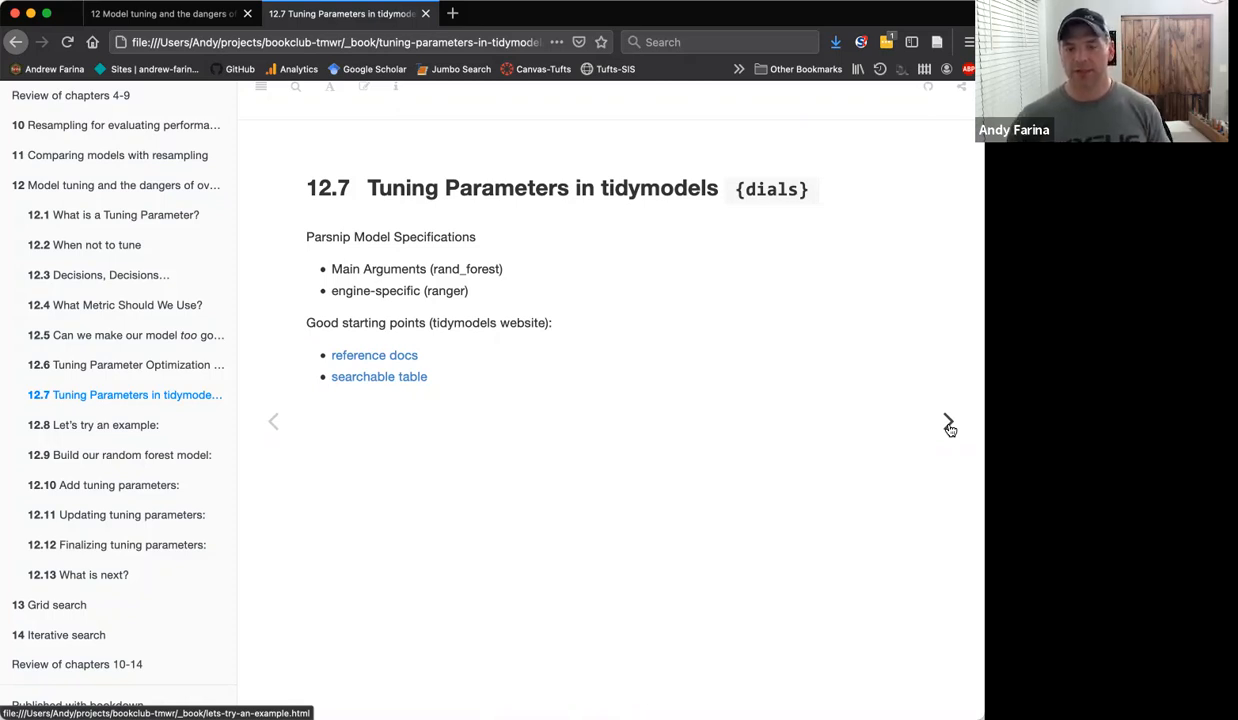
{"action": "mouse_move", "coordinate": [374, 356]}
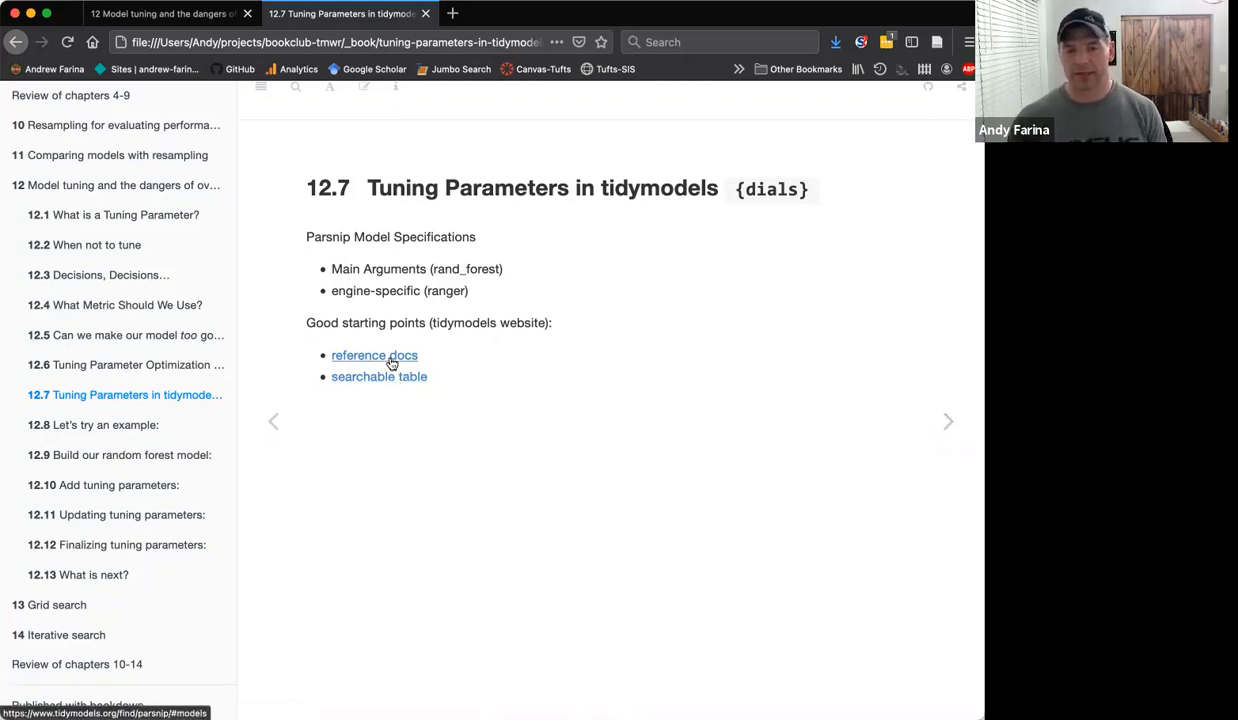
{"action": "left_click", "coordinate": [380, 376]}
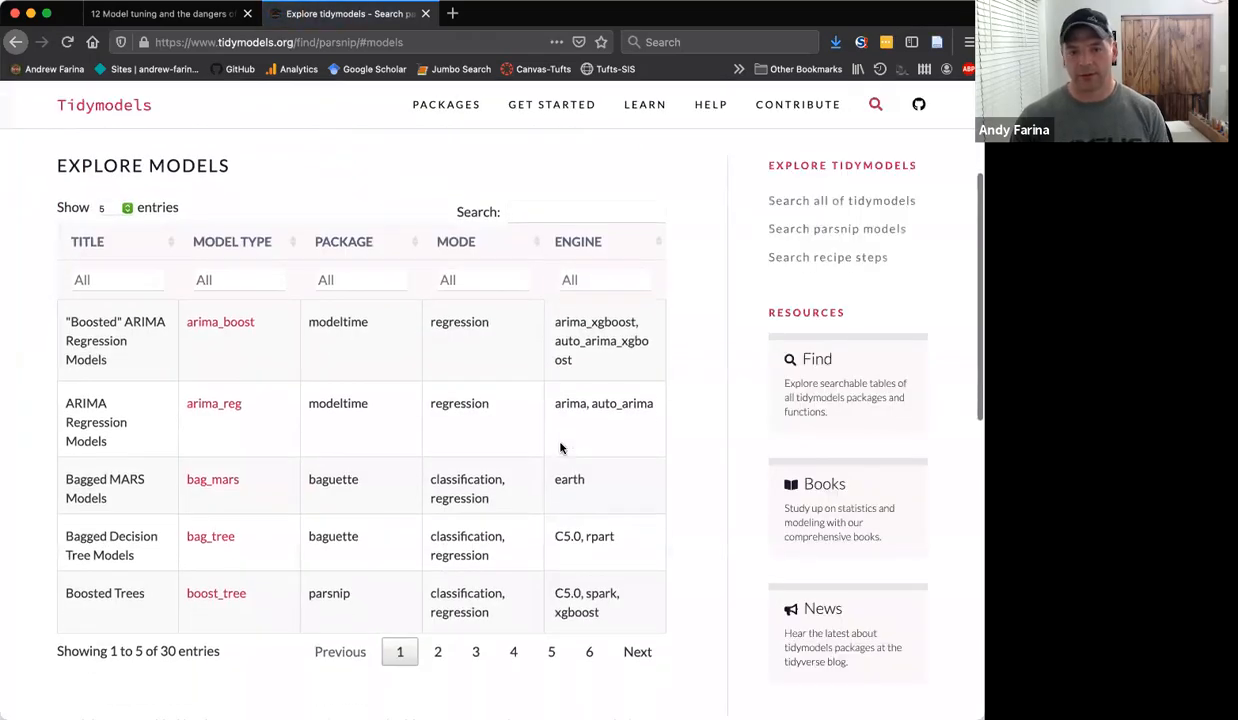
{"action": "scroll", "scroll_direction": "down", "scroll_amount": 3}
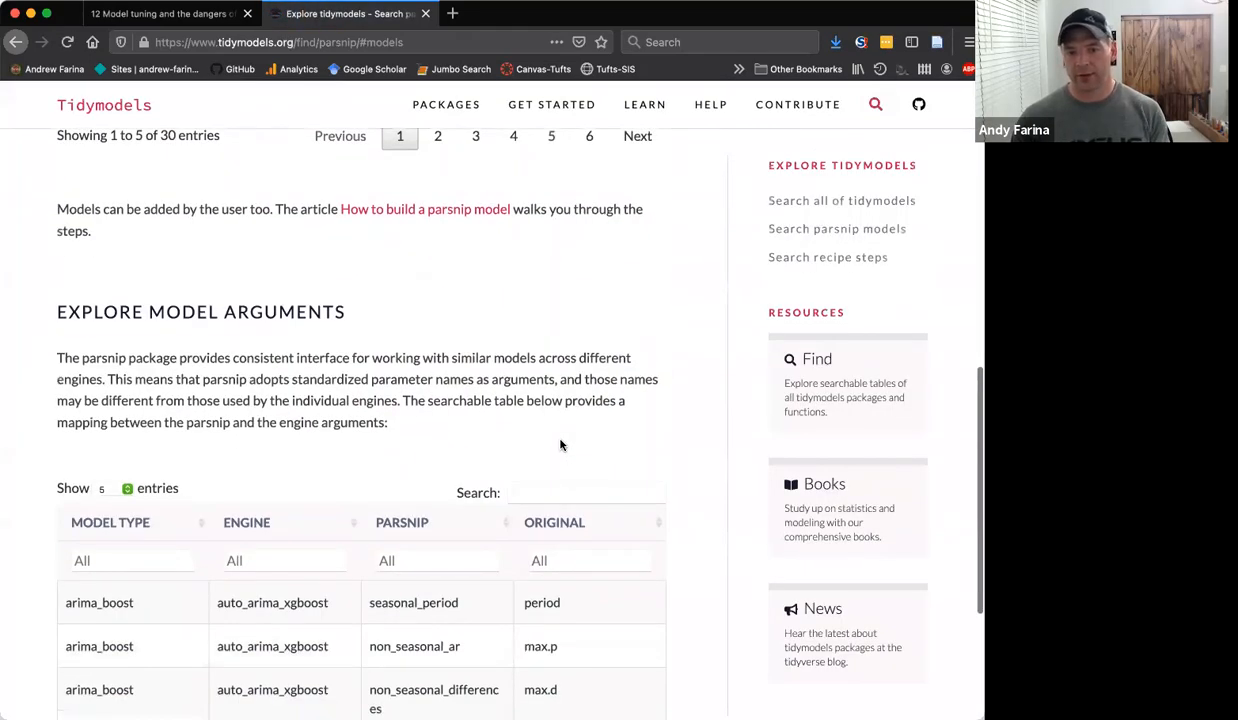
{"action": "scroll", "scroll_direction": "up", "scroll_amount": 3}
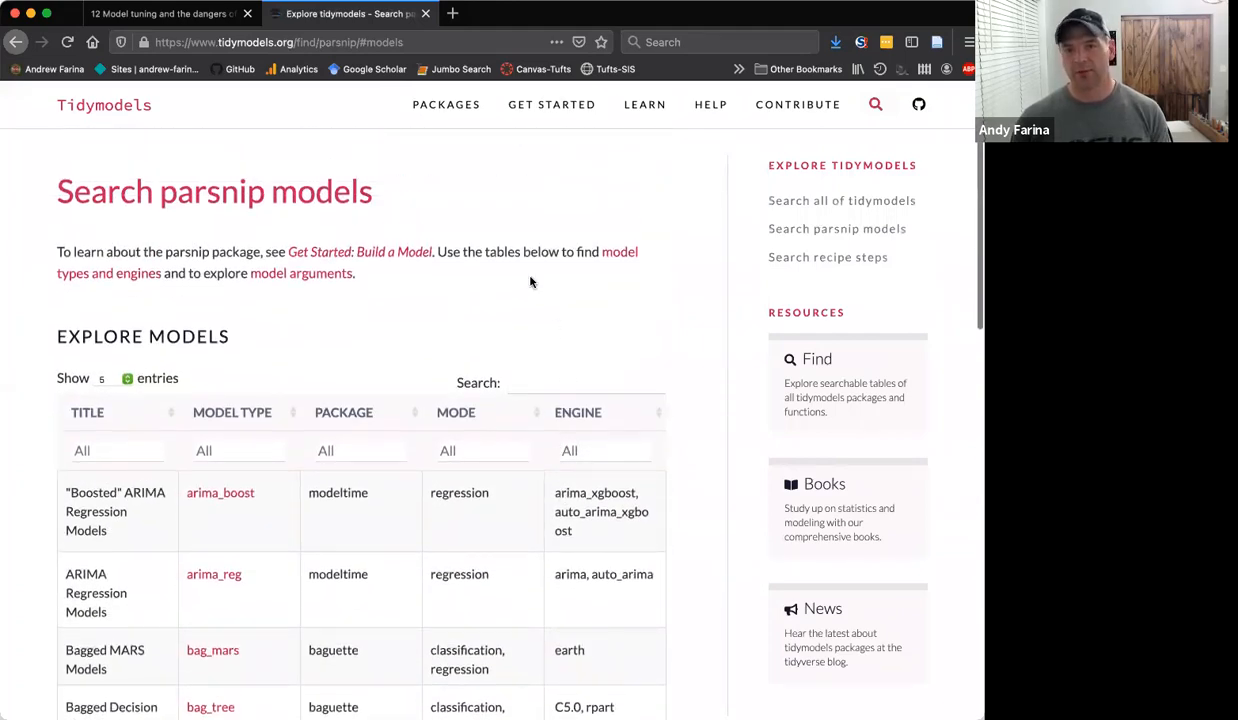
{"action": "mouse_move", "coordinate": [558, 280]}
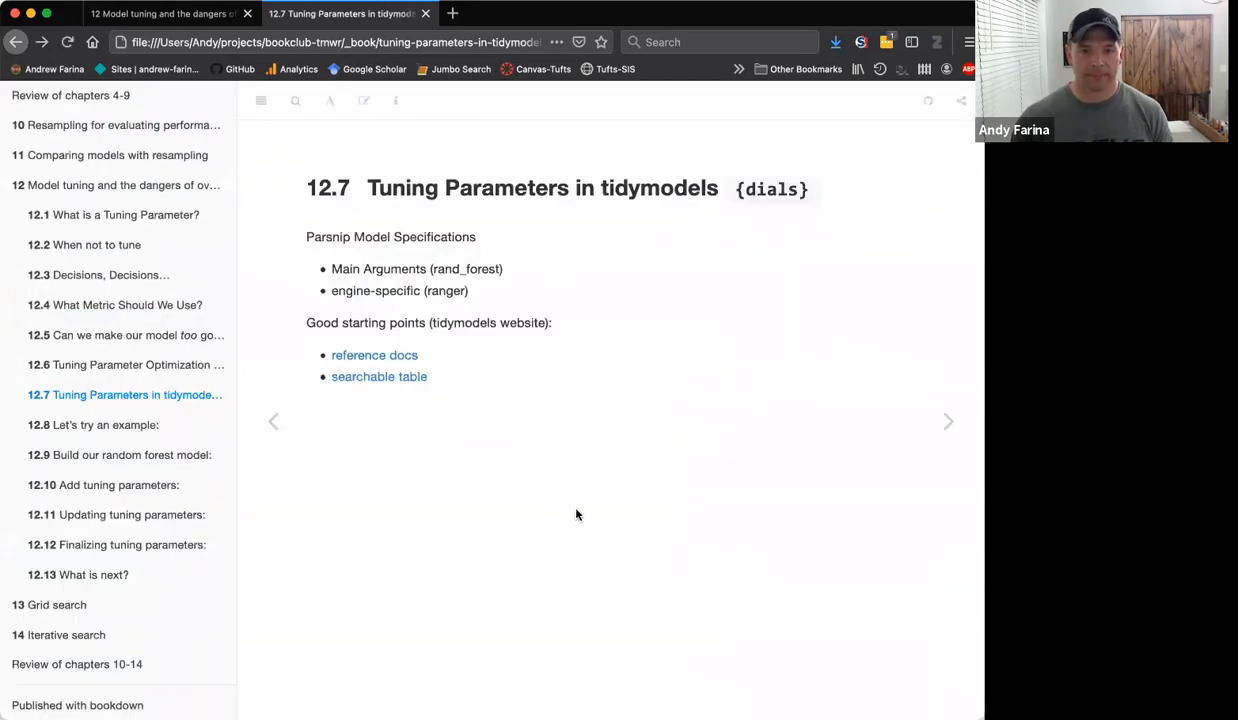
- Advance to section 12.8 Let's try an example with the ames_recipe code
{"action": "left_click", "coordinate": [948, 420]}
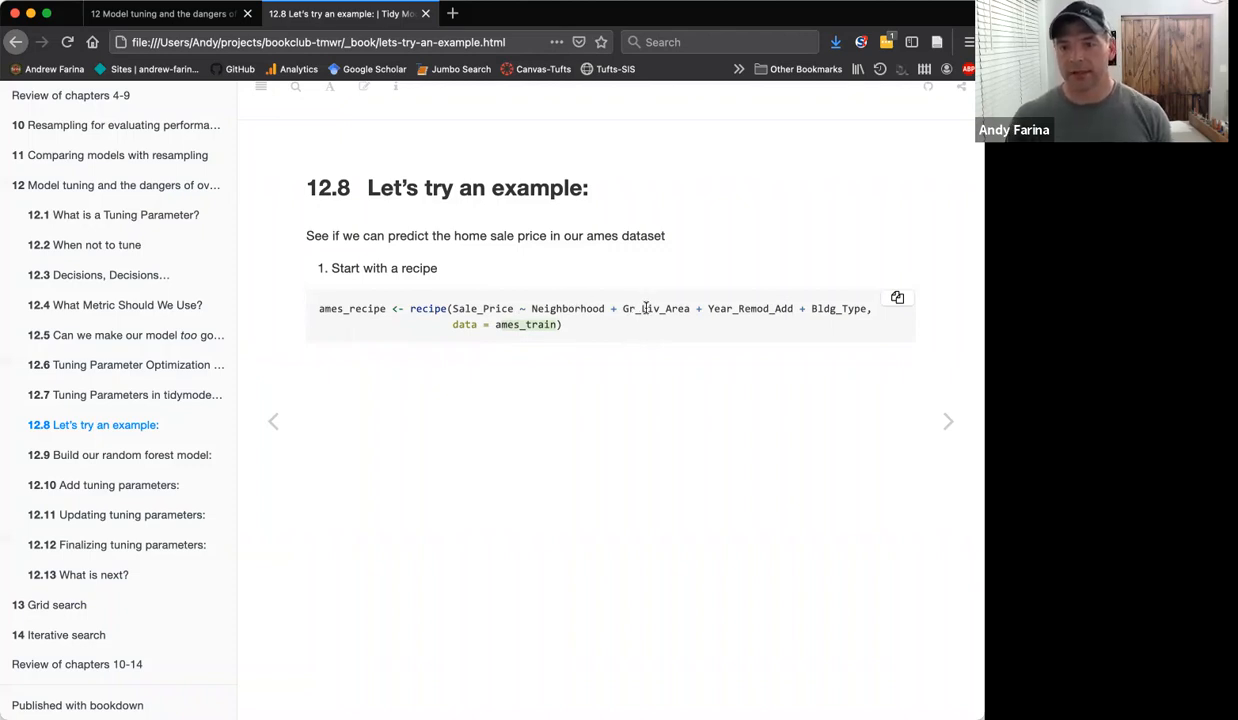
{"action": "mouse_move", "coordinate": [708, 320]}
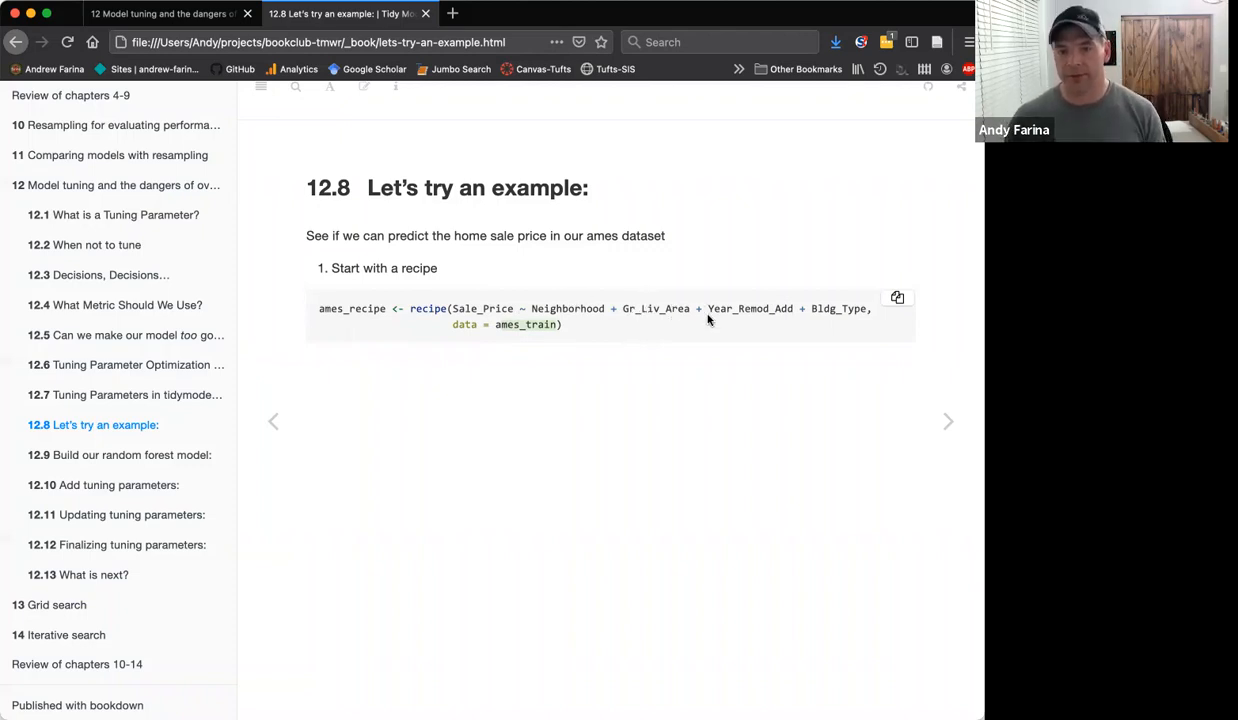
{"action": "mouse_move", "coordinate": [344, 308]}
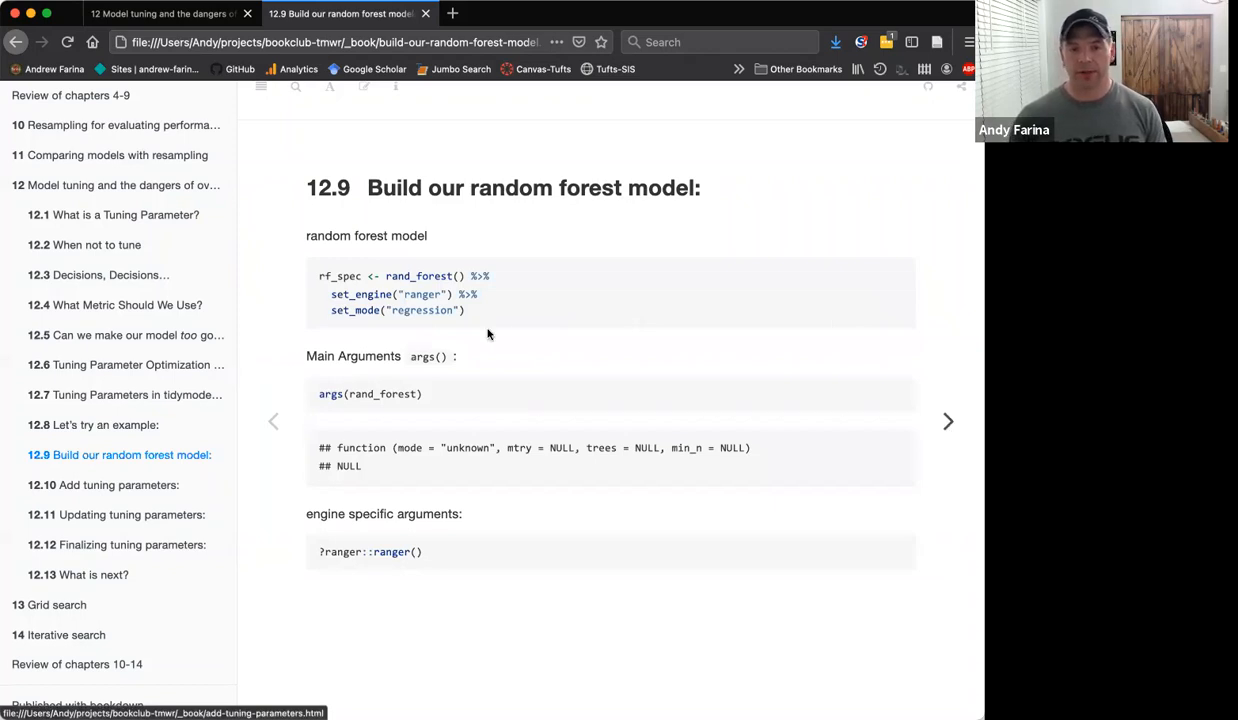
{"action": "mouse_move", "coordinate": [426, 290]}
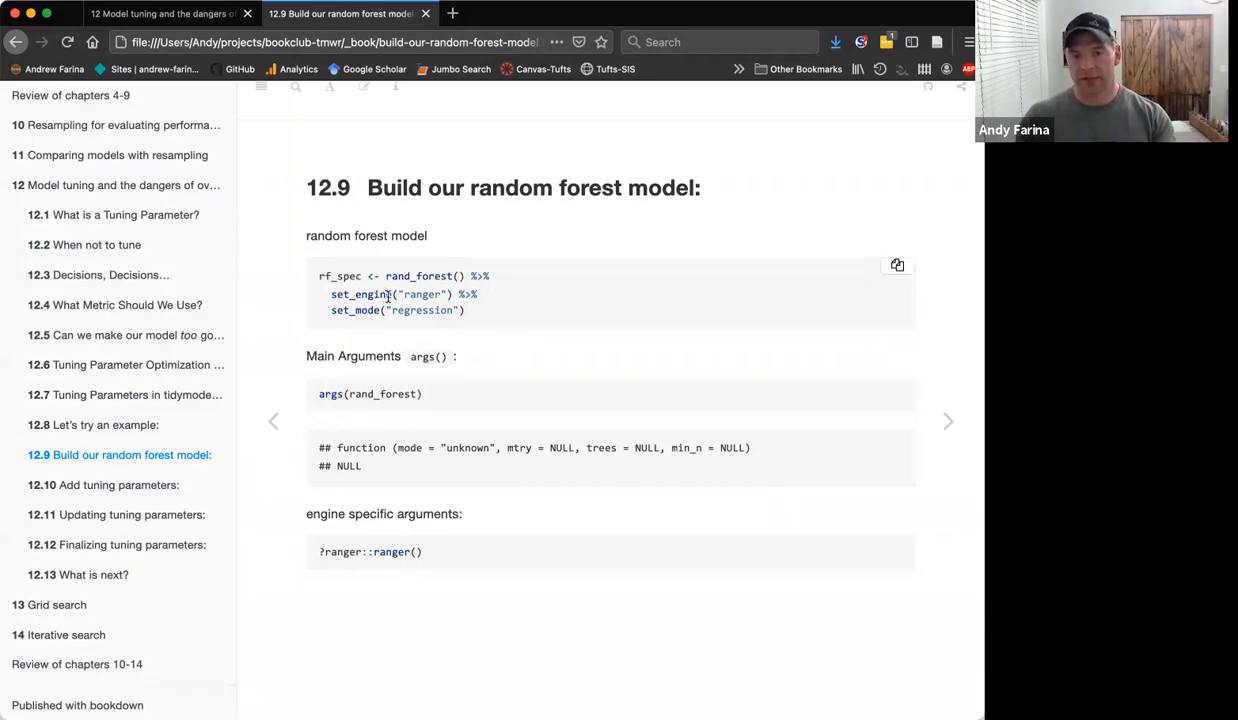
{"action": "mouse_move", "coordinate": [408, 340]}
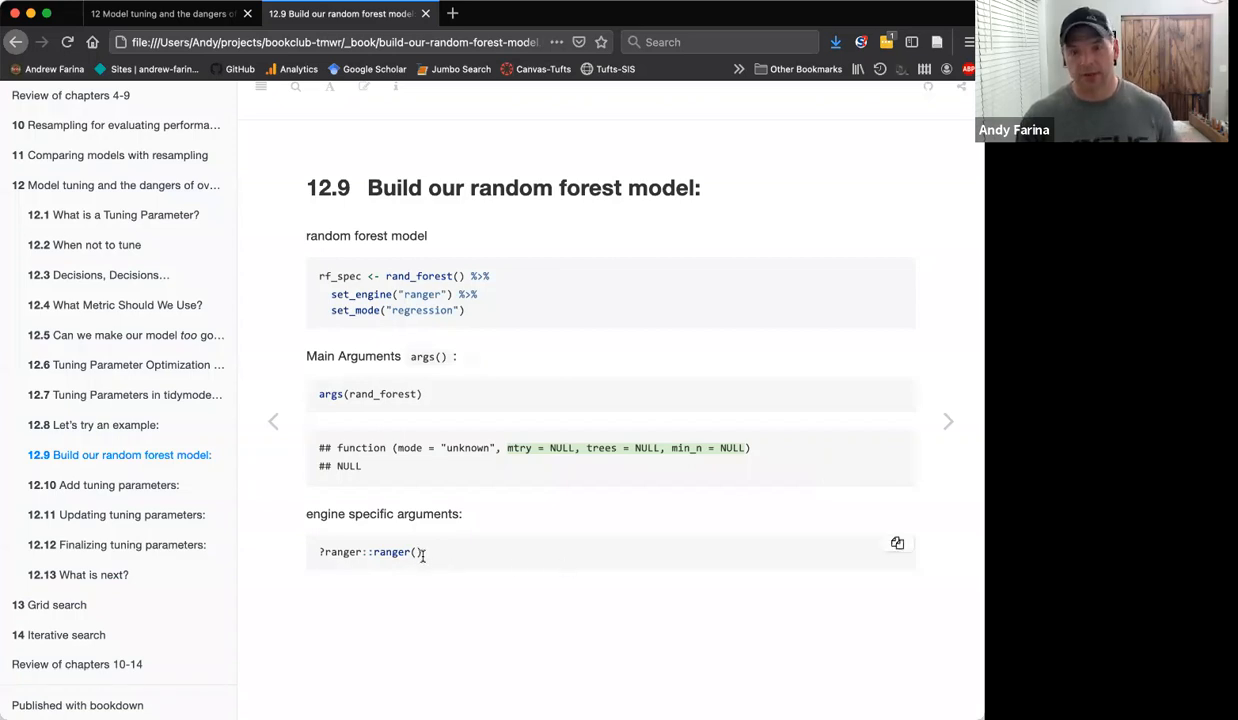
{"action": "mouse_move", "coordinate": [434, 564]}
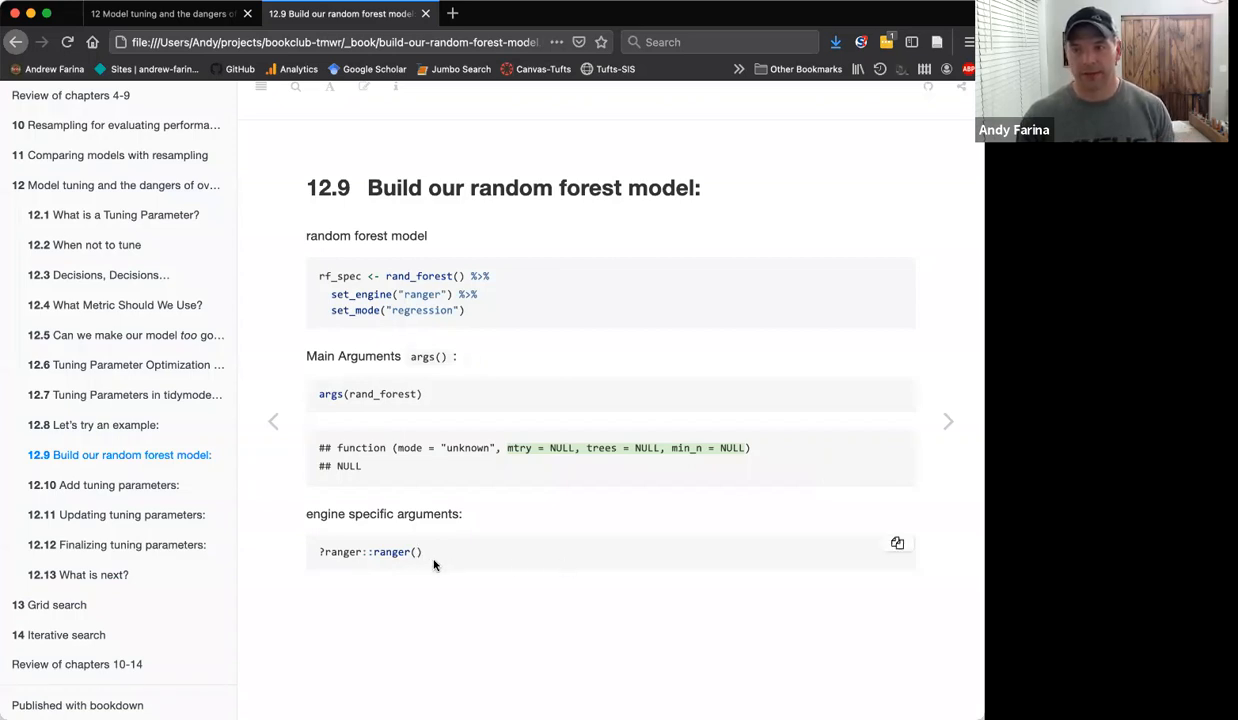
{"action": "mouse_move", "coordinate": [456, 586]}
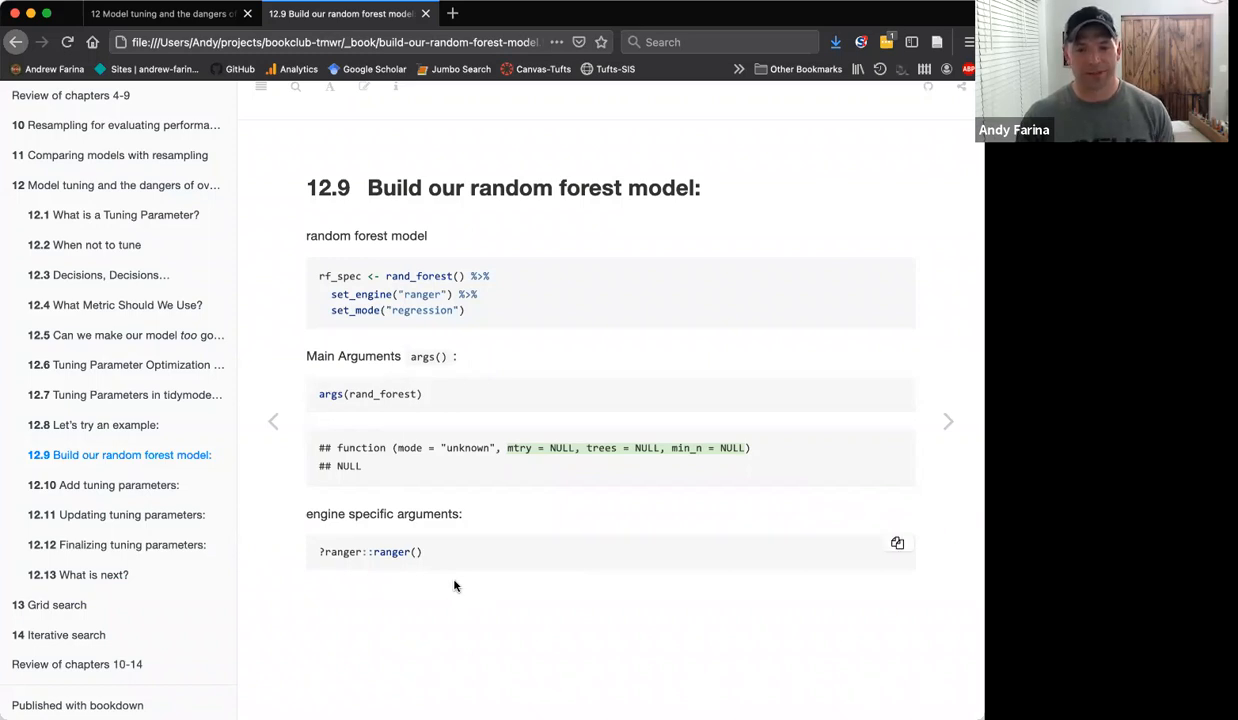
{"action": "mouse_move", "coordinate": [944, 420]}
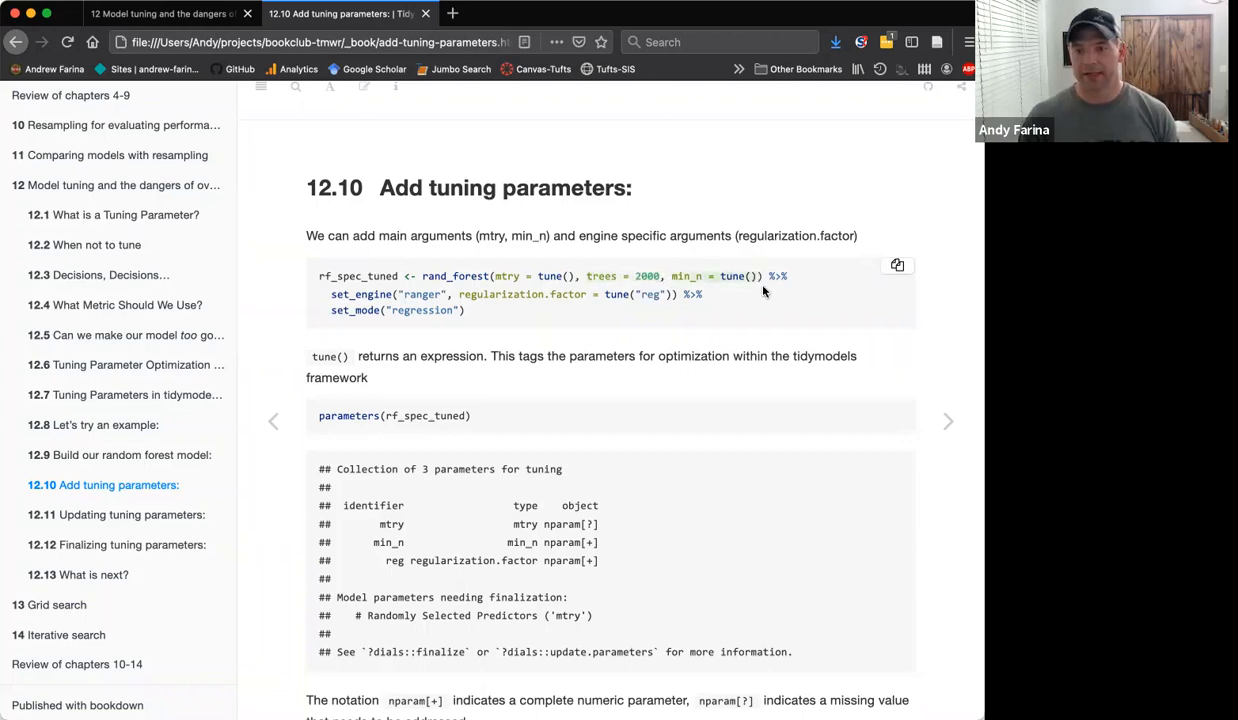
{"action": "mouse_move", "coordinate": [608, 312]}
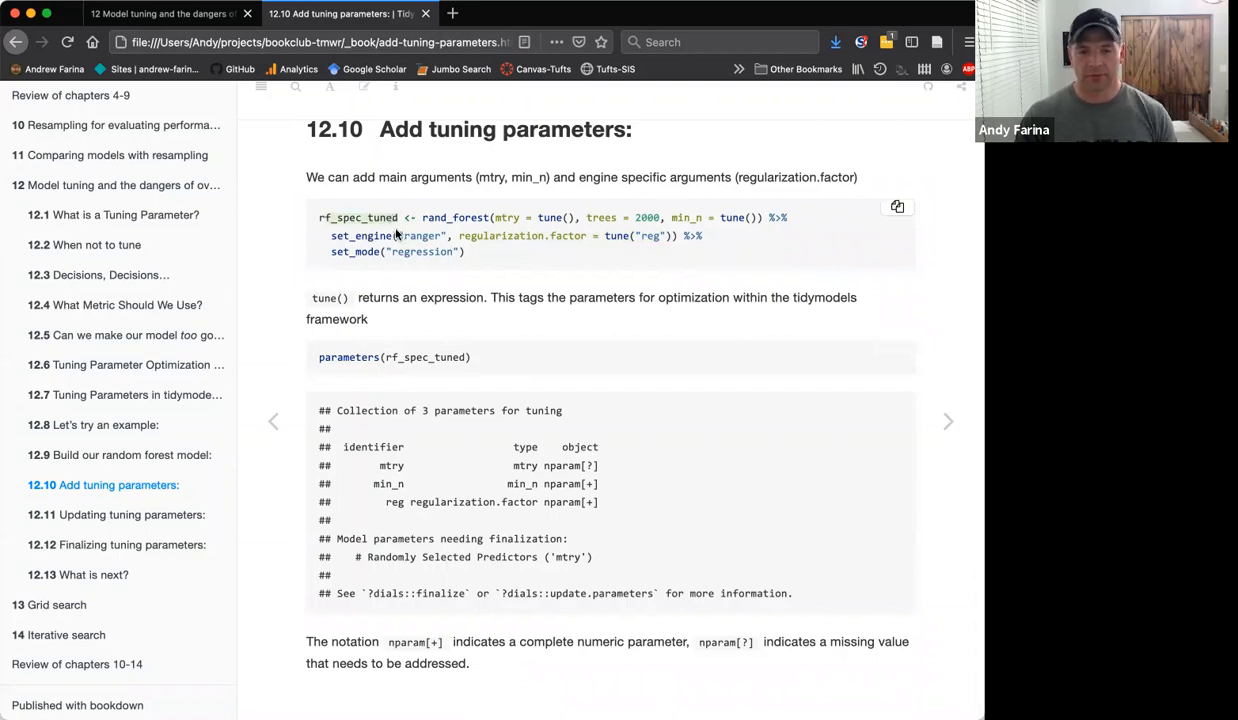
{"action": "mouse_move", "coordinate": [472, 356]}
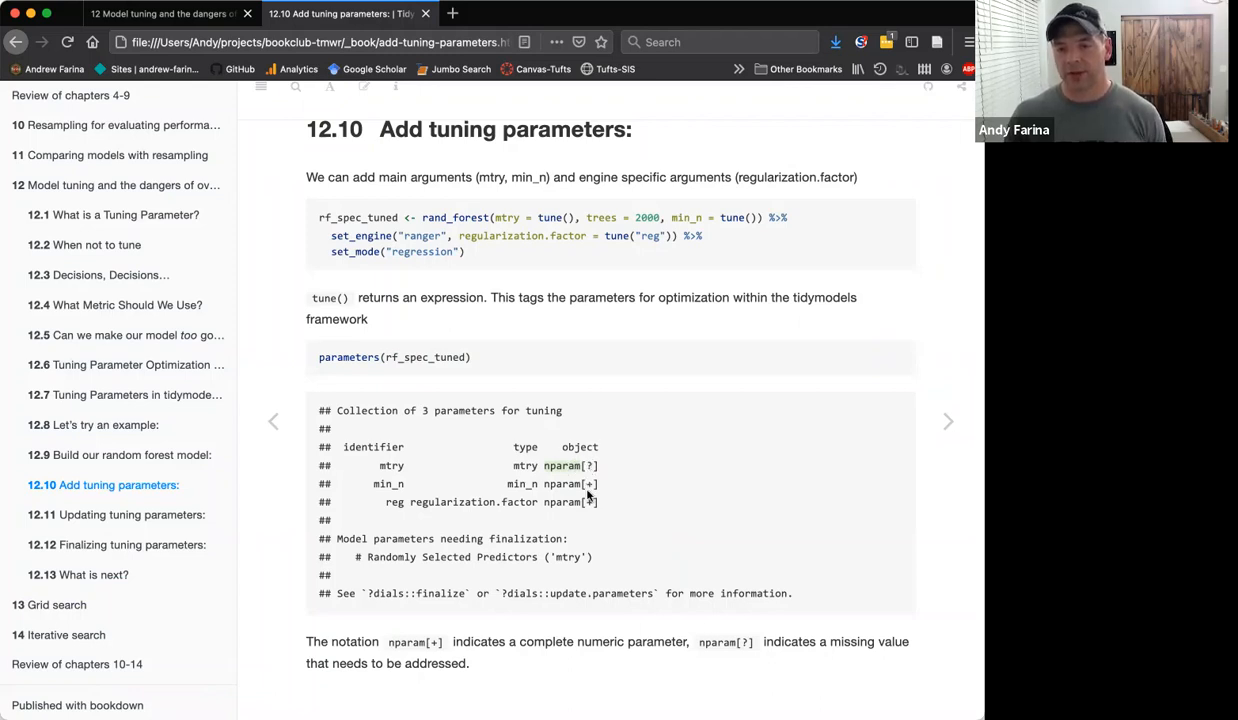
{"action": "mouse_move", "coordinate": [598, 508]}
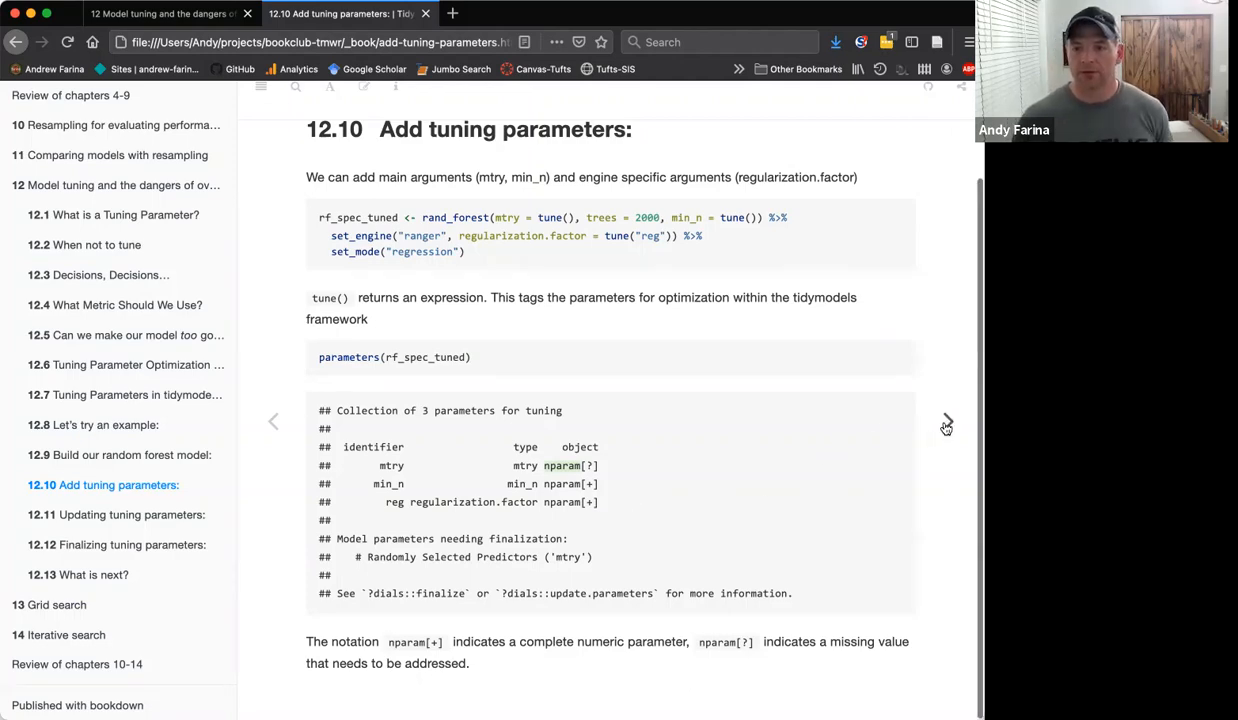
- Advance from the tune() code to section 12.11 Updating tuning parameters
{"action": "left_click", "coordinate": [948, 420]}
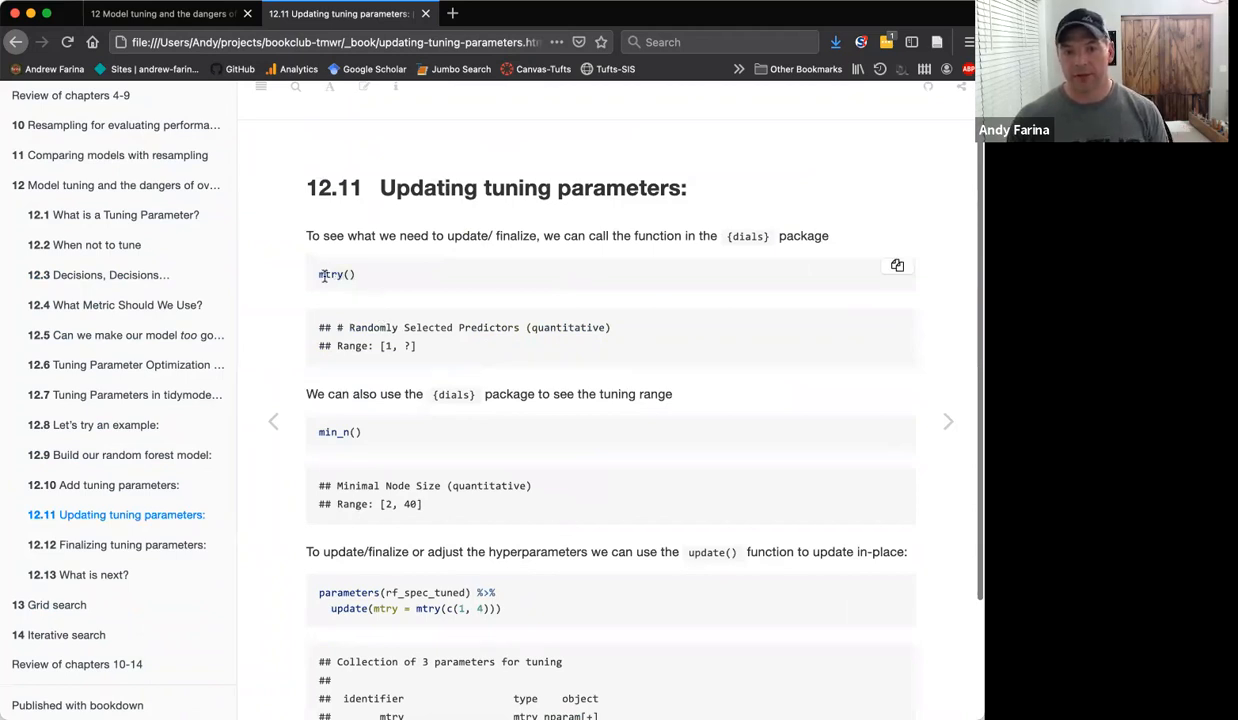
{"action": "mouse_move", "coordinate": [412, 292]}
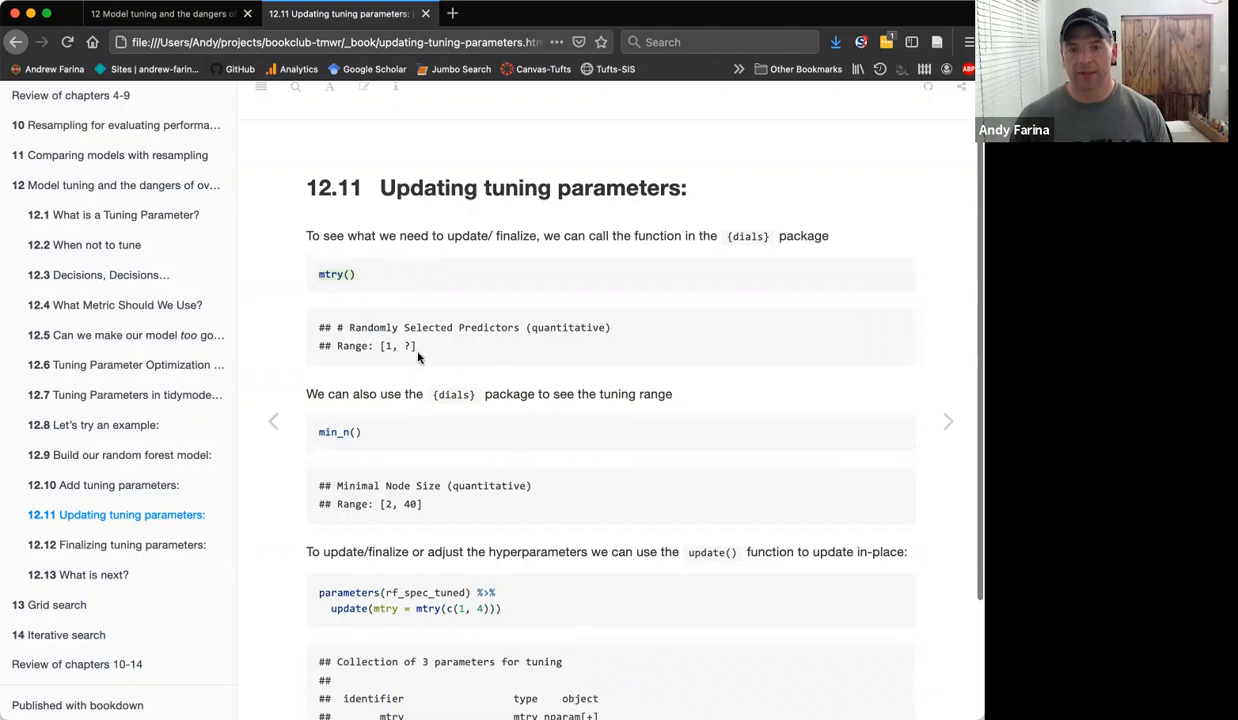
{"action": "mouse_move", "coordinate": [424, 348]}
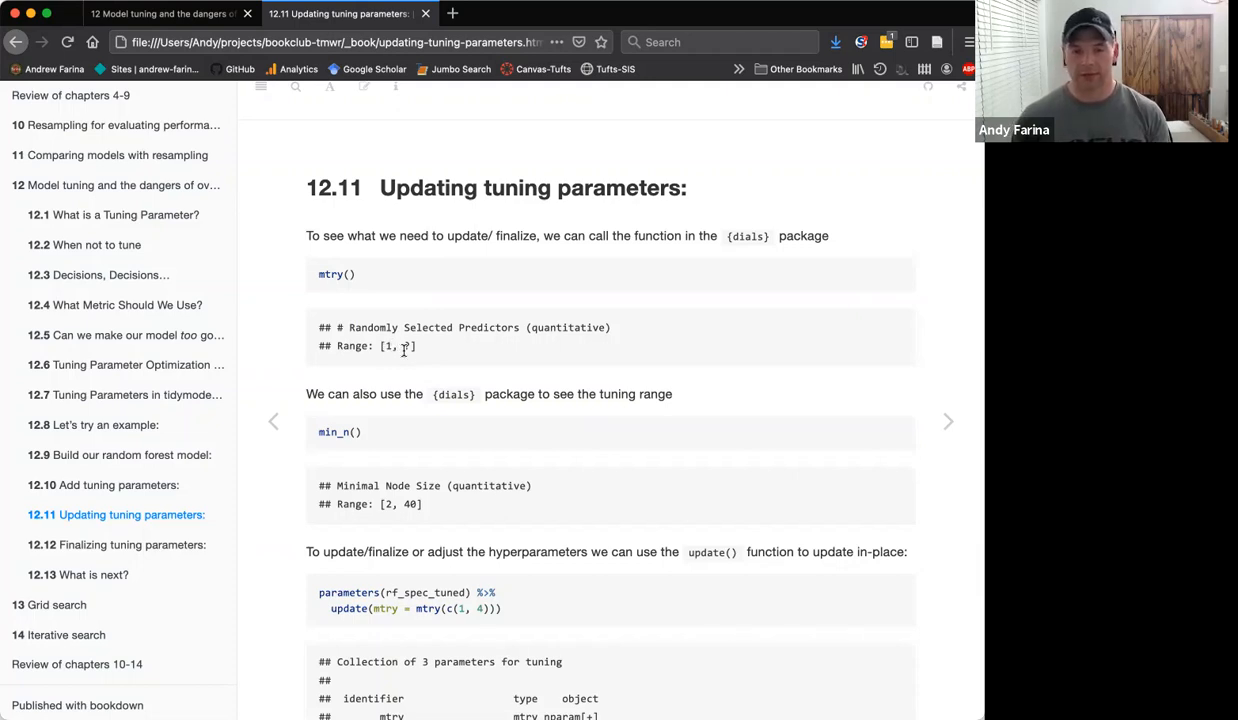
{"action": "mouse_move", "coordinate": [378, 418]}
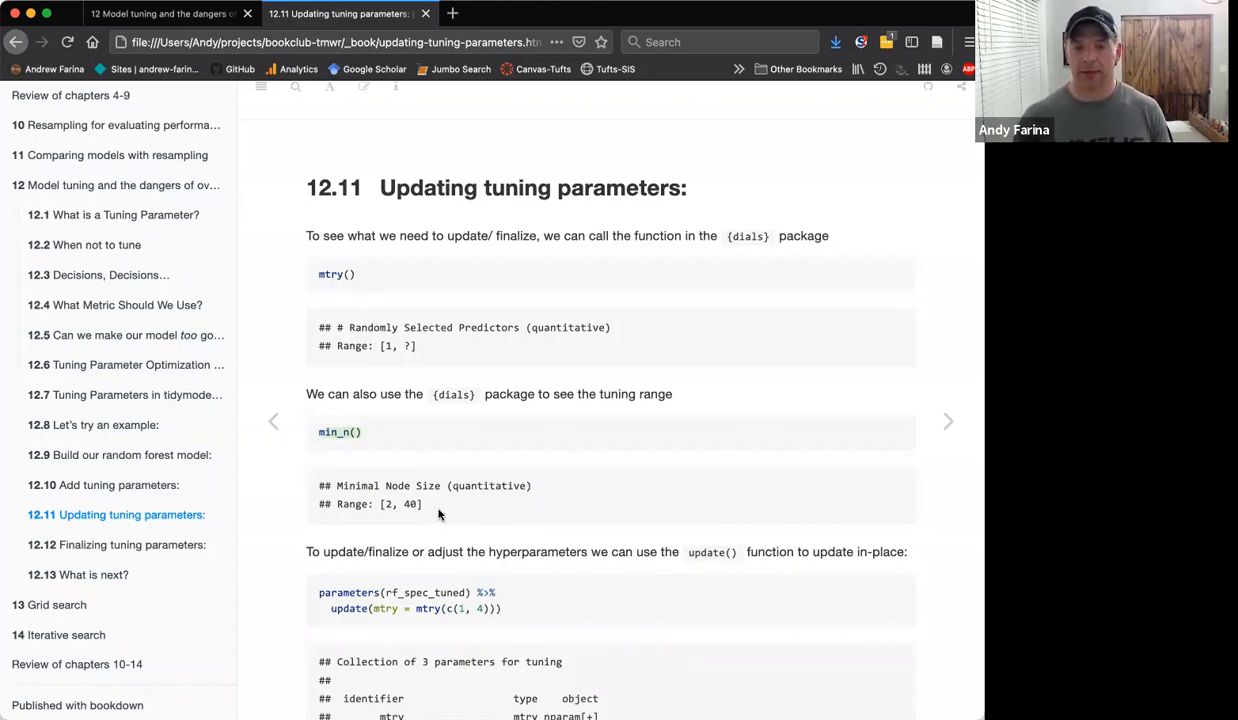
{"action": "scroll", "scroll_direction": "down", "scroll_amount": 3}
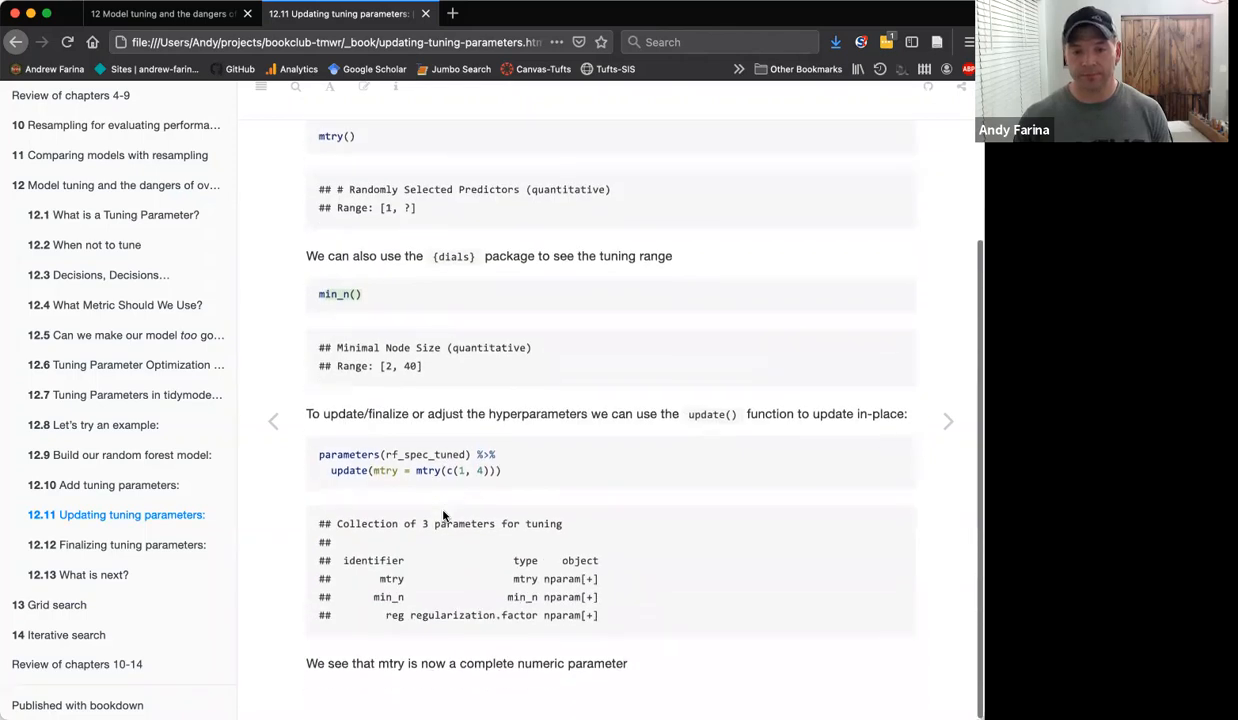
{"action": "mouse_move", "coordinate": [444, 510]}
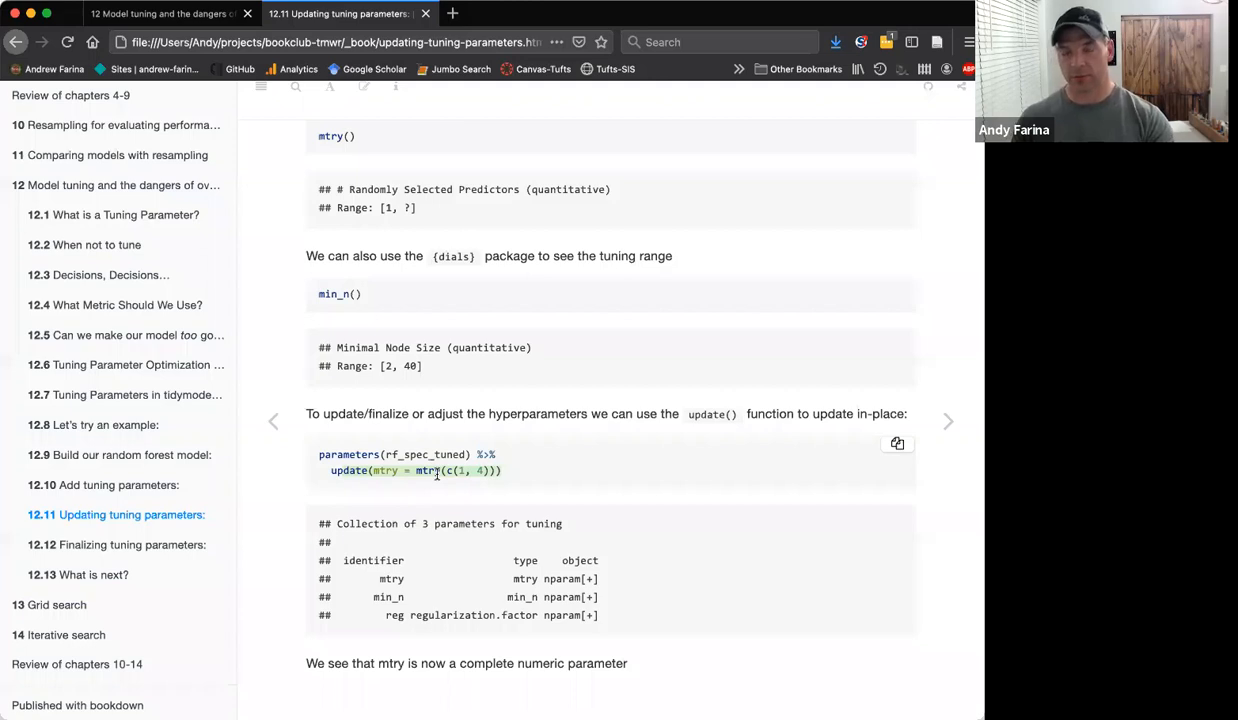
{"action": "mouse_move", "coordinate": [472, 492]}
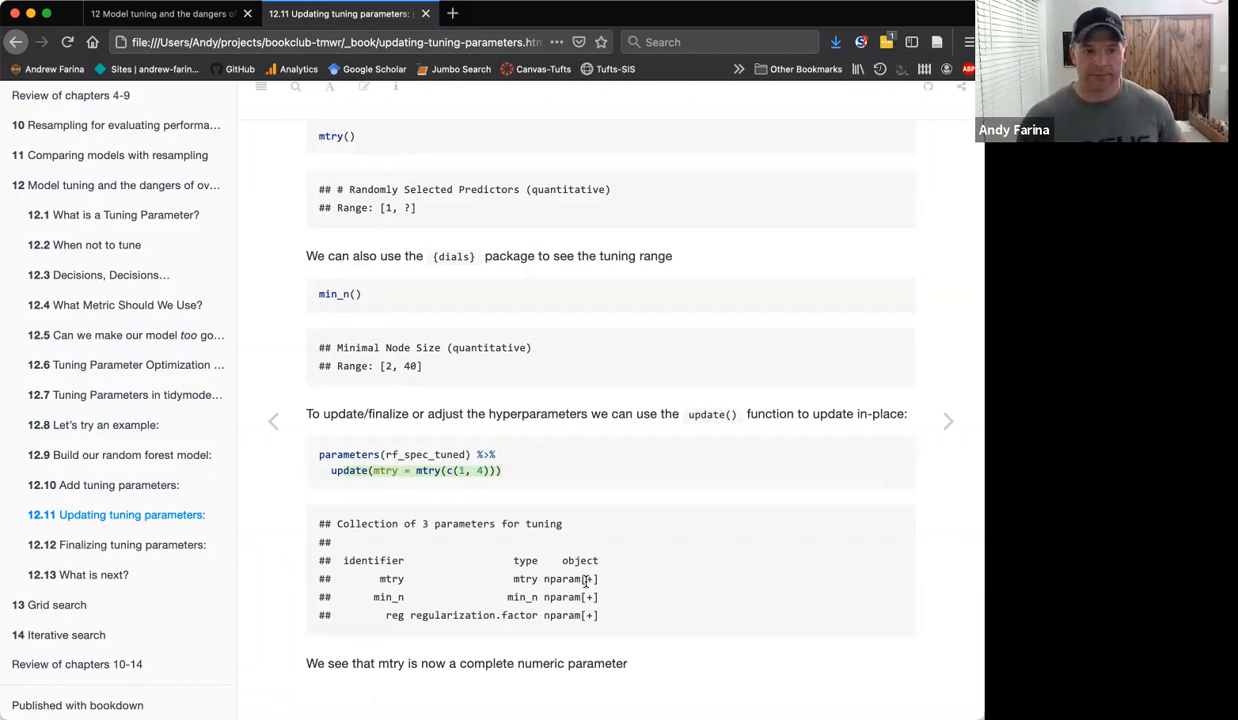
{"action": "mouse_move", "coordinate": [948, 420]}
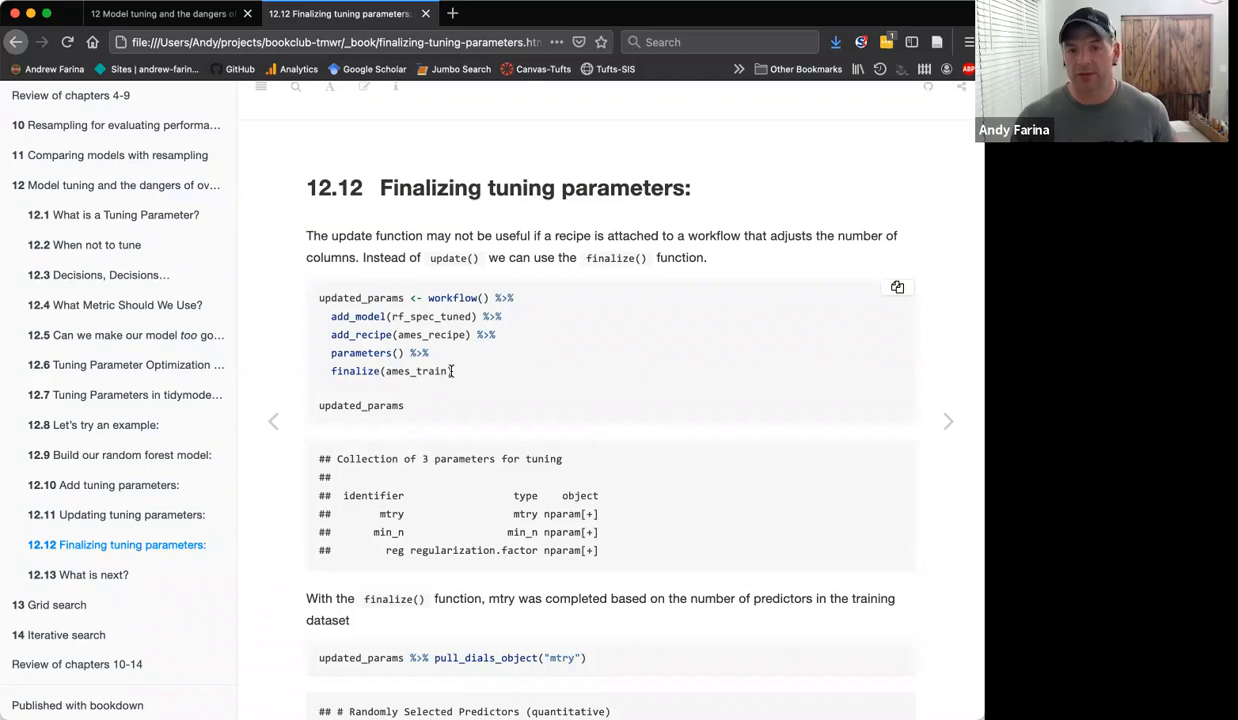
- Highlight part of the finalize() code and scroll to the mtry range [1, 74] output
{"action": "left_click_drag", "start_coordinate": [318, 296], "coordinate": [452, 370]}
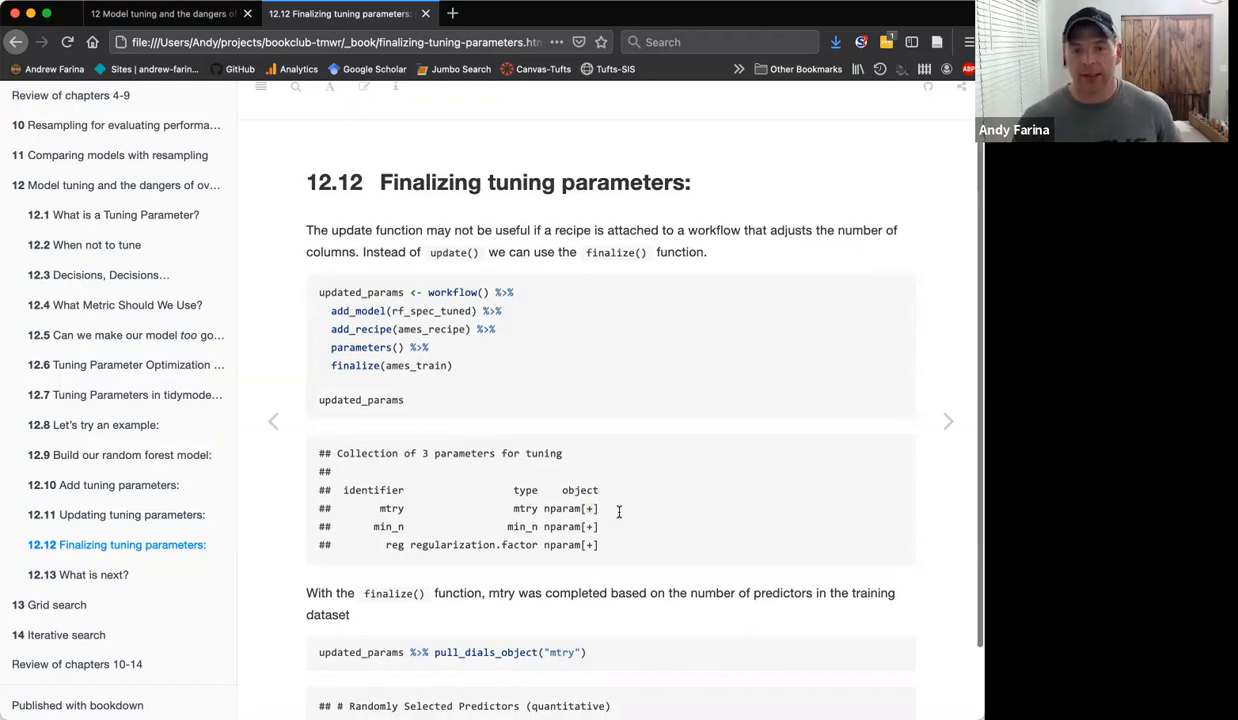
{"action": "scroll", "scroll_direction": "down", "scroll_amount": 3}
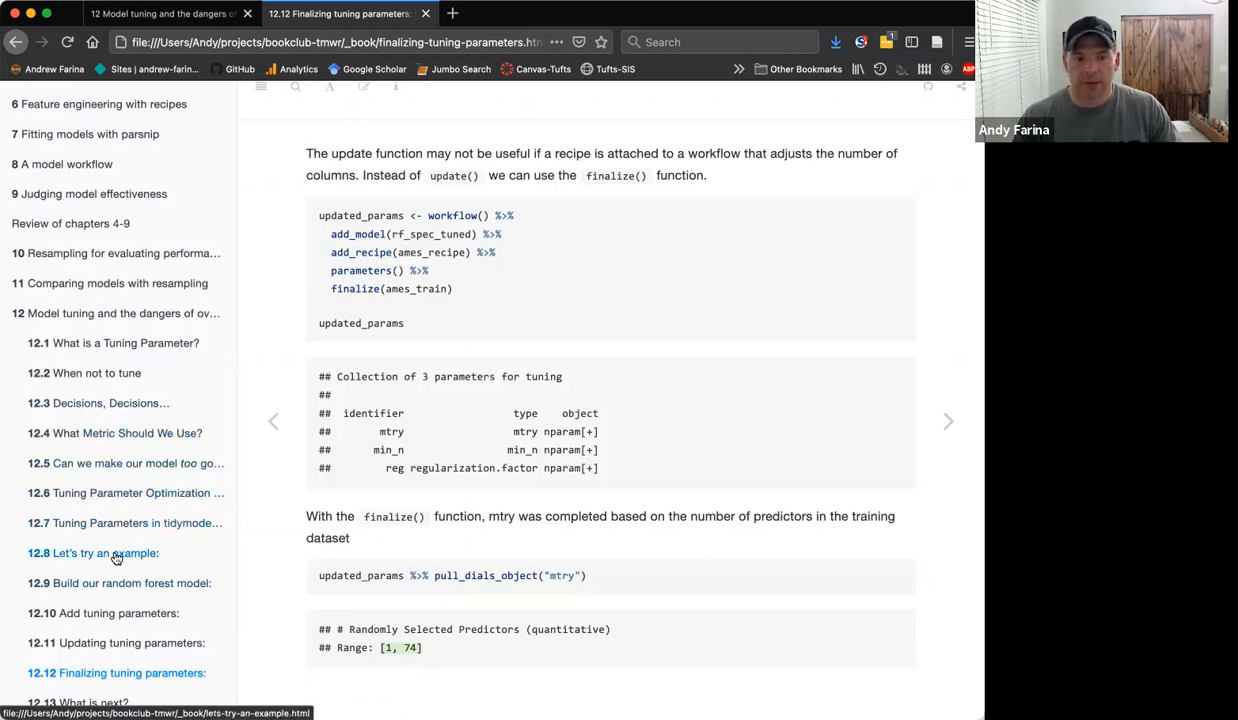
- Revisit section 12.8's ames_recipe from the sidebar, then scroll back toward the finalize() code
{"action": "left_click", "coordinate": [92, 552]}
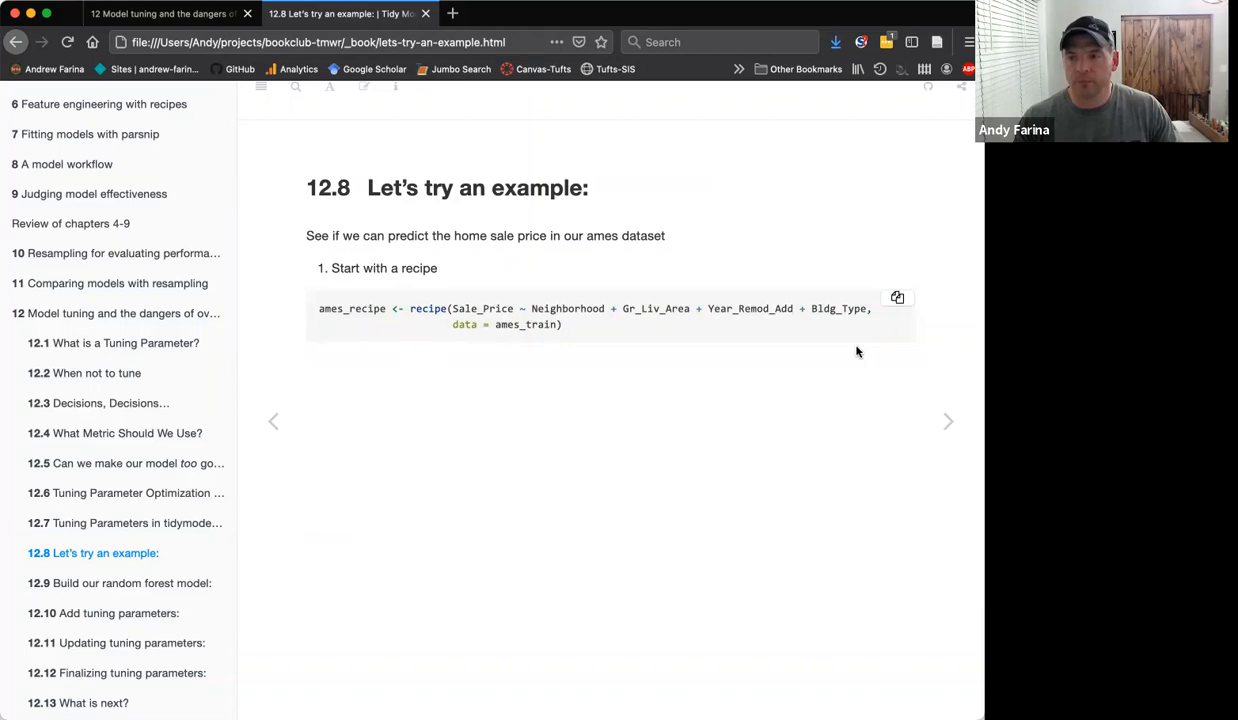
{"action": "scroll", "scroll_direction": "down", "scroll_amount": 3}
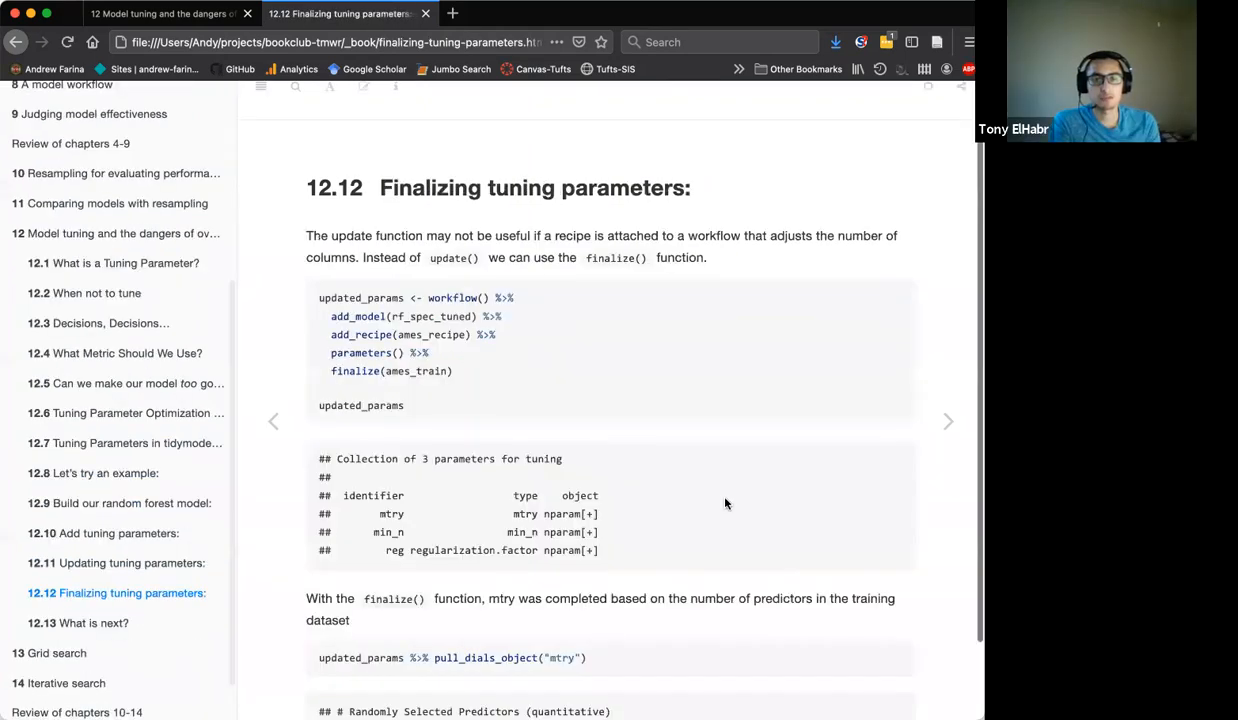
{"action": "scroll", "scroll_direction": "down", "scroll_amount": 3}
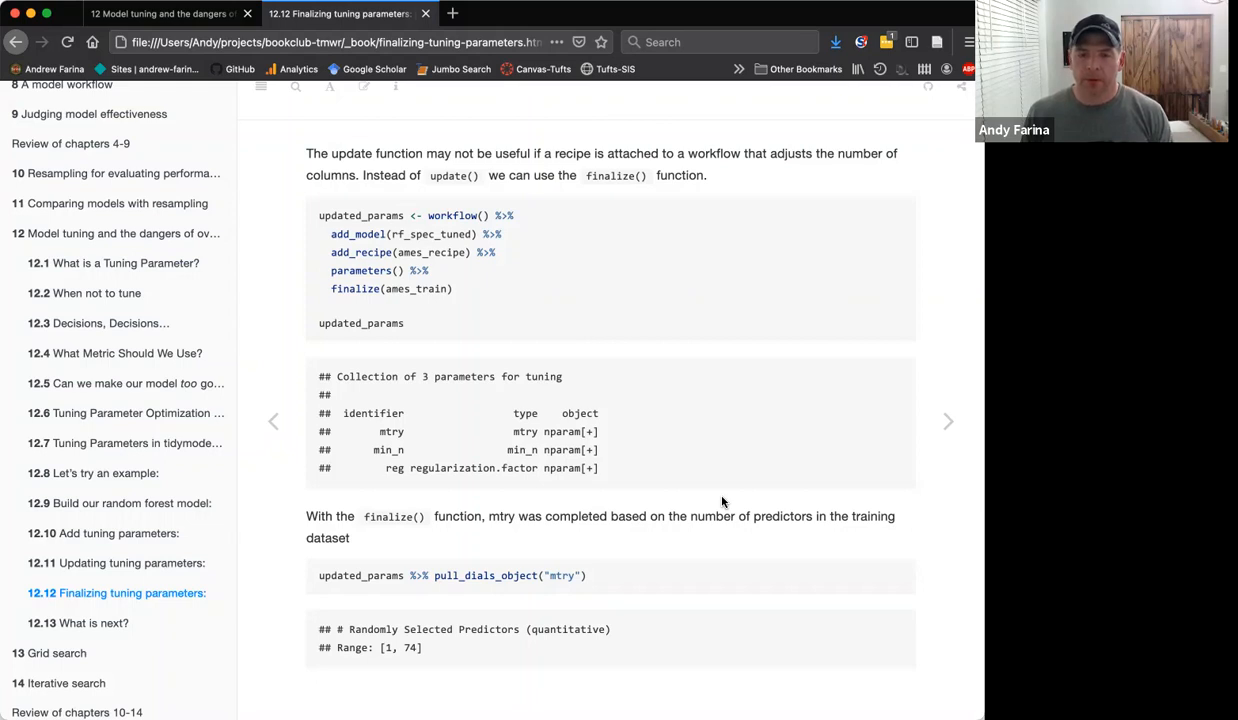
{"action": "mouse_move", "coordinate": [716, 496]}
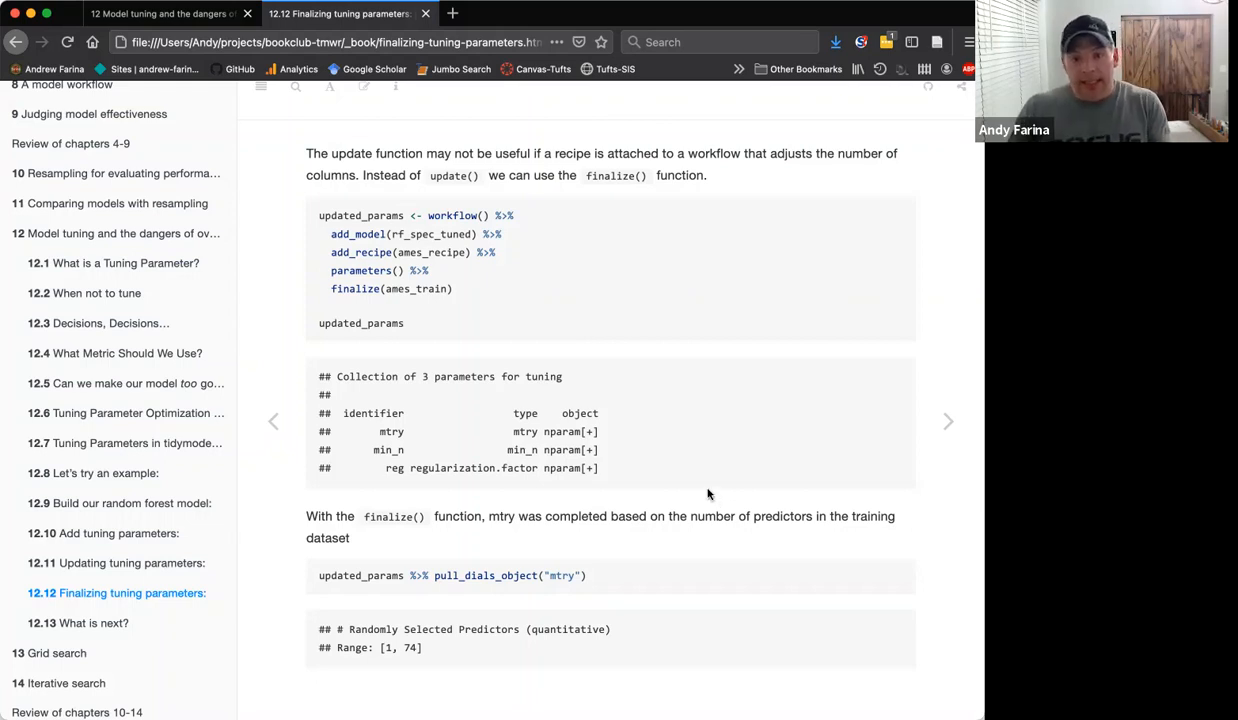
{"action": "mouse_move", "coordinate": [846, 482]}
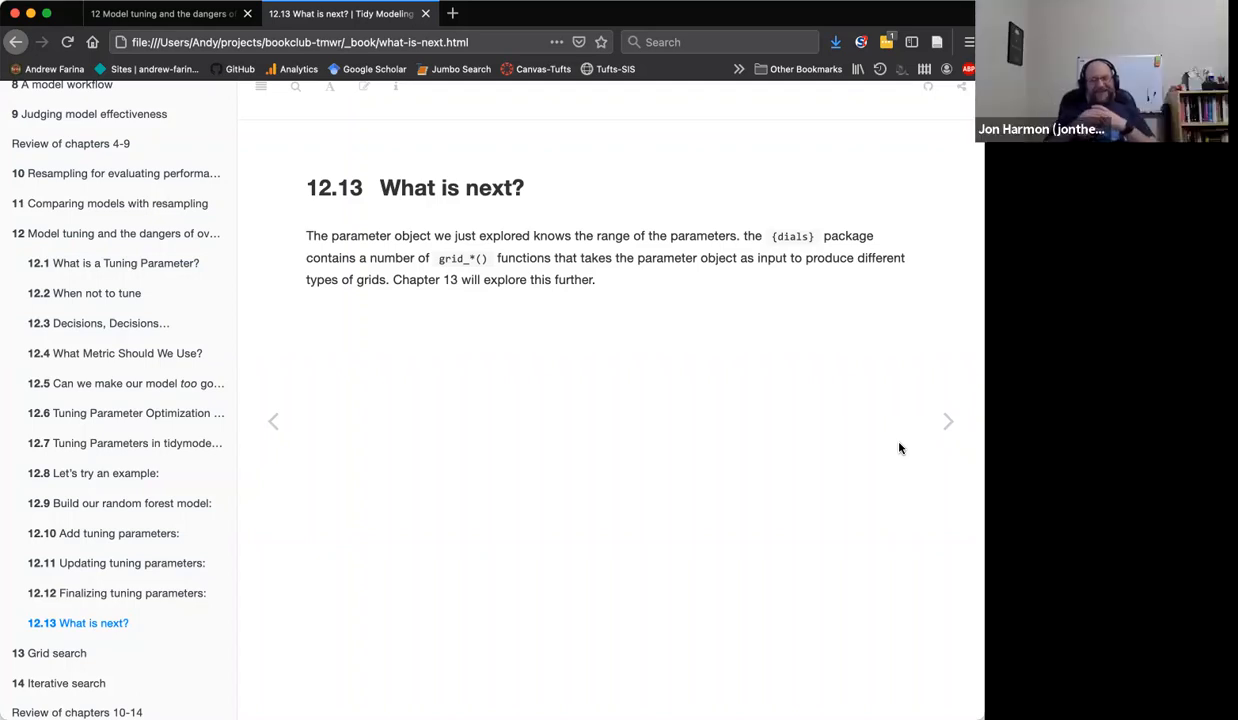
{"action": "mouse_move", "coordinate": [742, 488]}
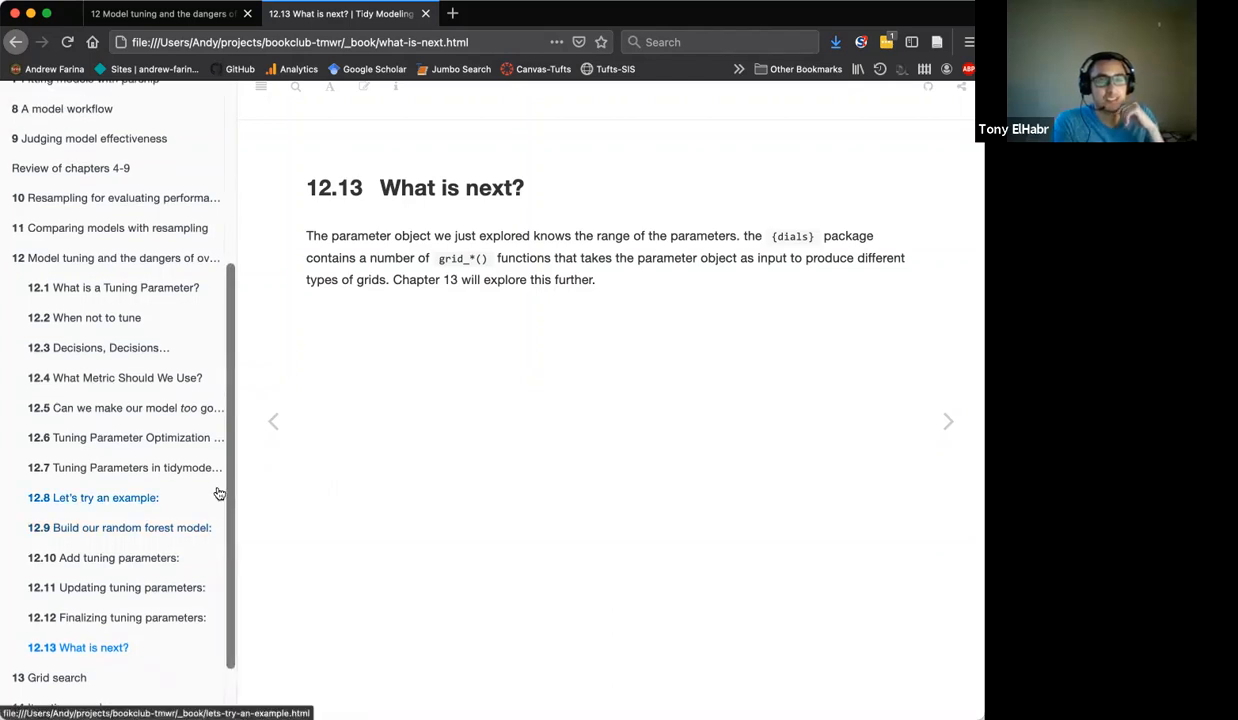
{"action": "mouse_move", "coordinate": [196, 496]}
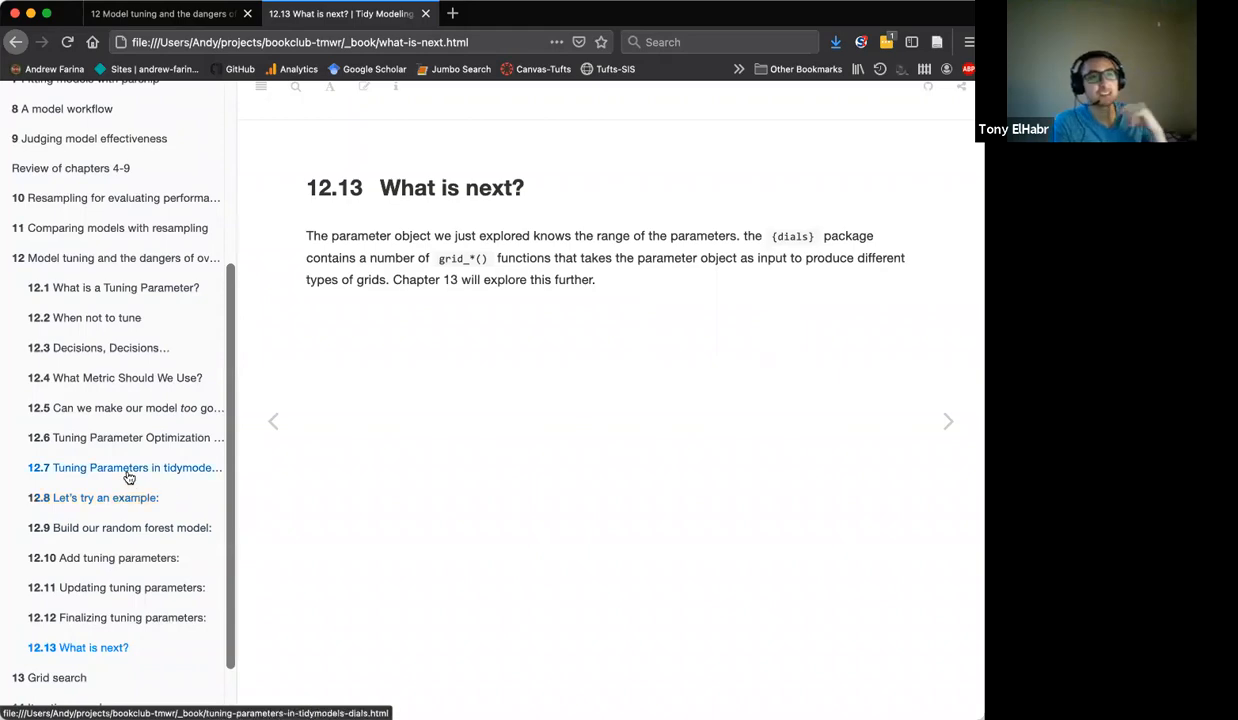
- Jump via the sidebar to 12.10 Add tuning parameters, then 12.11 Updating tuning parameters
{"action": "left_click", "coordinate": [124, 468]}
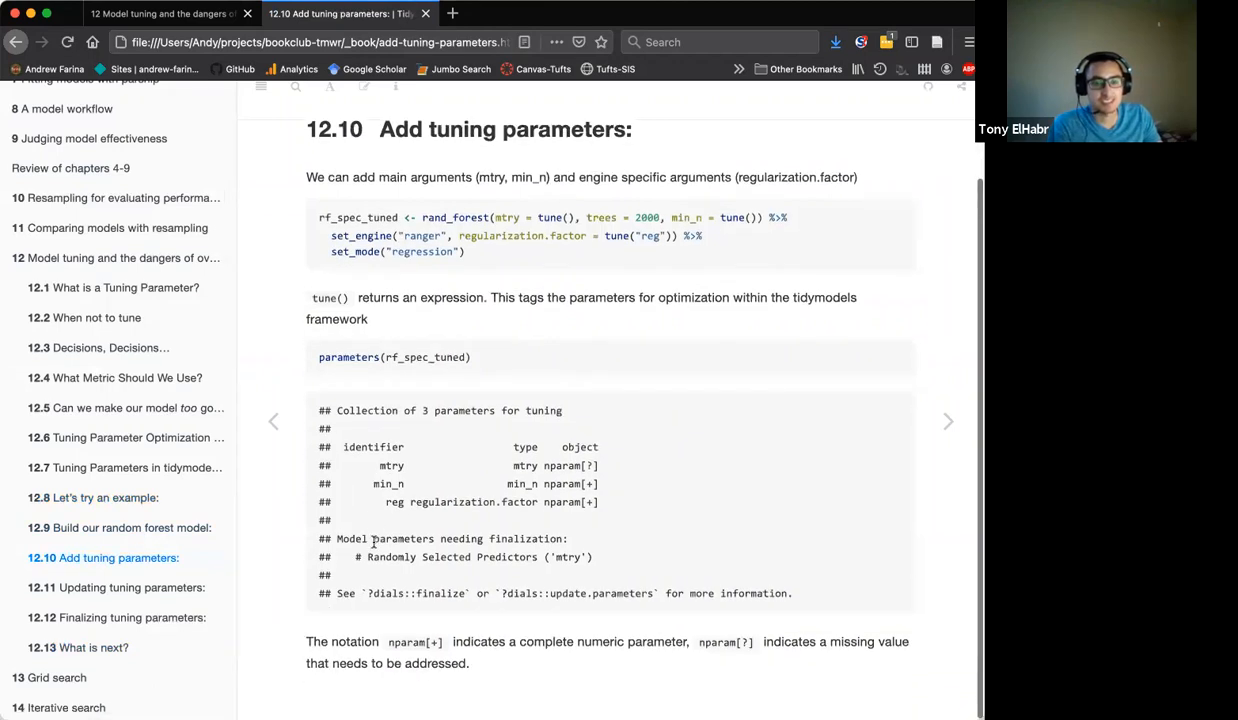
{"action": "mouse_move", "coordinate": [114, 588]}
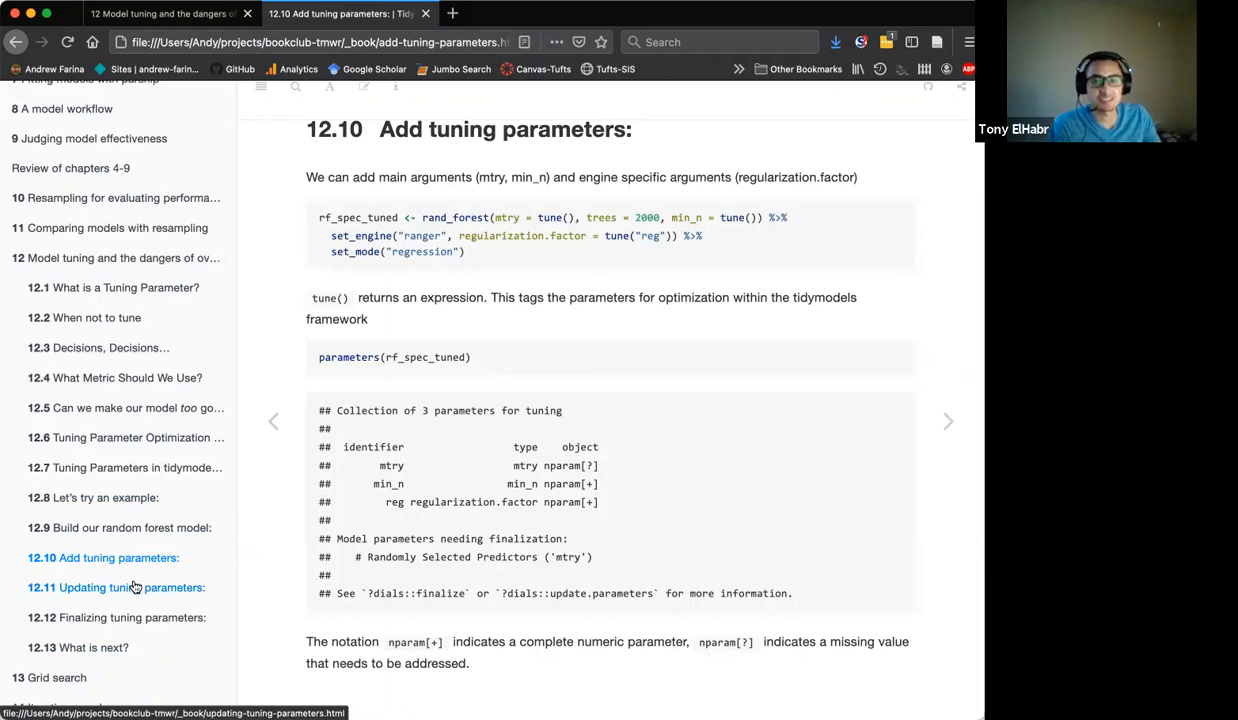
{"action": "left_click", "coordinate": [130, 588]}
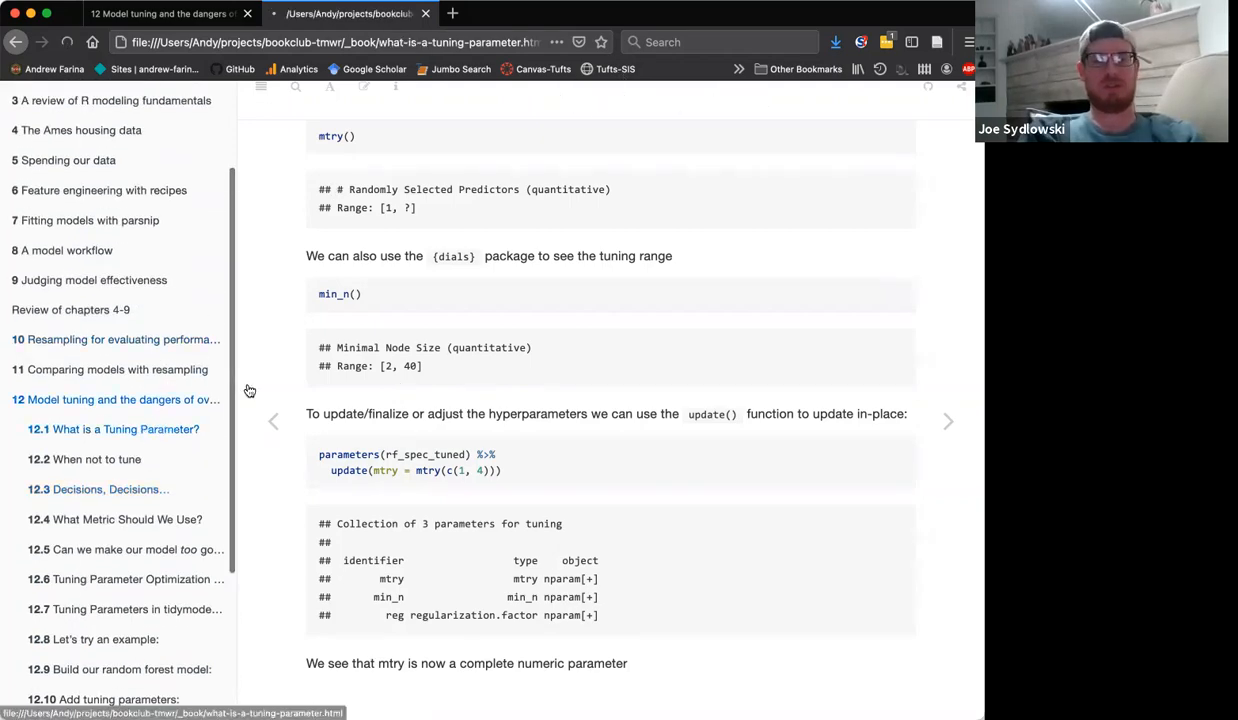
- Return via the sidebar to the top of 12.1 with its tuning parameter examples
{"action": "left_click", "coordinate": [122, 428]}
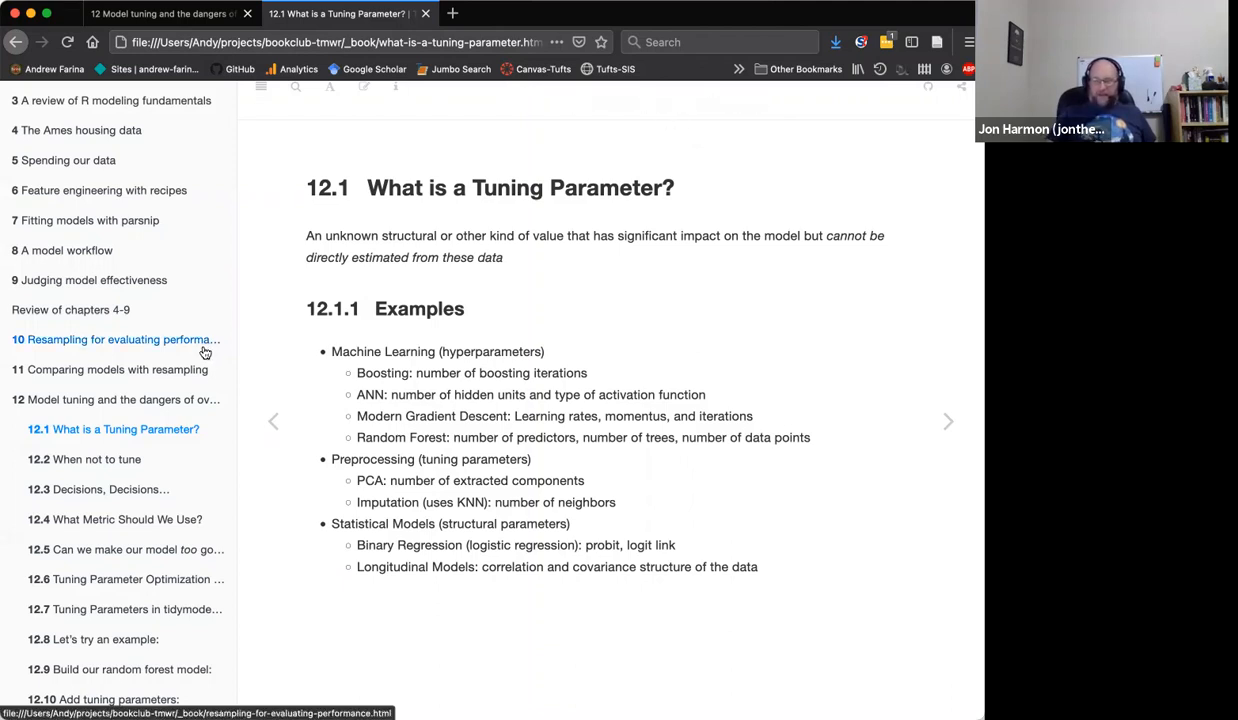
{"action": "scroll", "scroll_direction": "down", "scroll_amount": 3}
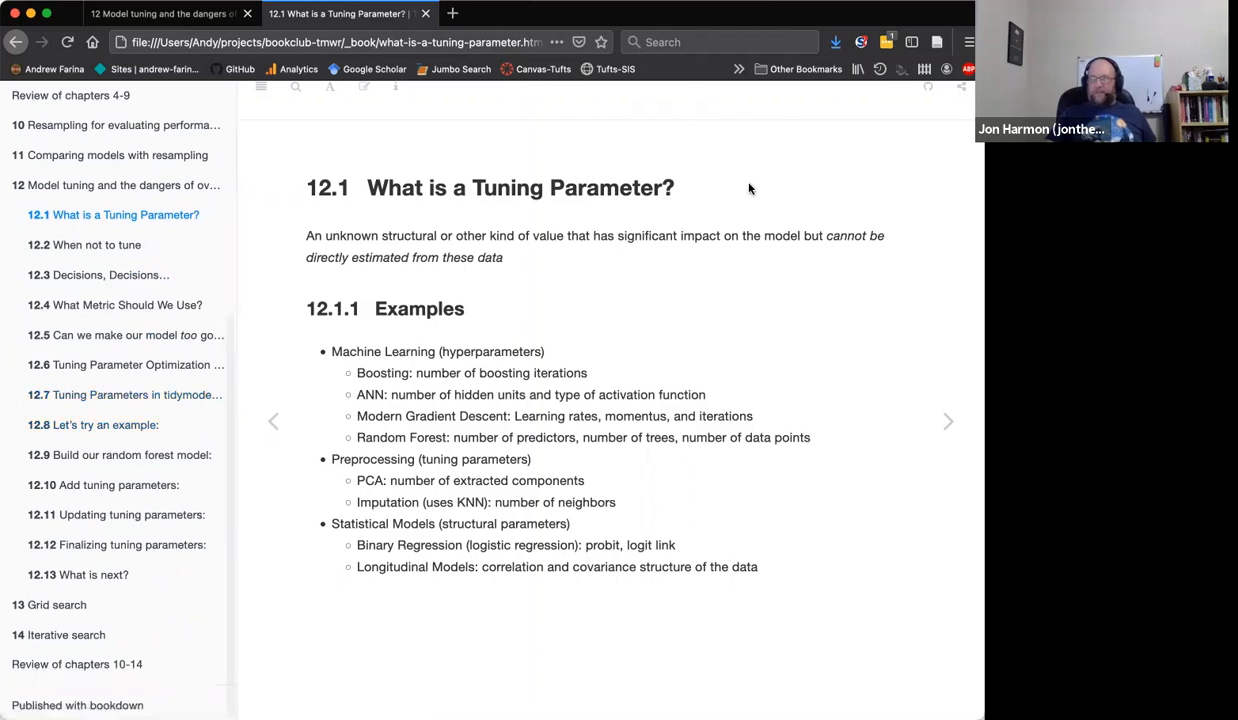
{"action": "mouse_move", "coordinate": [760, 186]}
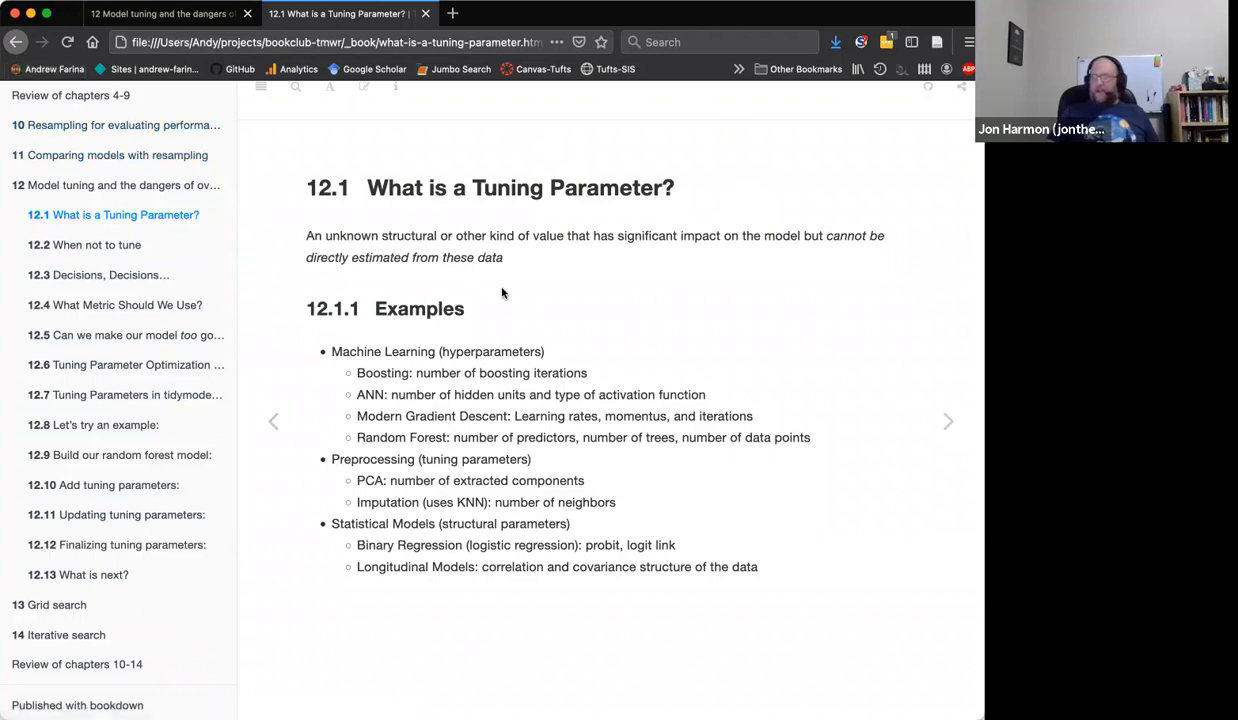
{"action": "mouse_move", "coordinate": [554, 304]}
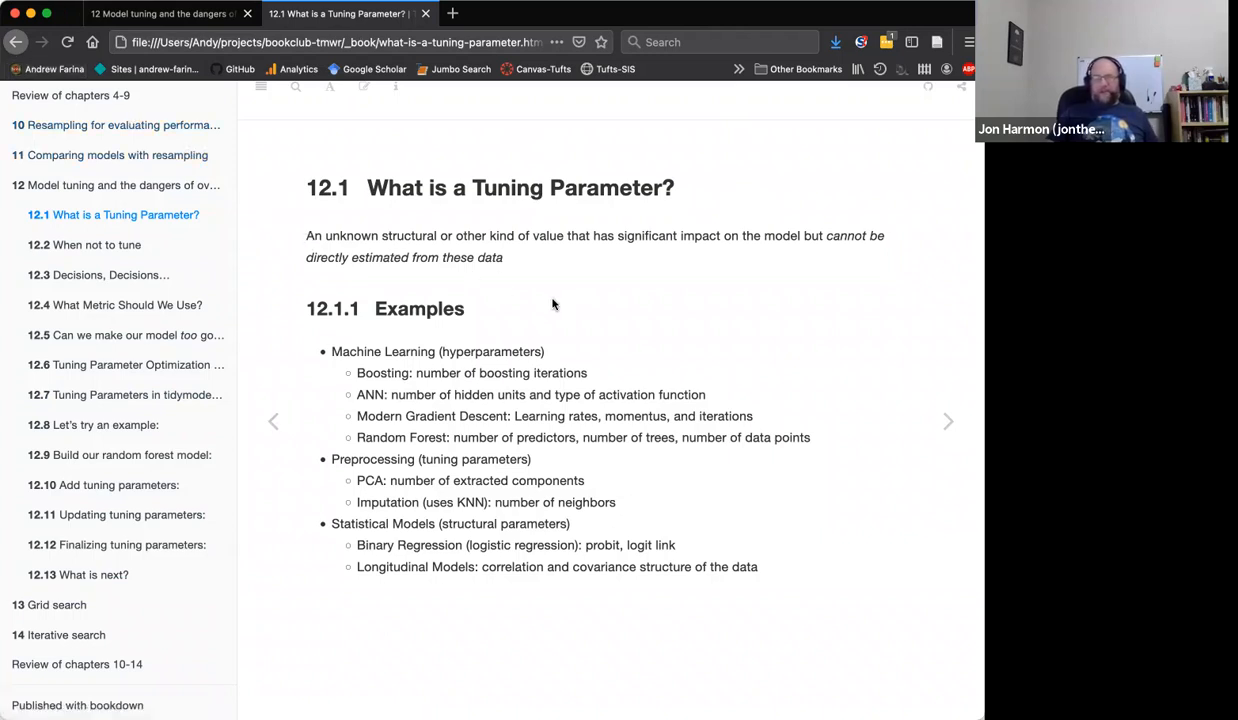
{"action": "mouse_move", "coordinate": [610, 330]}
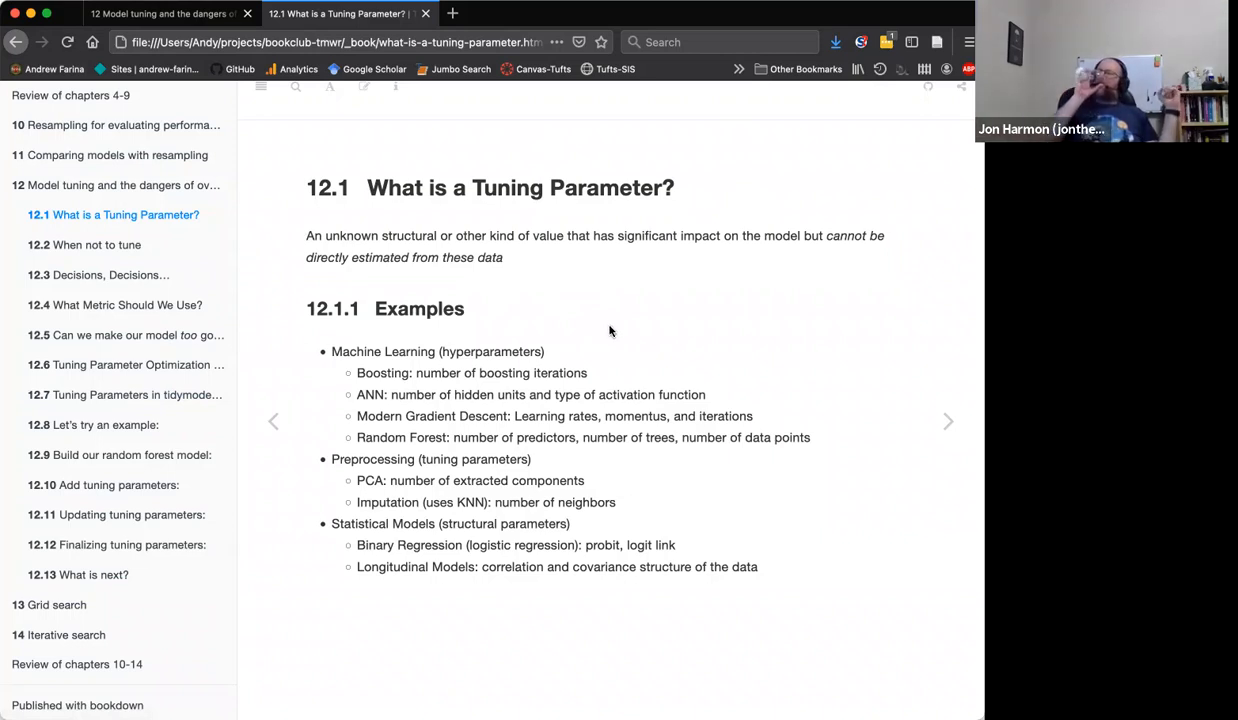
{"action": "mouse_move", "coordinate": [640, 336]}
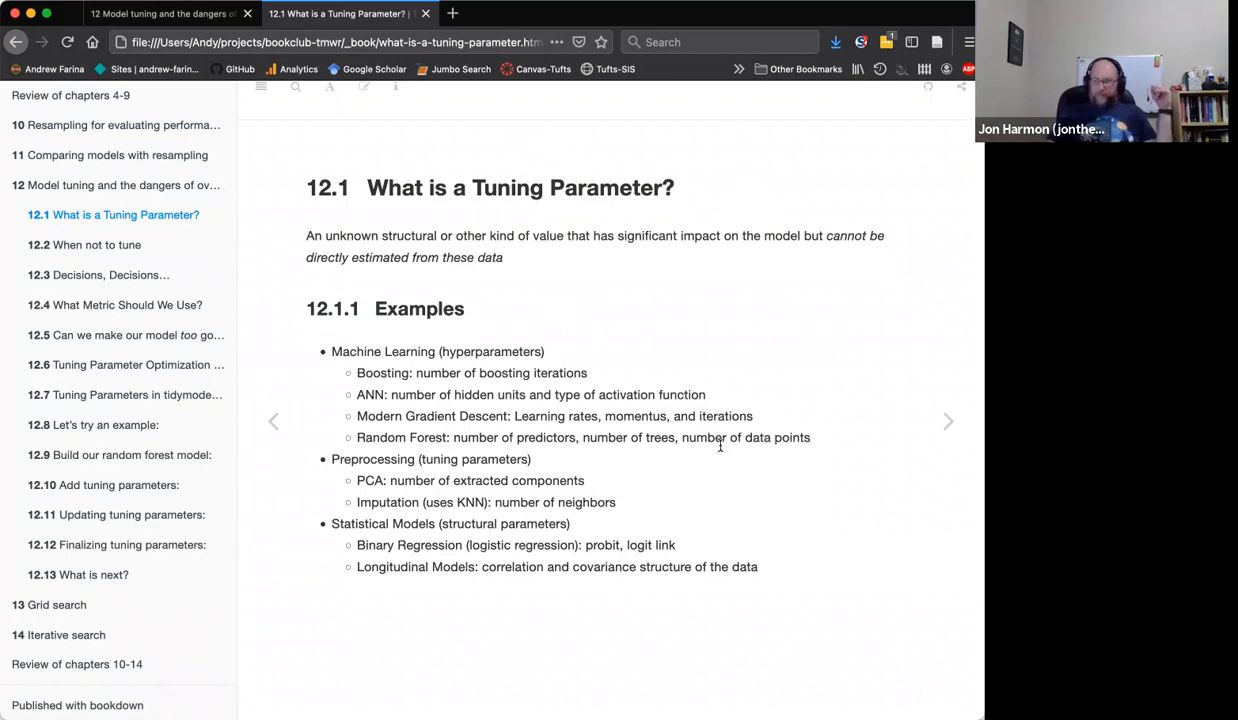
{"action": "mouse_move", "coordinate": [720, 444]}
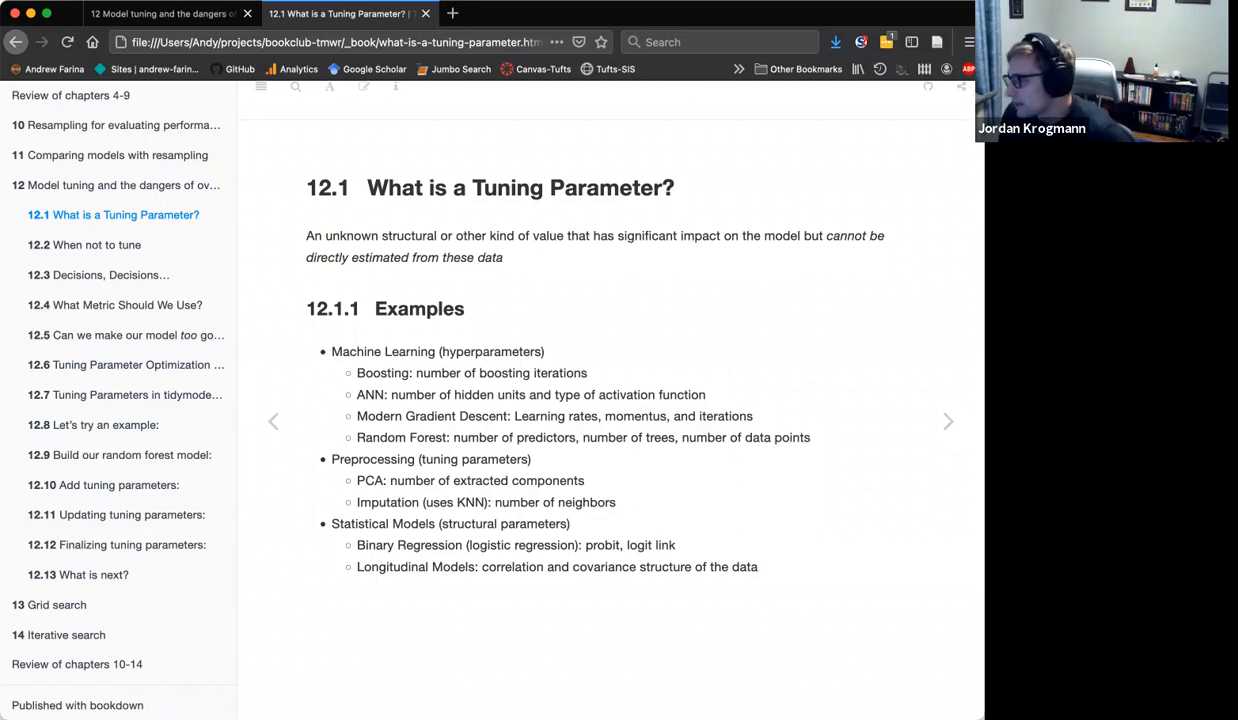
{"action": "mouse_move", "coordinate": [10, 248]}
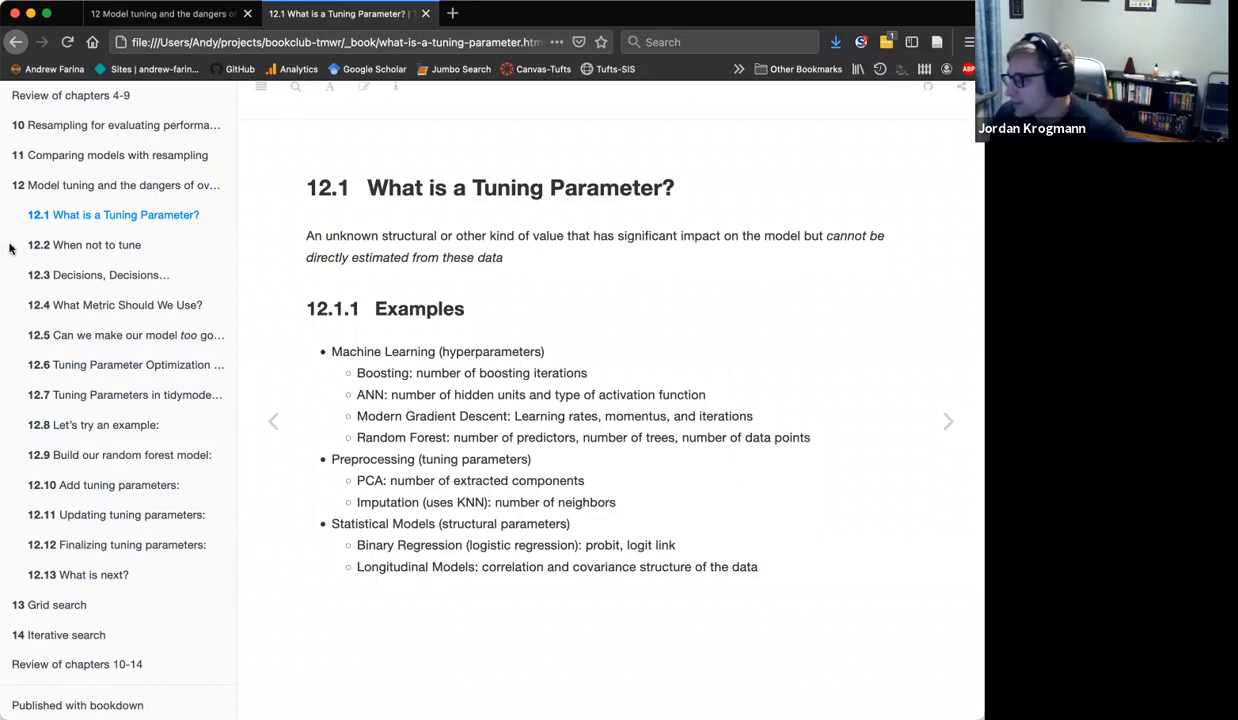